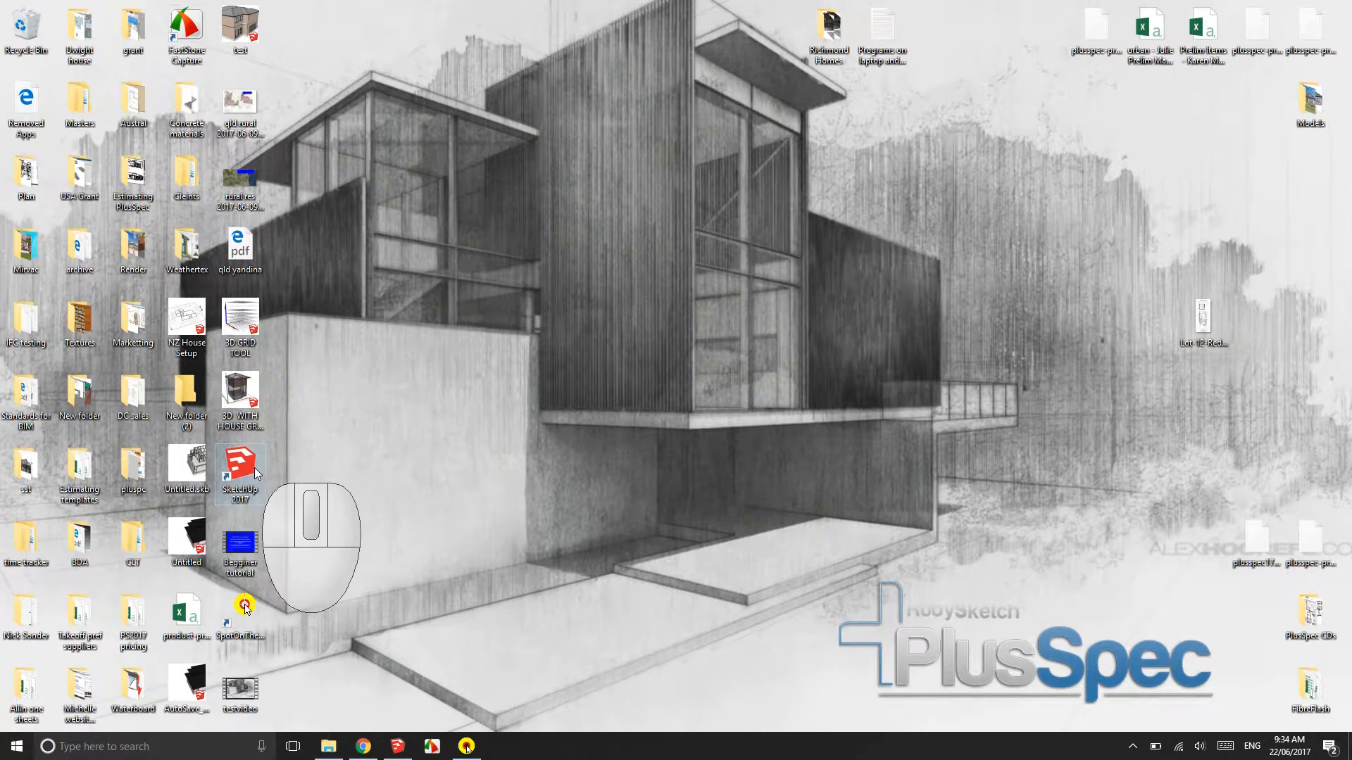
# Step: Launch SketchUp Pro 2017 and pick the Architectural Design - Millimeters template
pyautogui.click(240, 472)
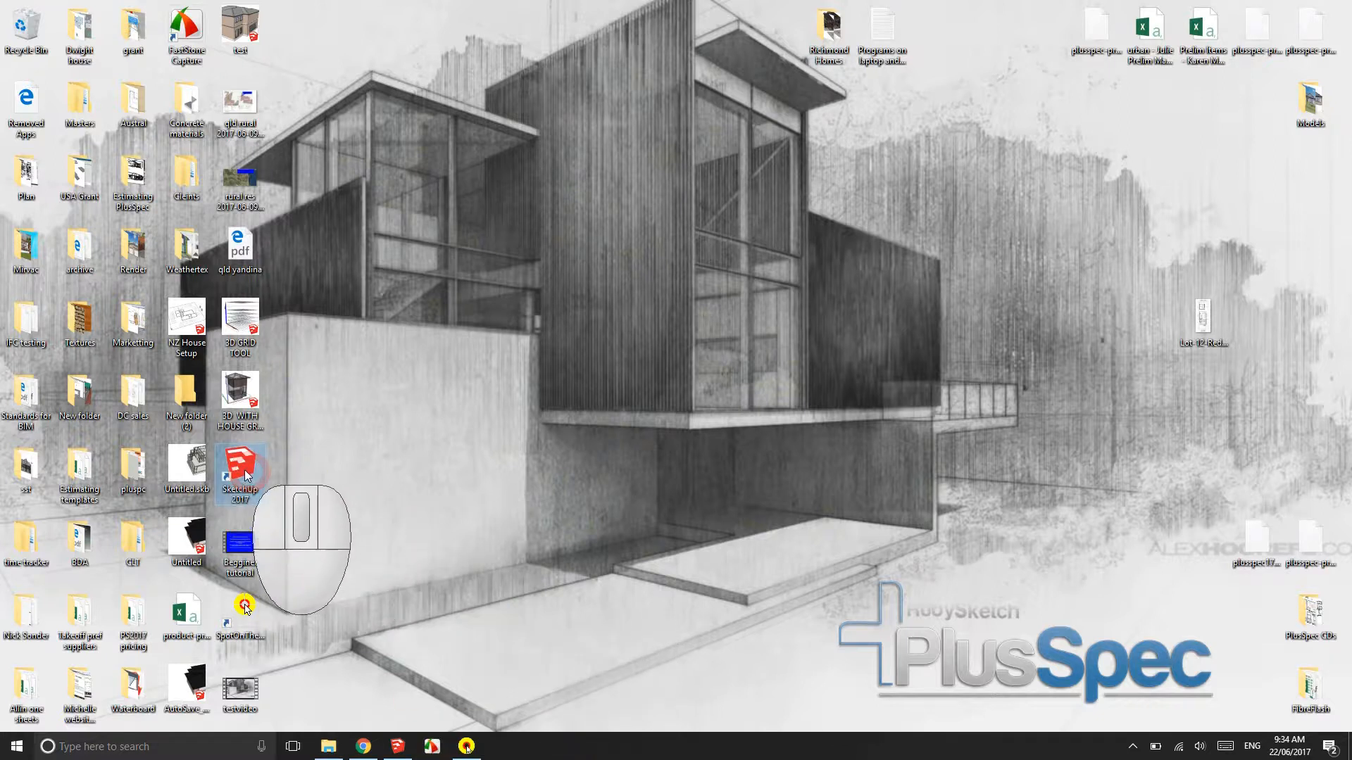
pyautogui.doubleClick(240, 468)
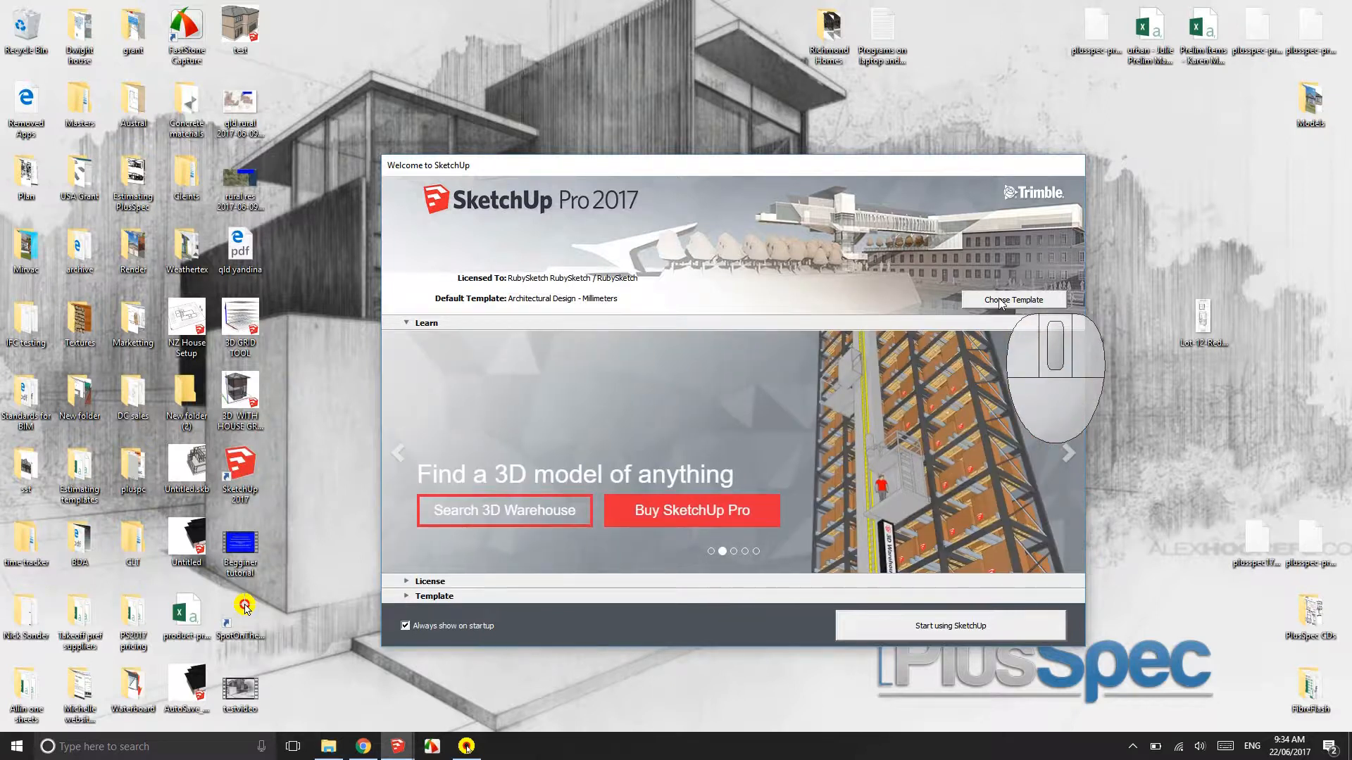
pyautogui.click(1014, 299)
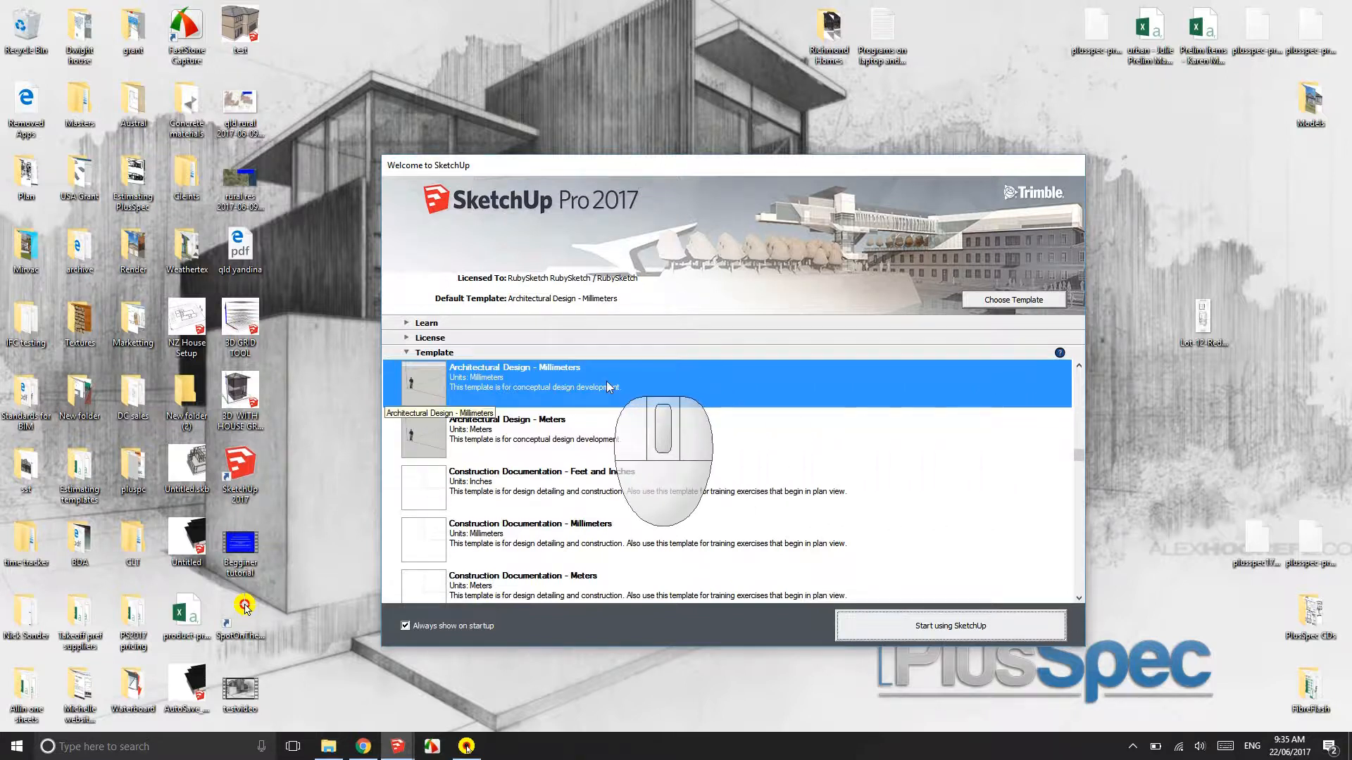
pyautogui.scroll(-3)
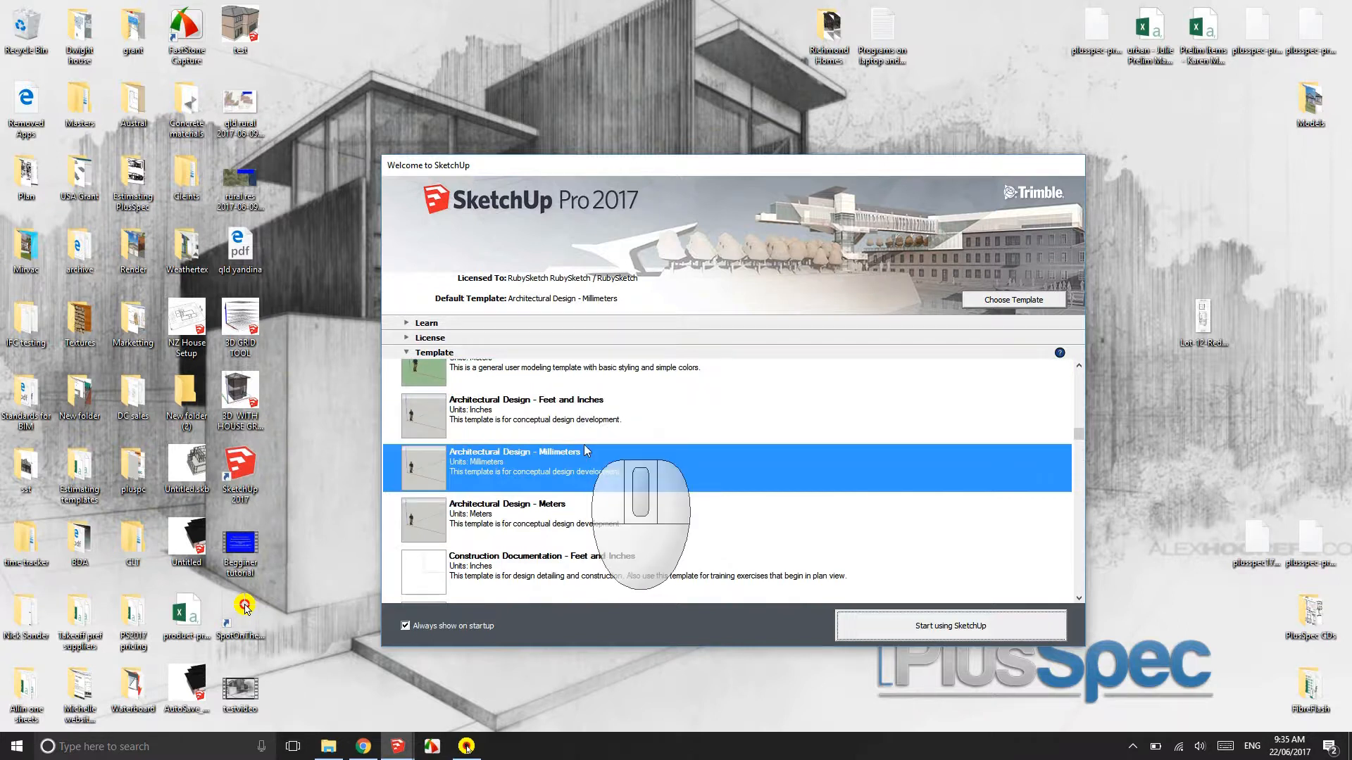
pyautogui.moveTo(598, 462)
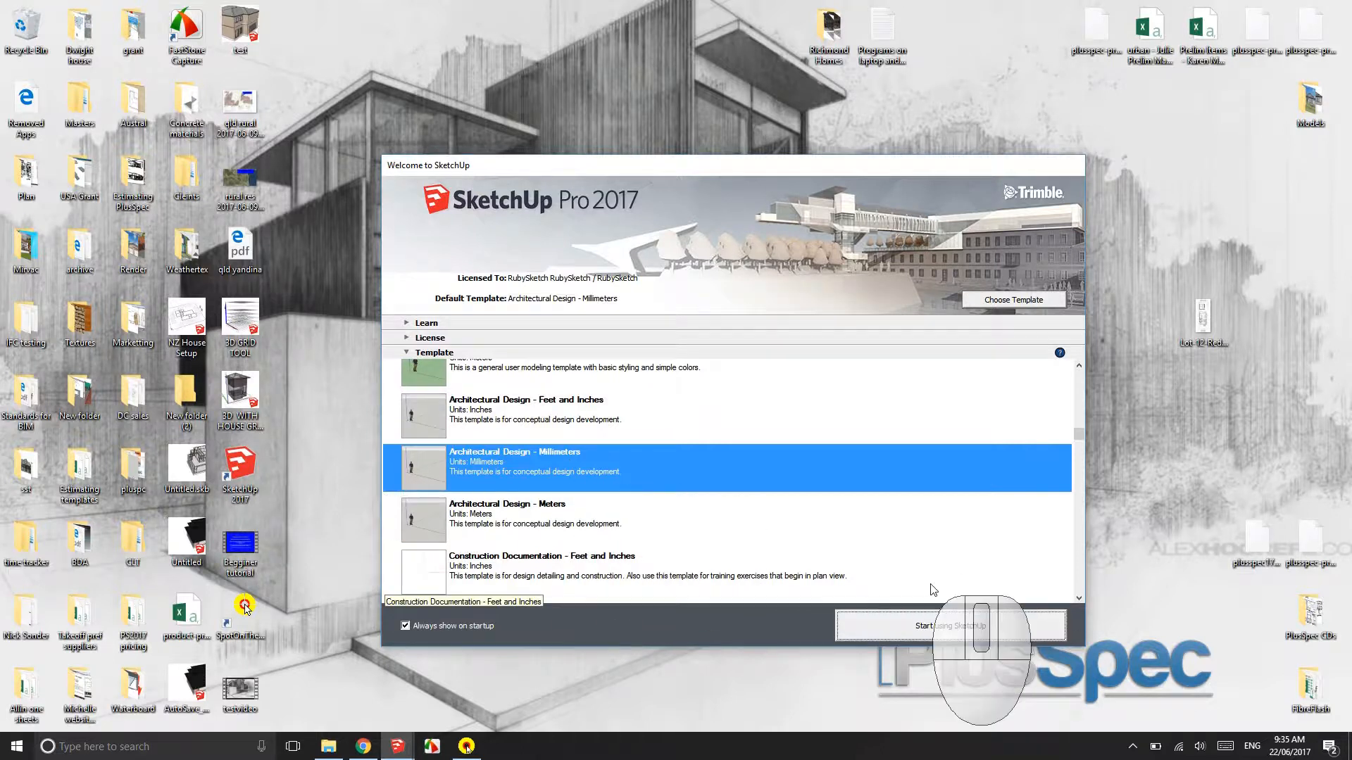
# Step: Start a new model and agree to begin the interactive PlusSpec tutorial
pyautogui.click(947, 625)
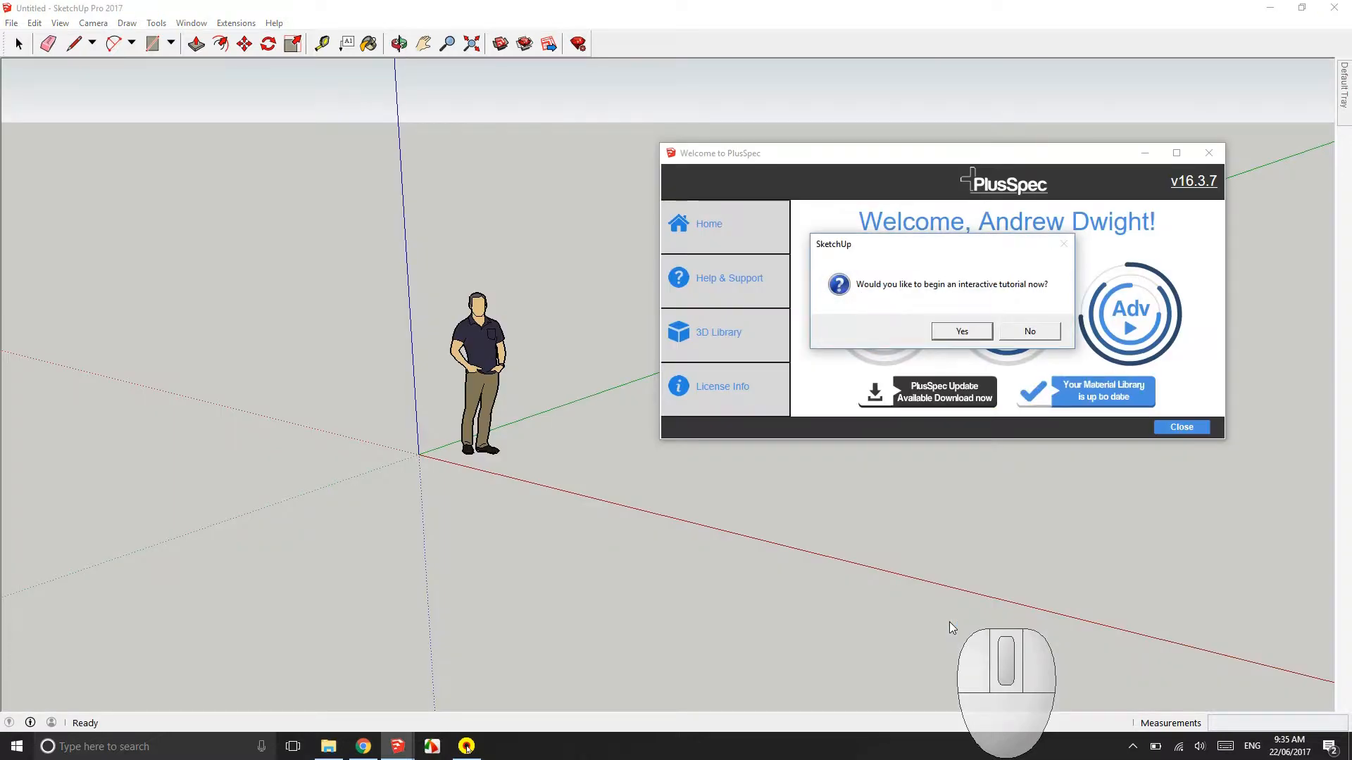
pyautogui.moveTo(965, 597)
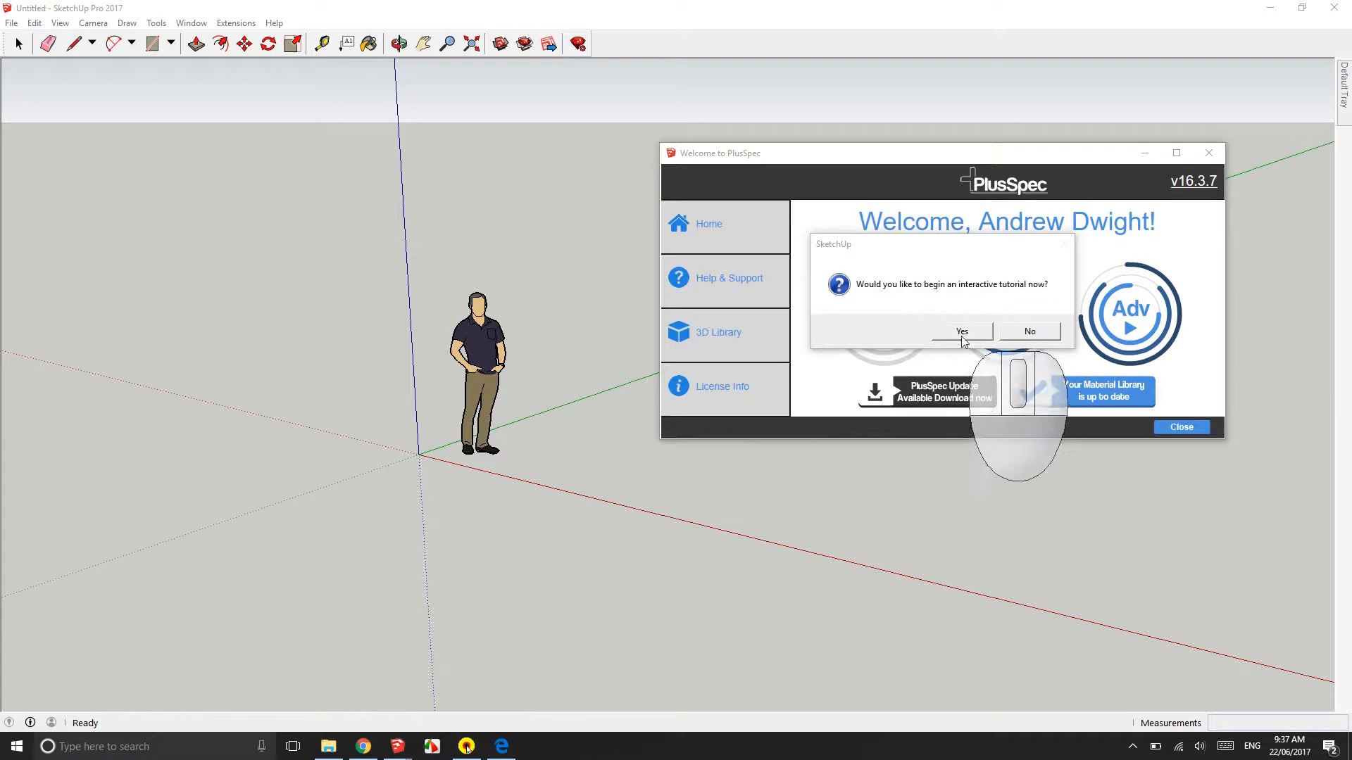
pyautogui.click(960, 330)
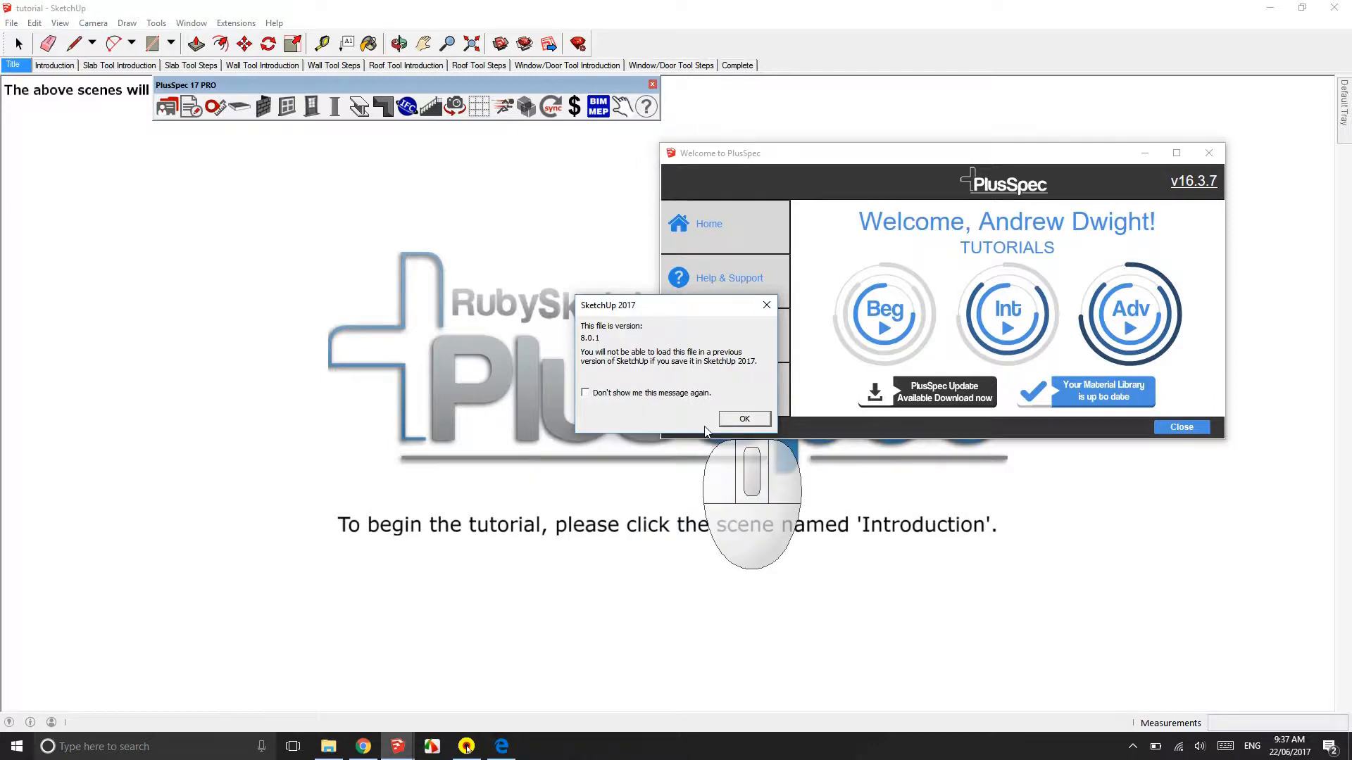
# Step: Dismiss the version notice, view the Introduction scene, then return to Title
pyautogui.click(744, 419)
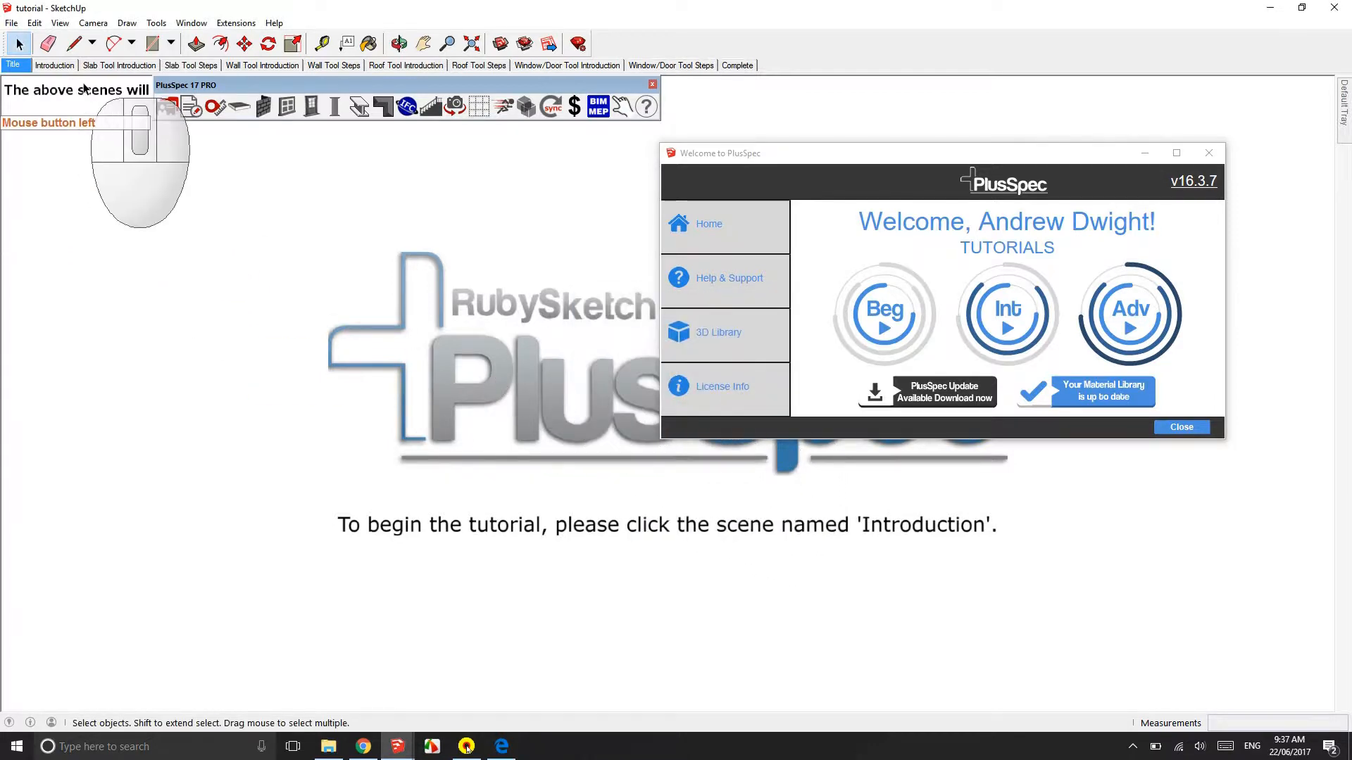
pyautogui.click(53, 65)
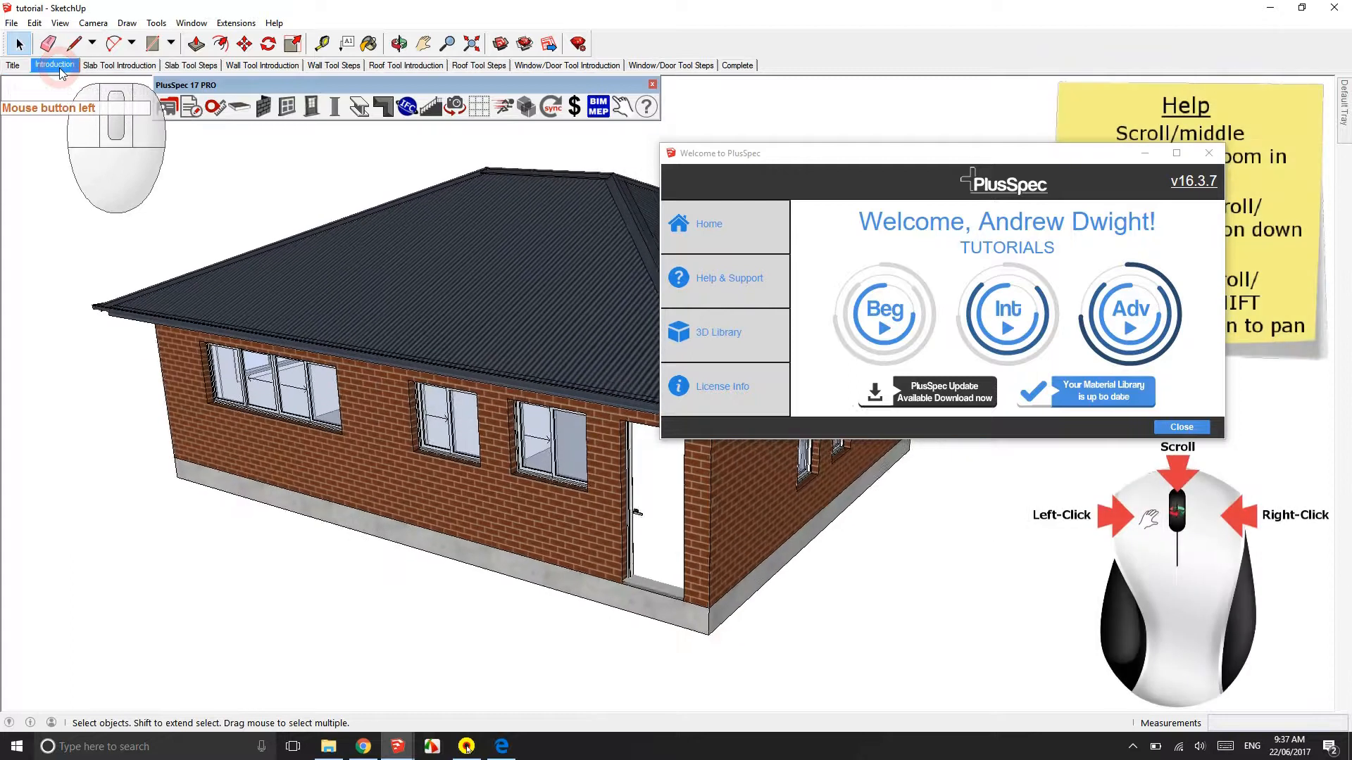
pyautogui.moveTo(13, 65)
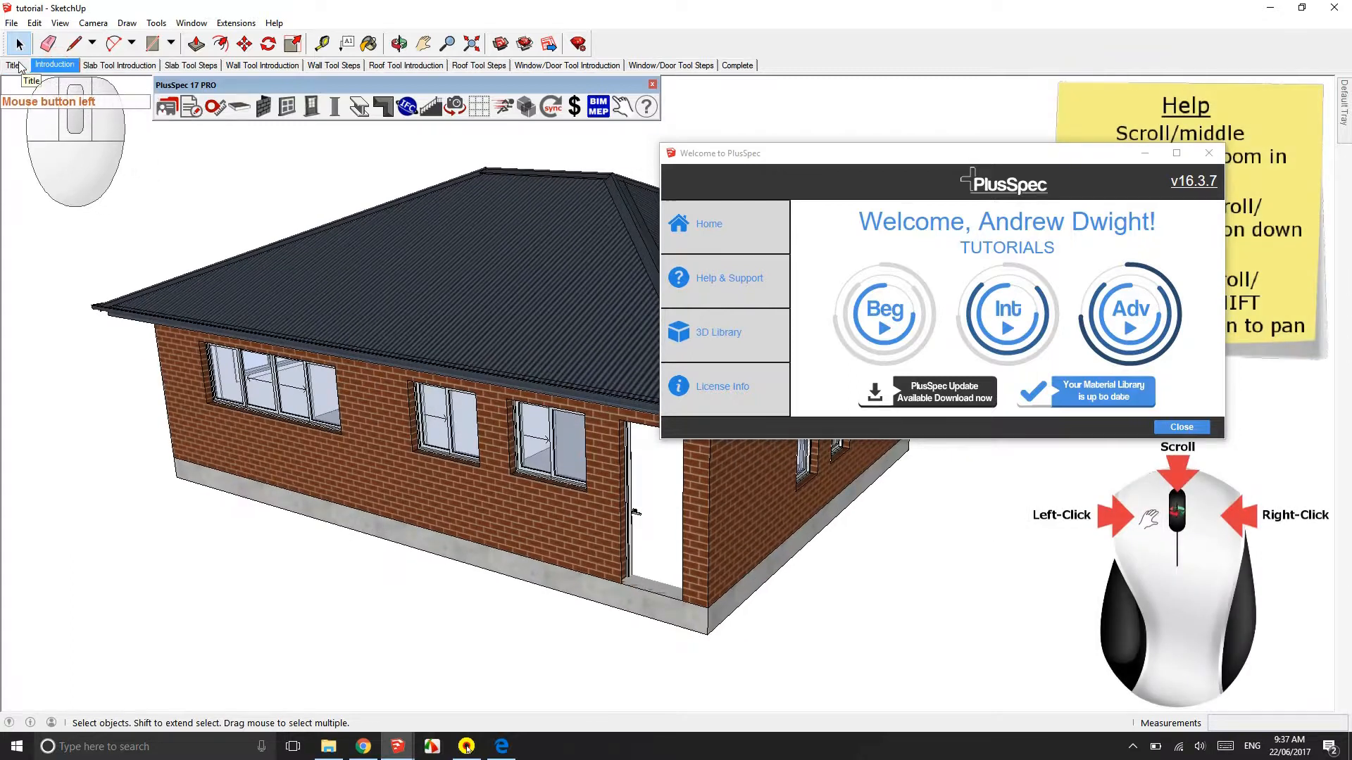
pyautogui.click(12, 65)
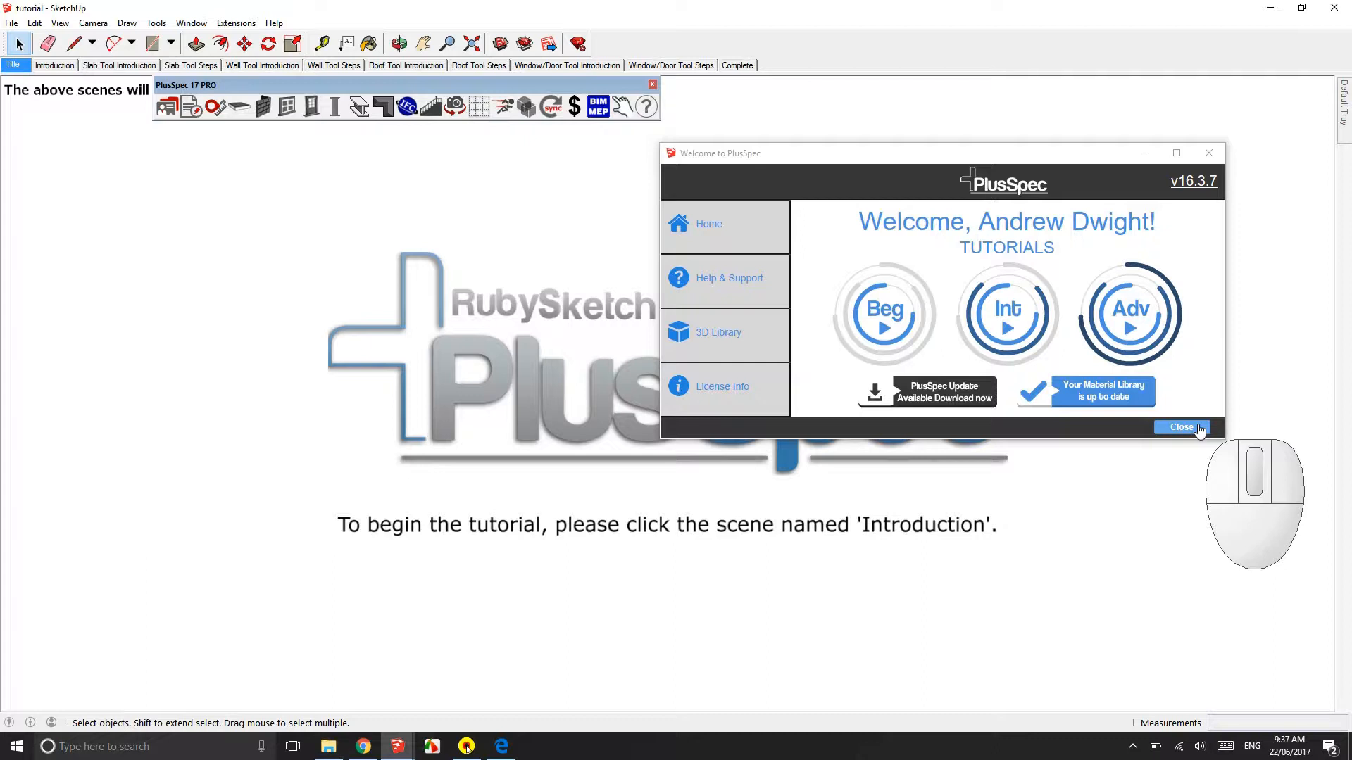
pyautogui.moveTo(882, 321)
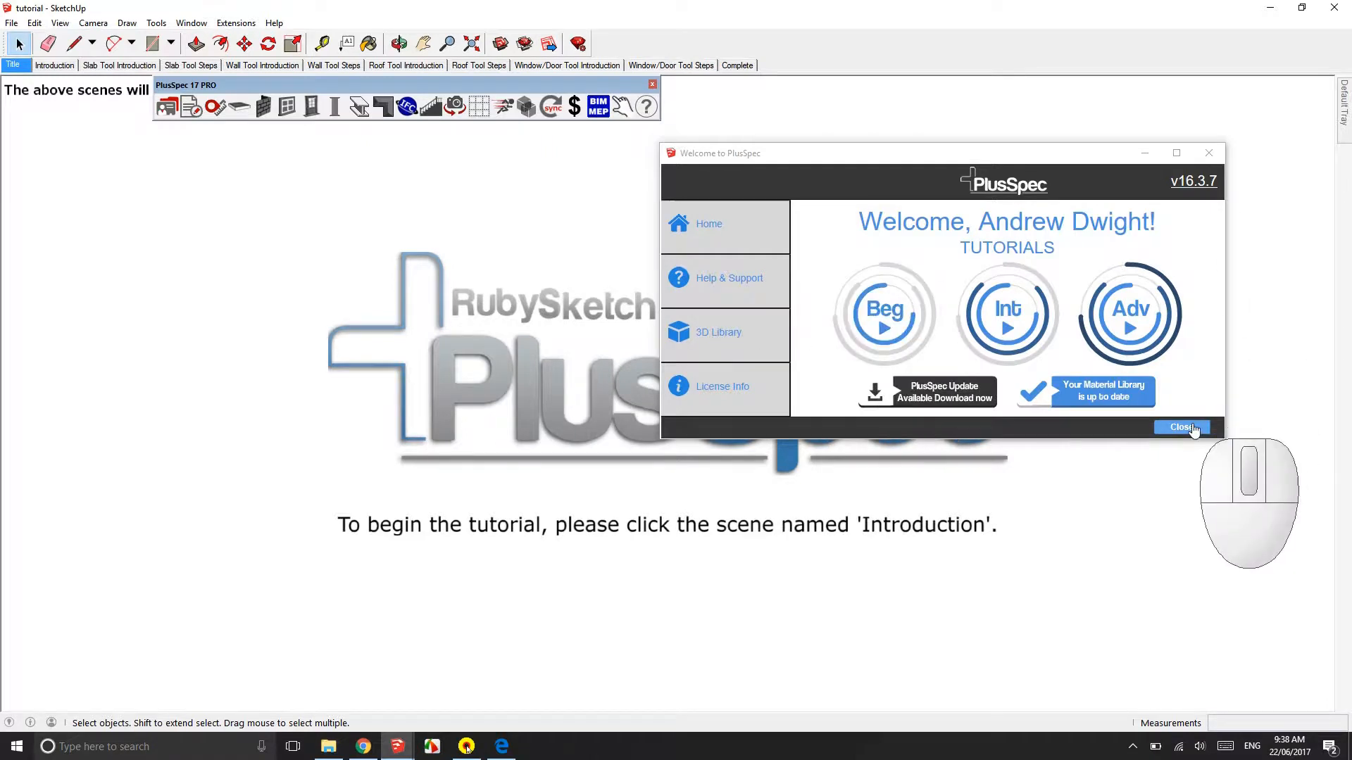
# Step: Browse the PlusSpec Help & Support tutorials list, then close the welcome window
pyautogui.click(1180, 426)
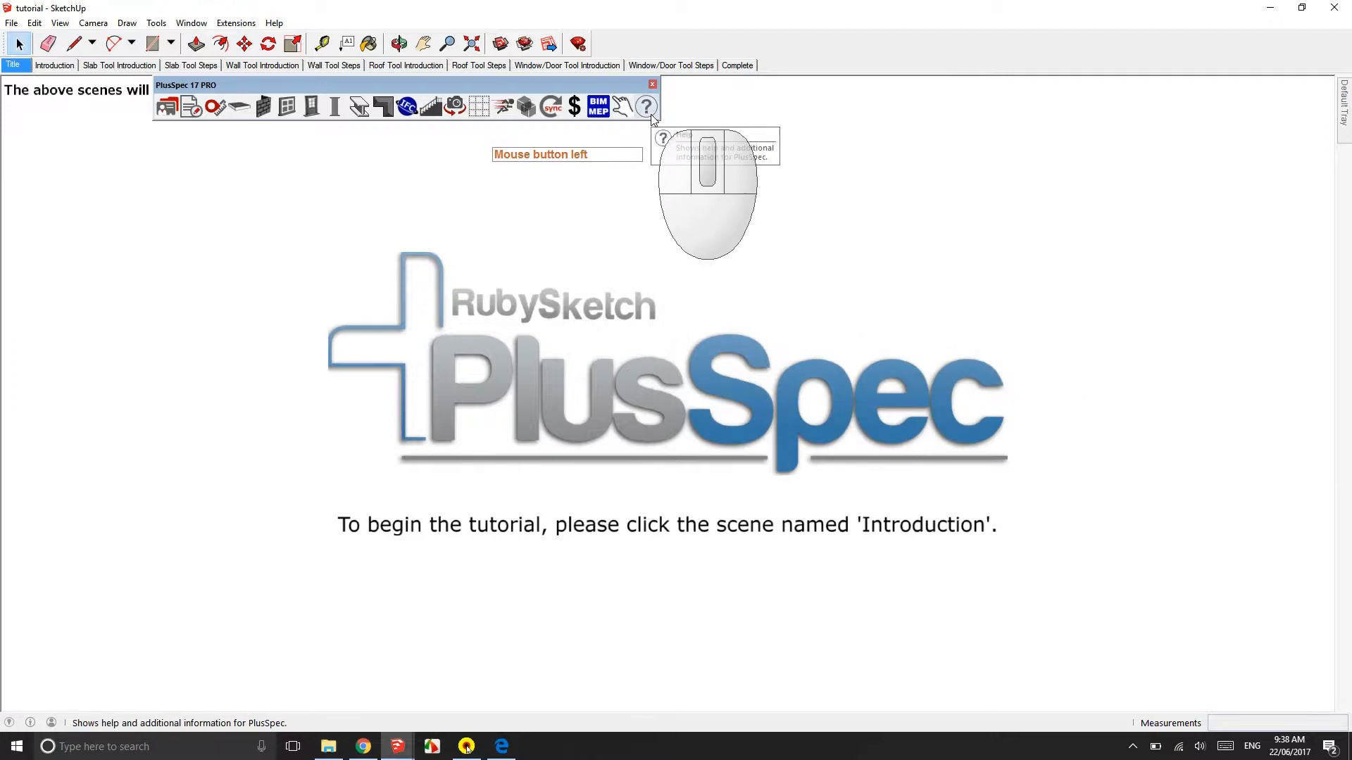
pyautogui.click(646, 107)
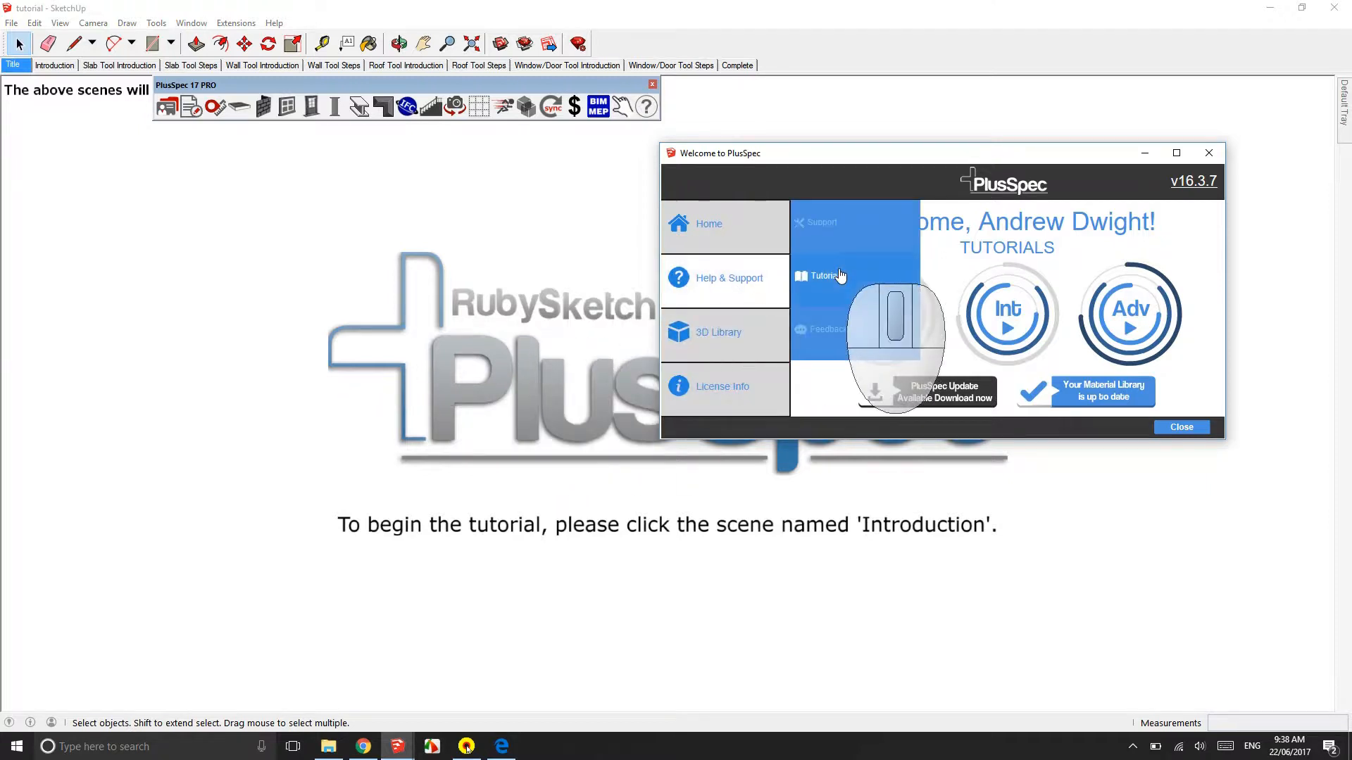
pyautogui.click(823, 276)
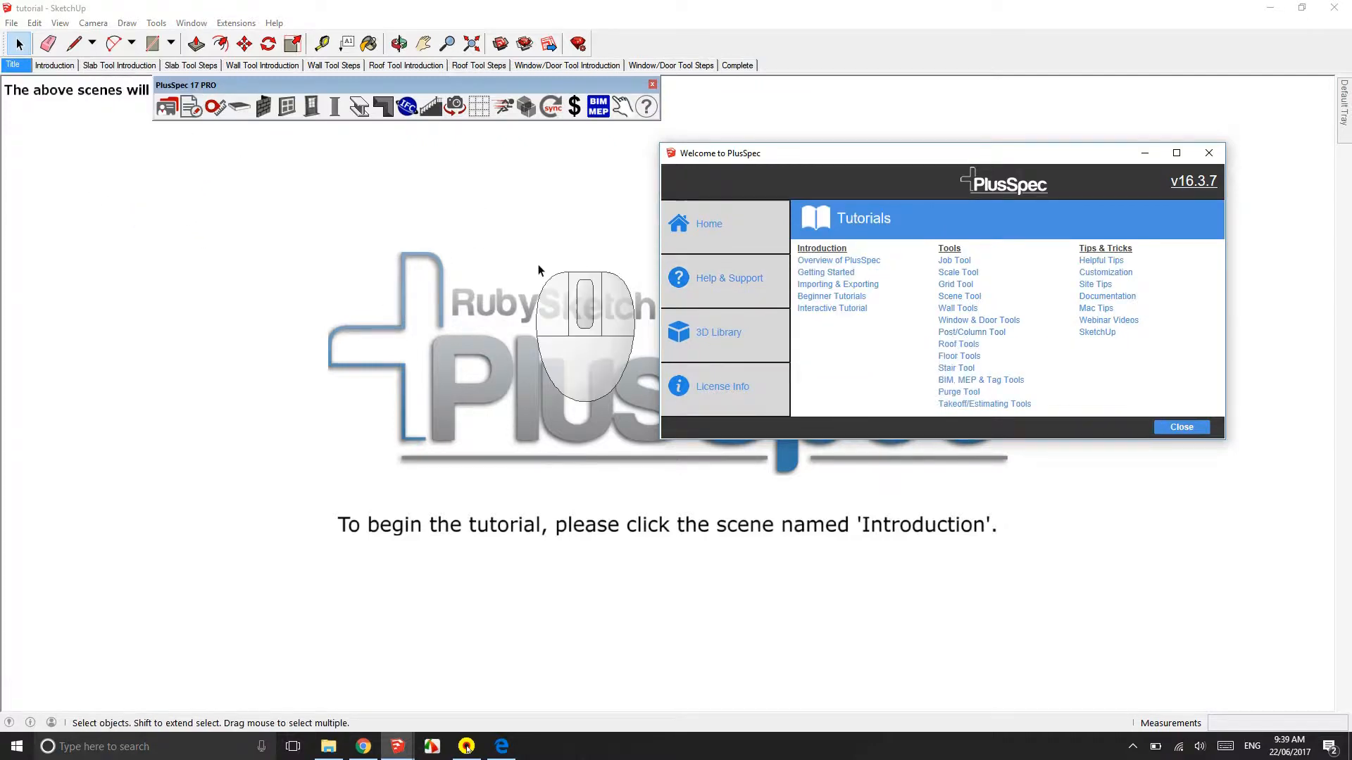
pyautogui.moveTo(1181, 426)
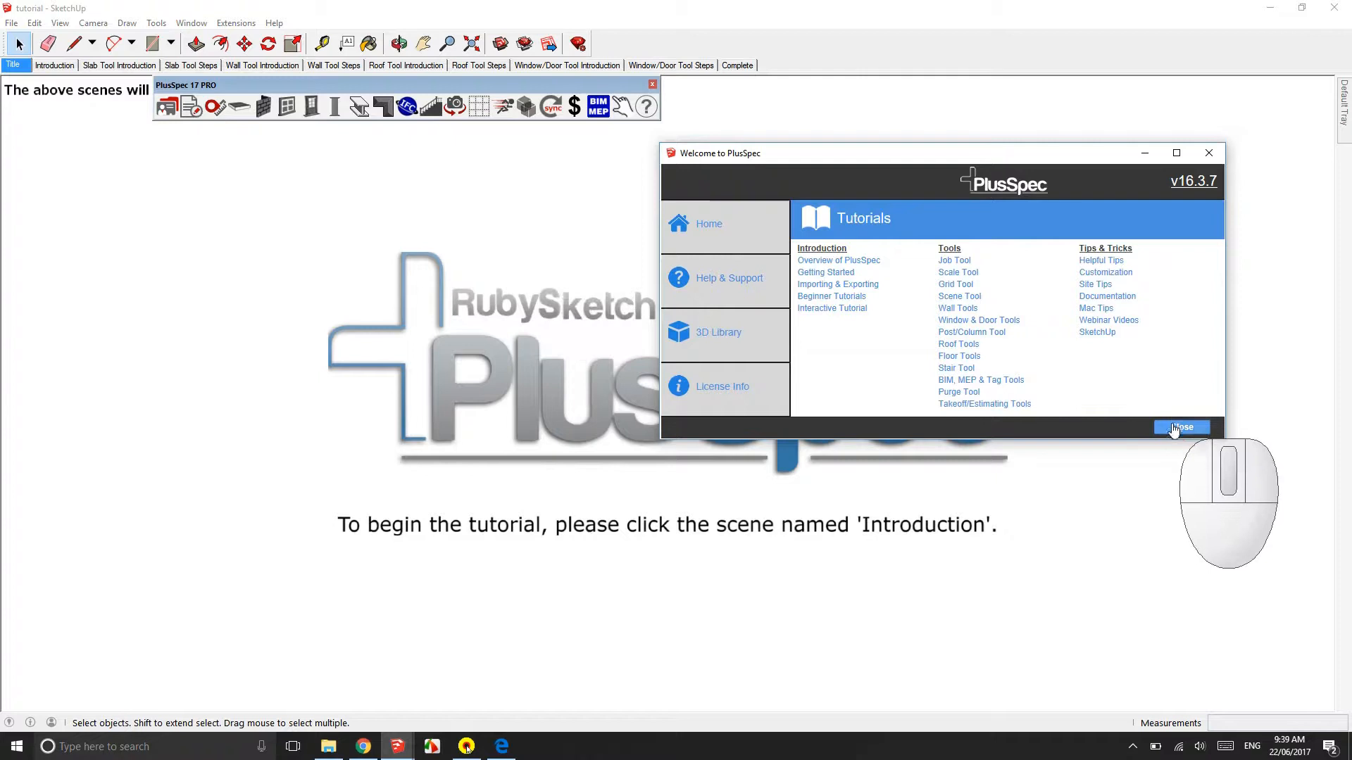
pyautogui.click(1180, 427)
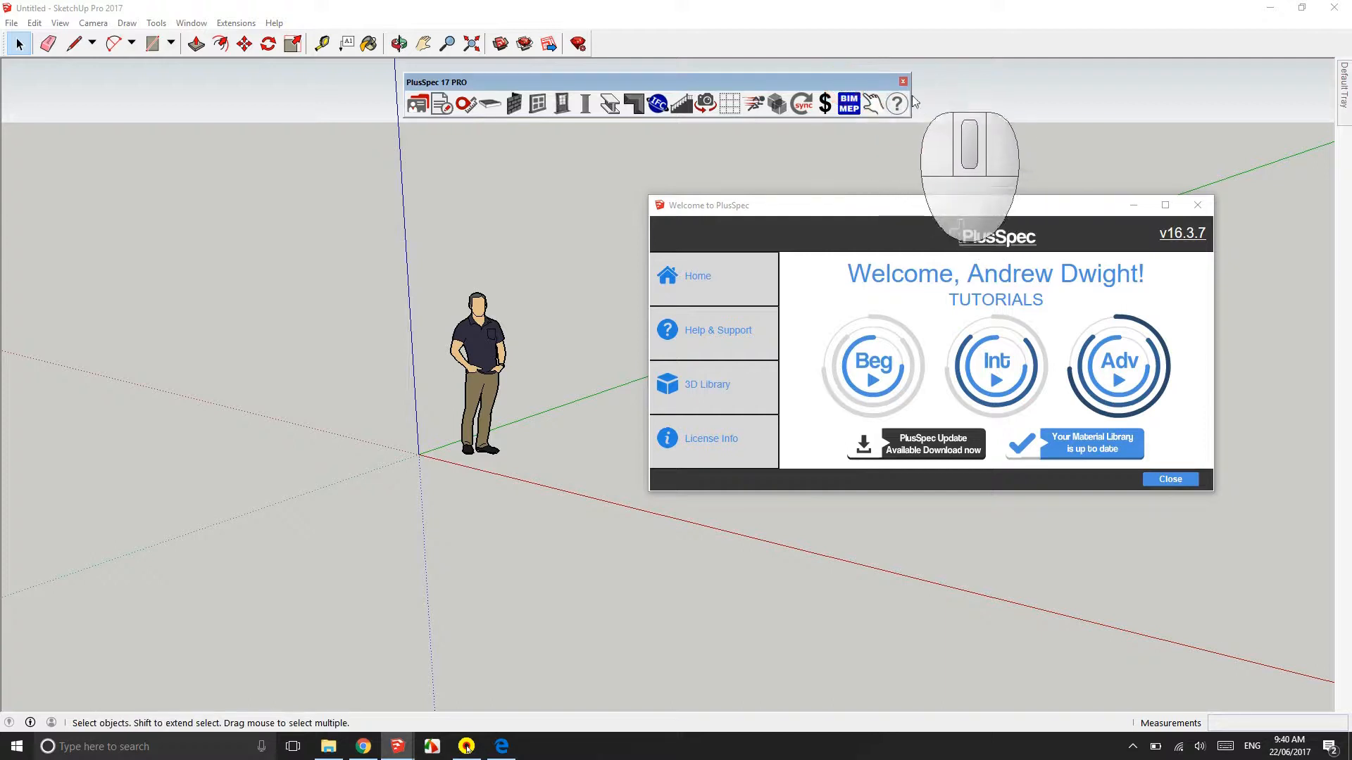
pyautogui.moveTo(903, 81)
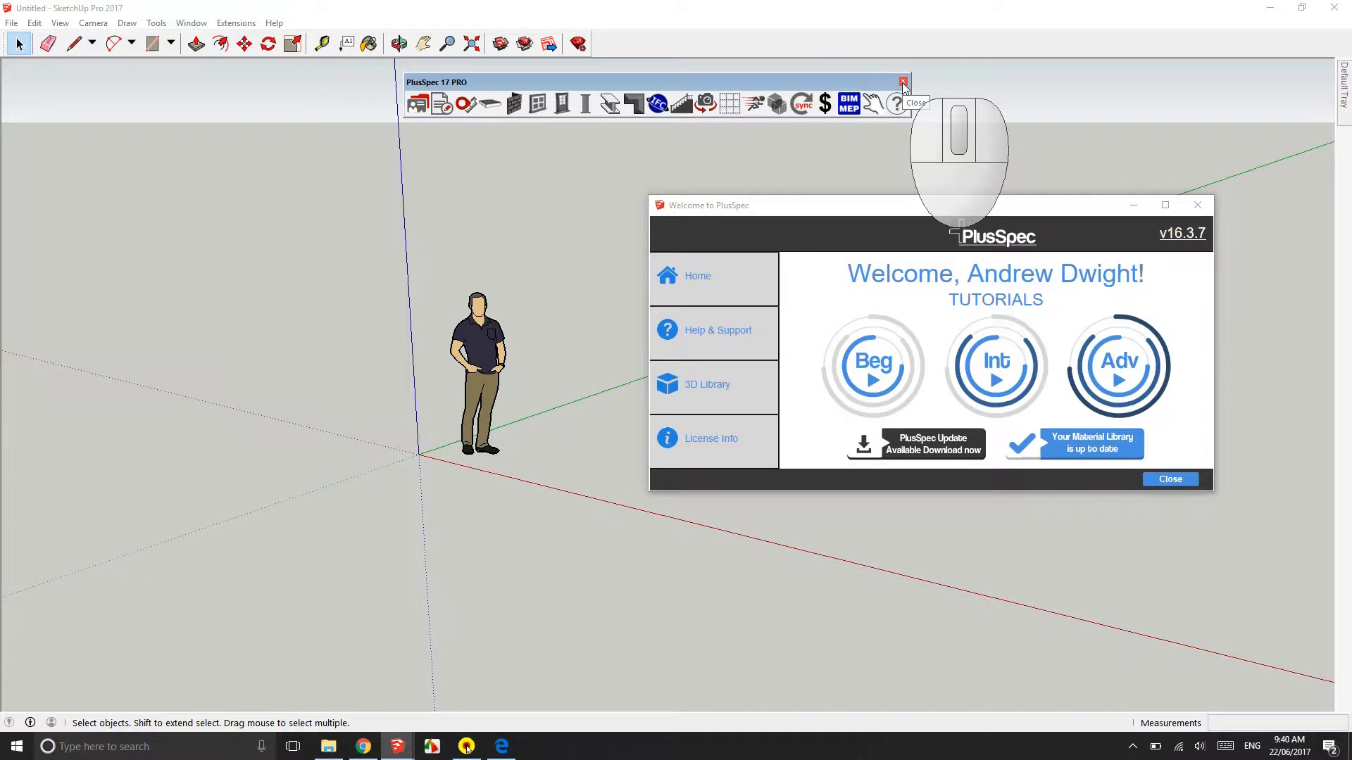
# Step: Close the welcome window and turn the PlusSpec 17 PRO toolbar back on
pyautogui.click(903, 82)
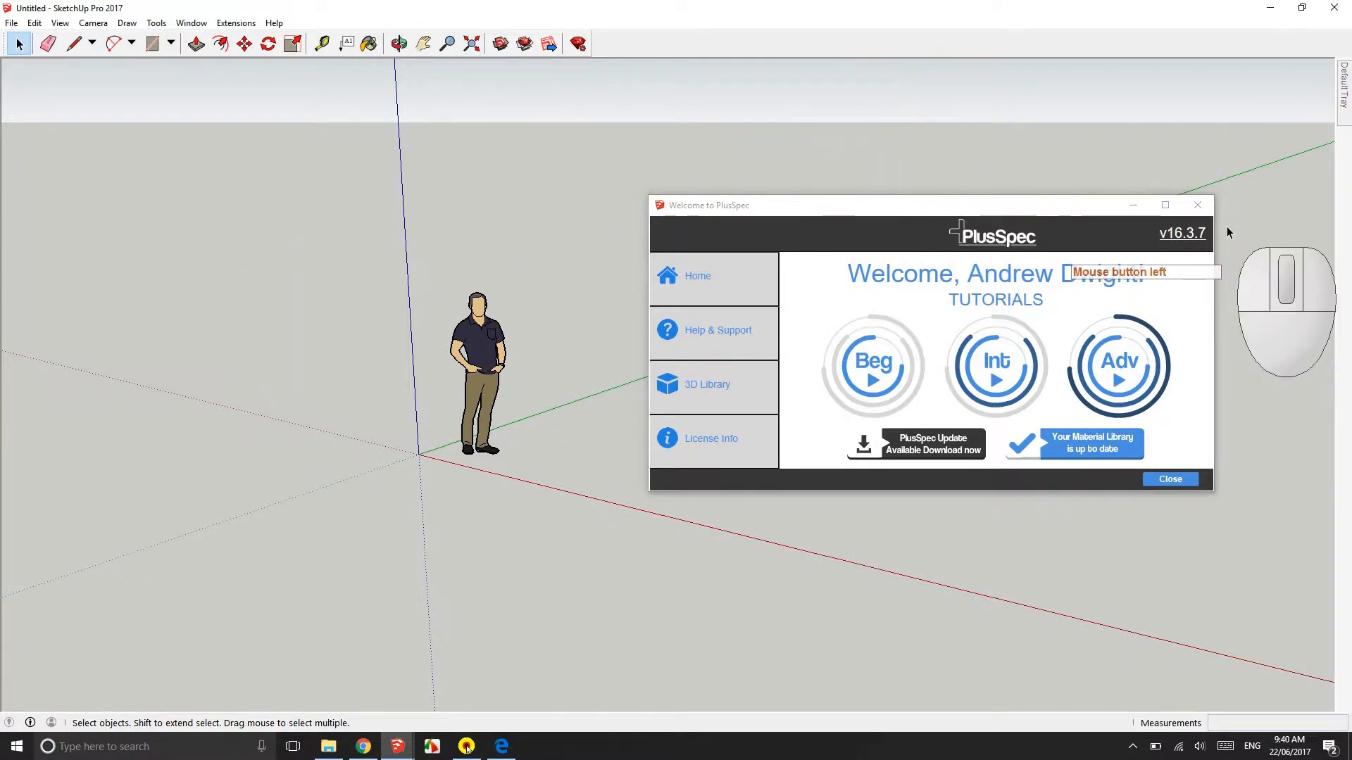
pyautogui.click(1169, 479)
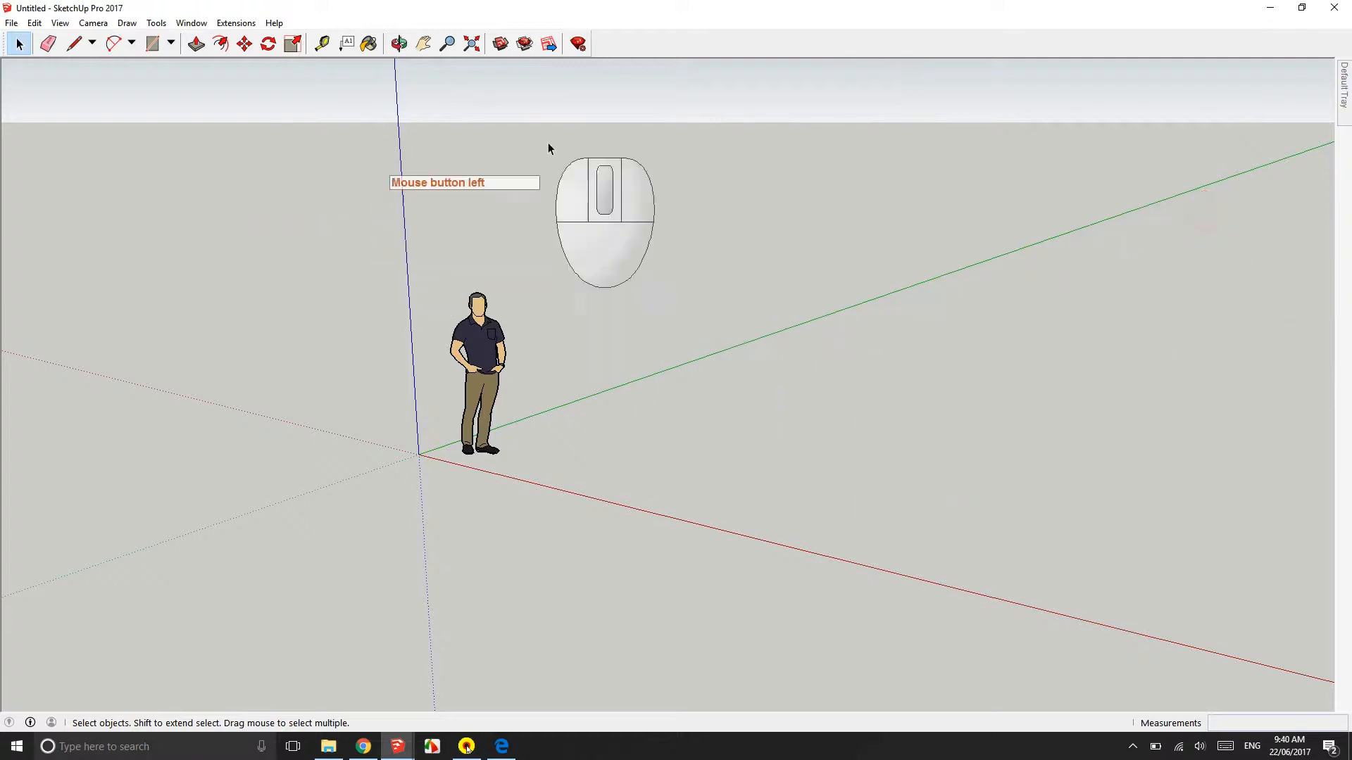
pyautogui.click(73, 43)
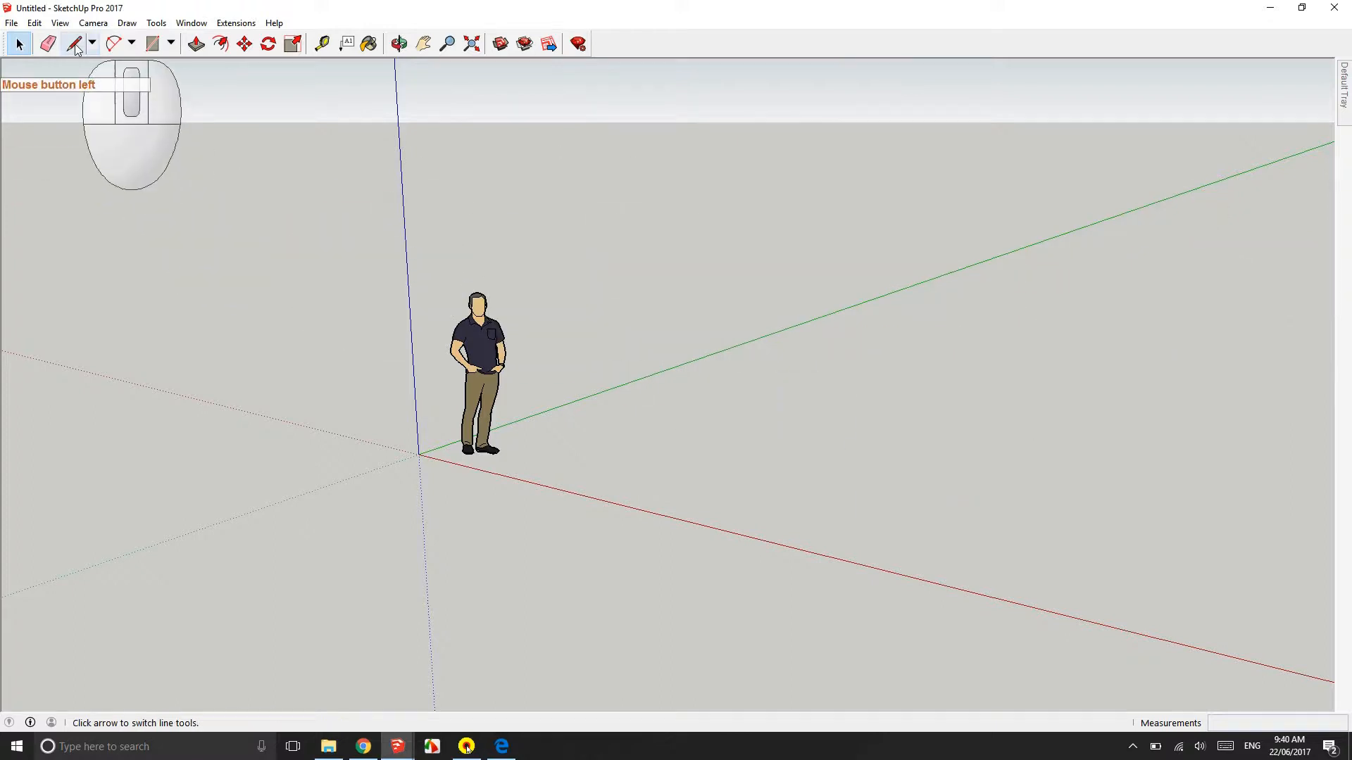
pyautogui.click(59, 23)
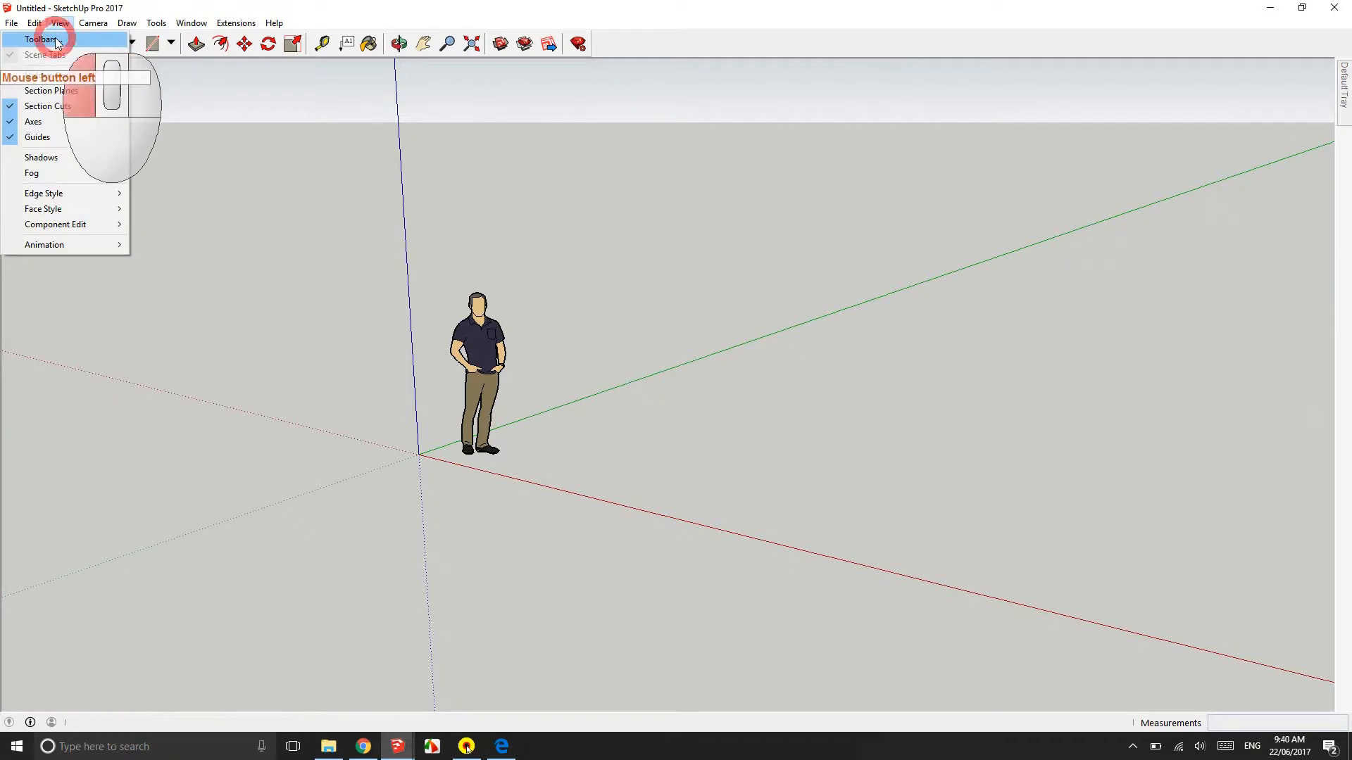
pyautogui.click(41, 38)
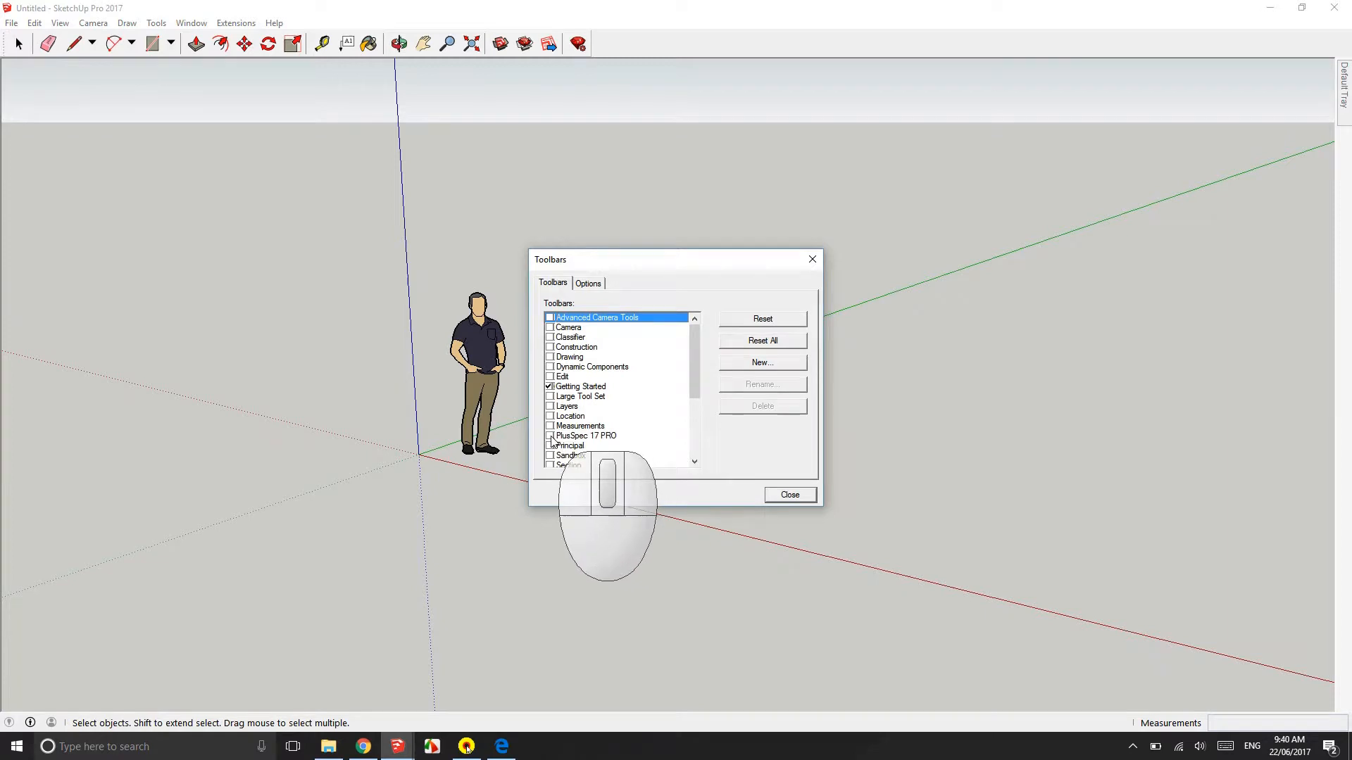
pyautogui.click(550, 436)
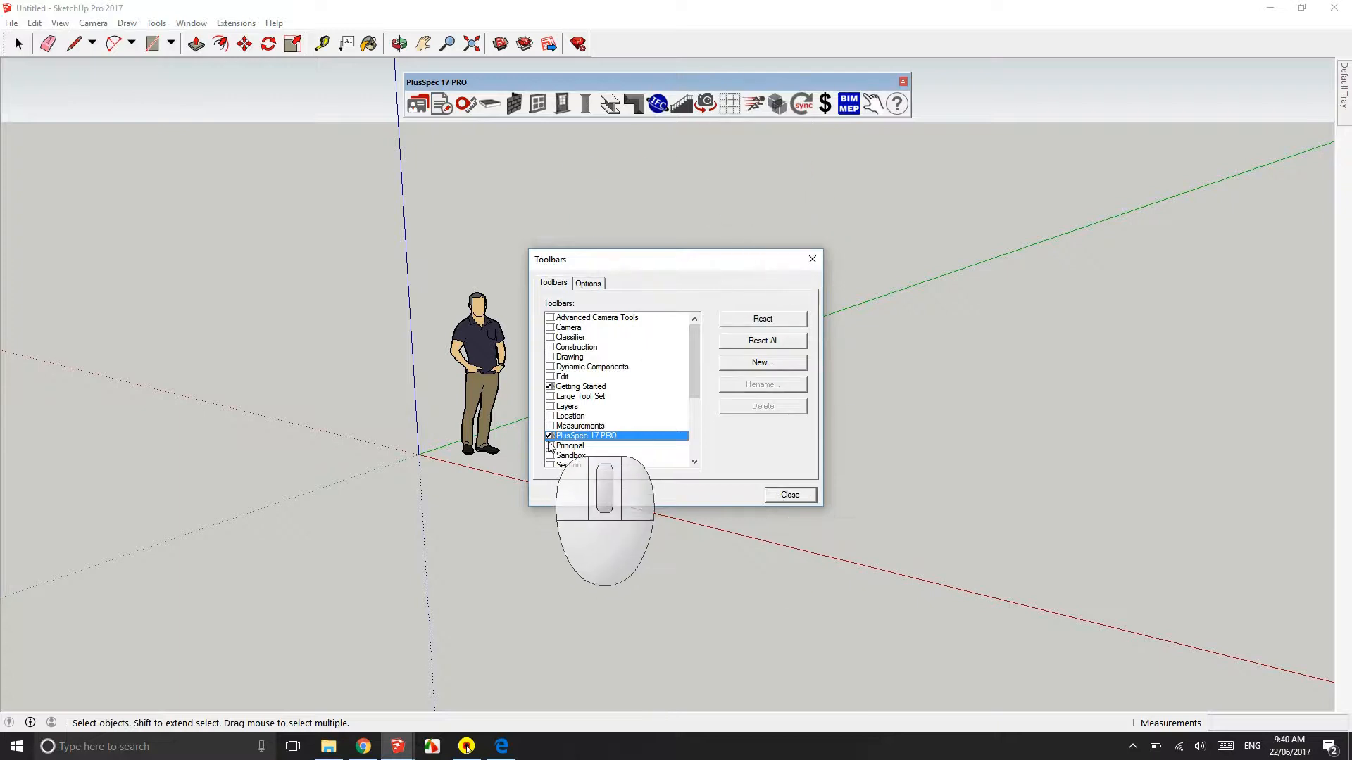
pyautogui.click(550, 435)
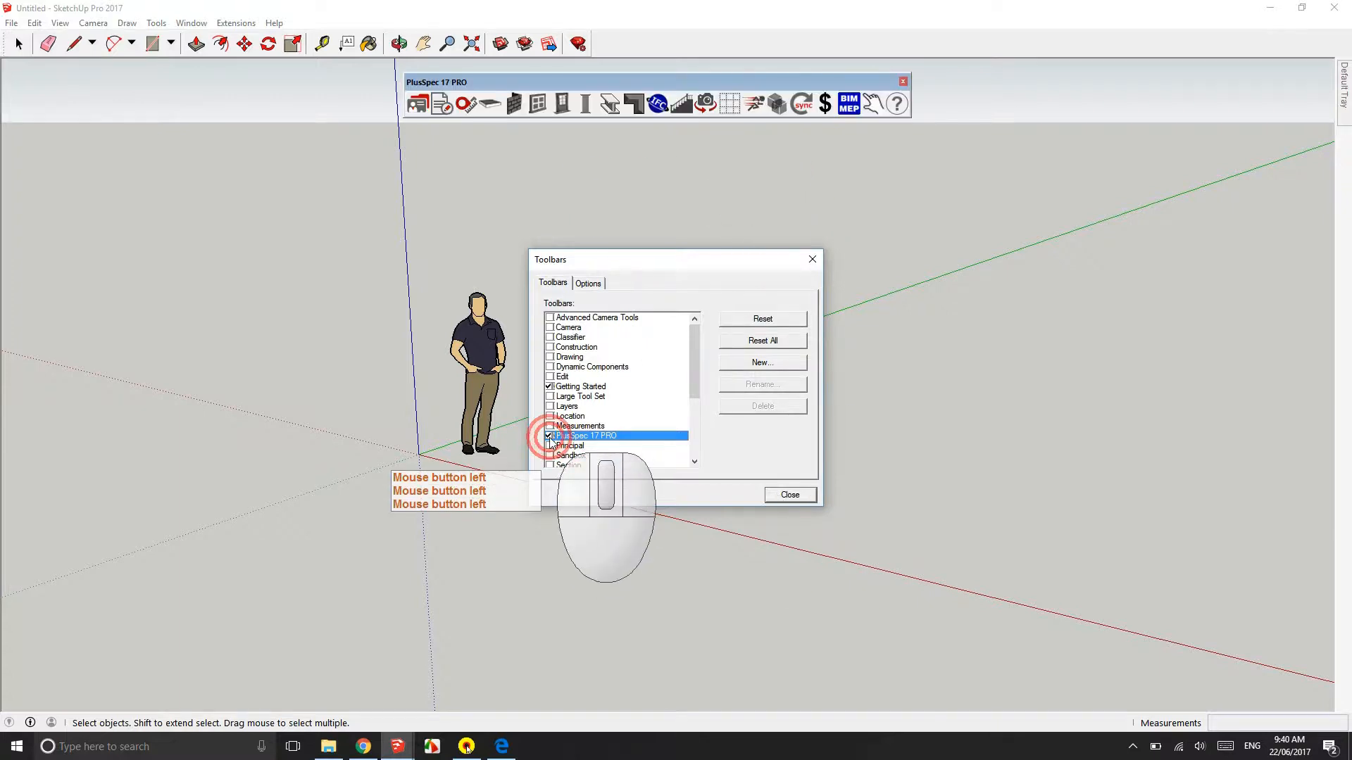
pyautogui.click(549, 435)
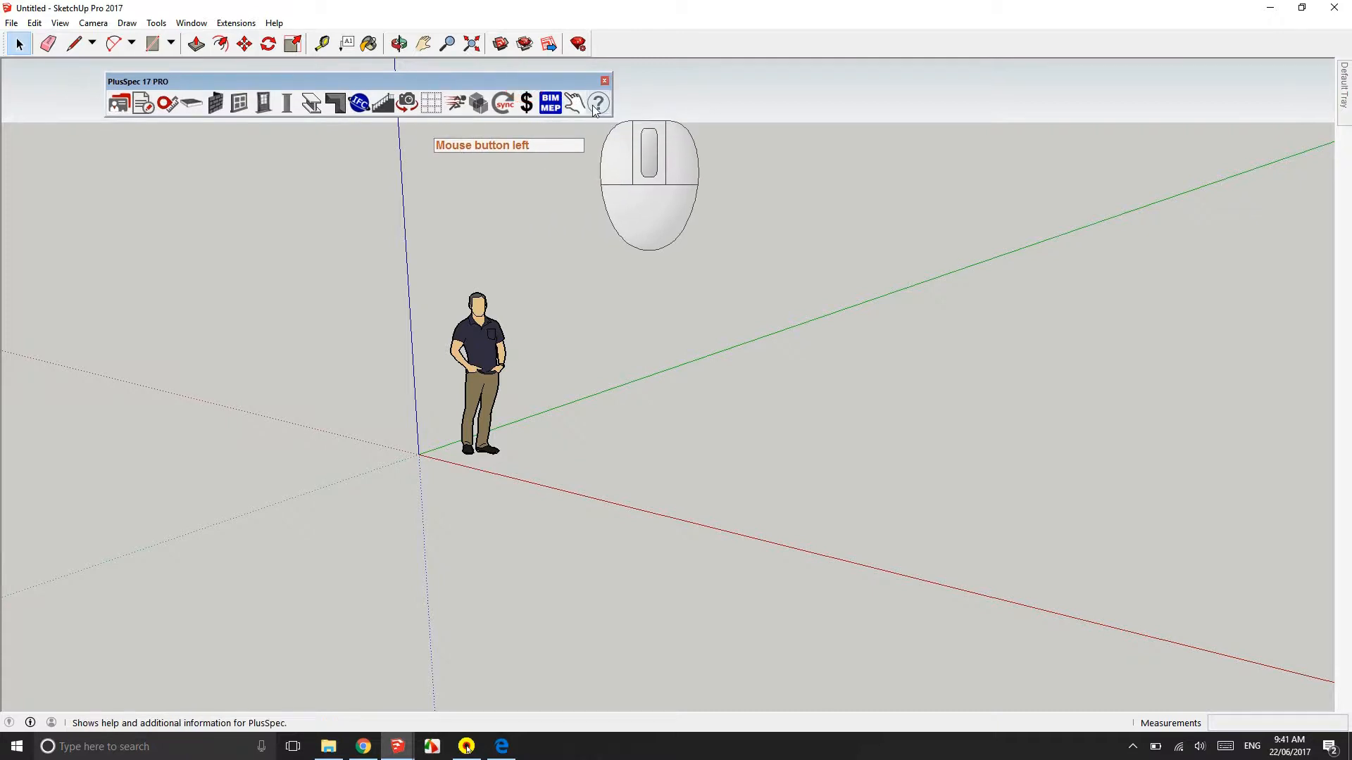
# Step: Review the Welcome to PlusSpec screen and close it
pyautogui.click(597, 103)
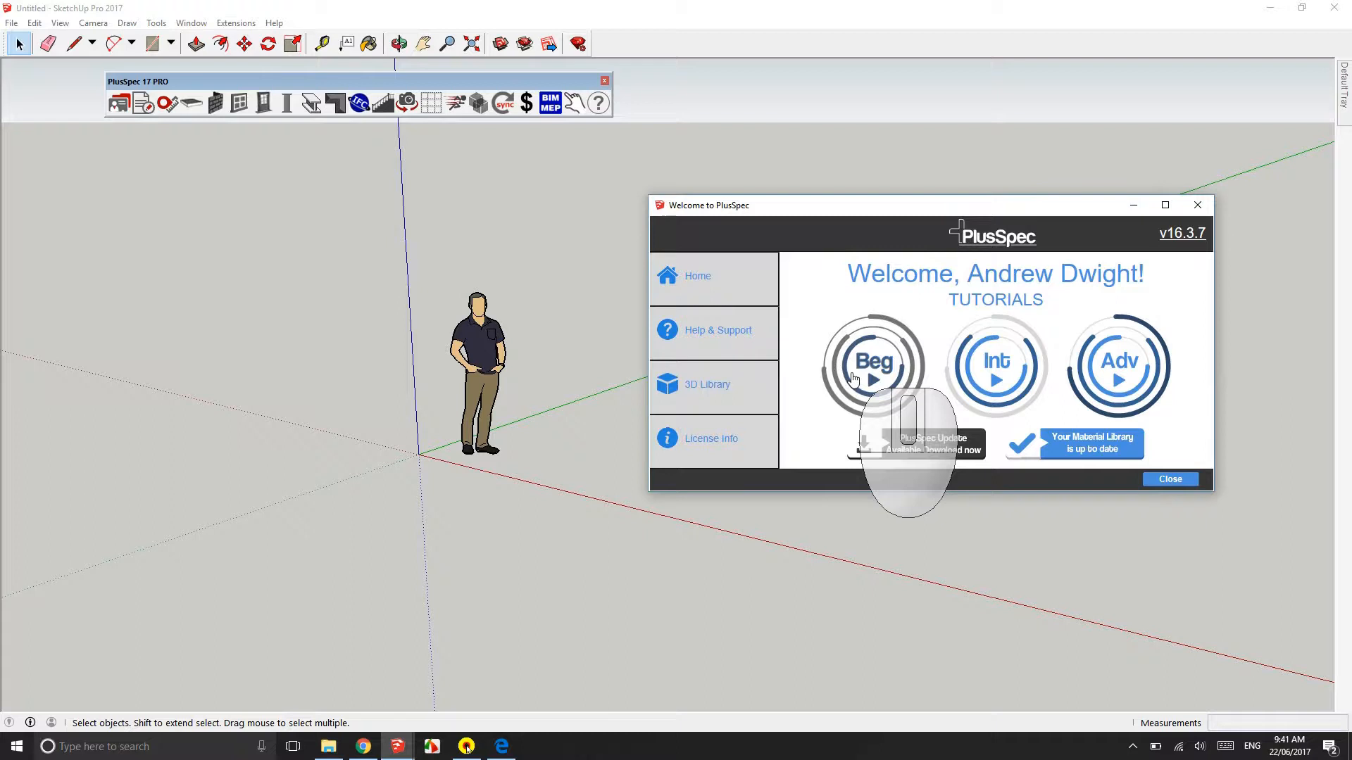
pyautogui.click(1170, 479)
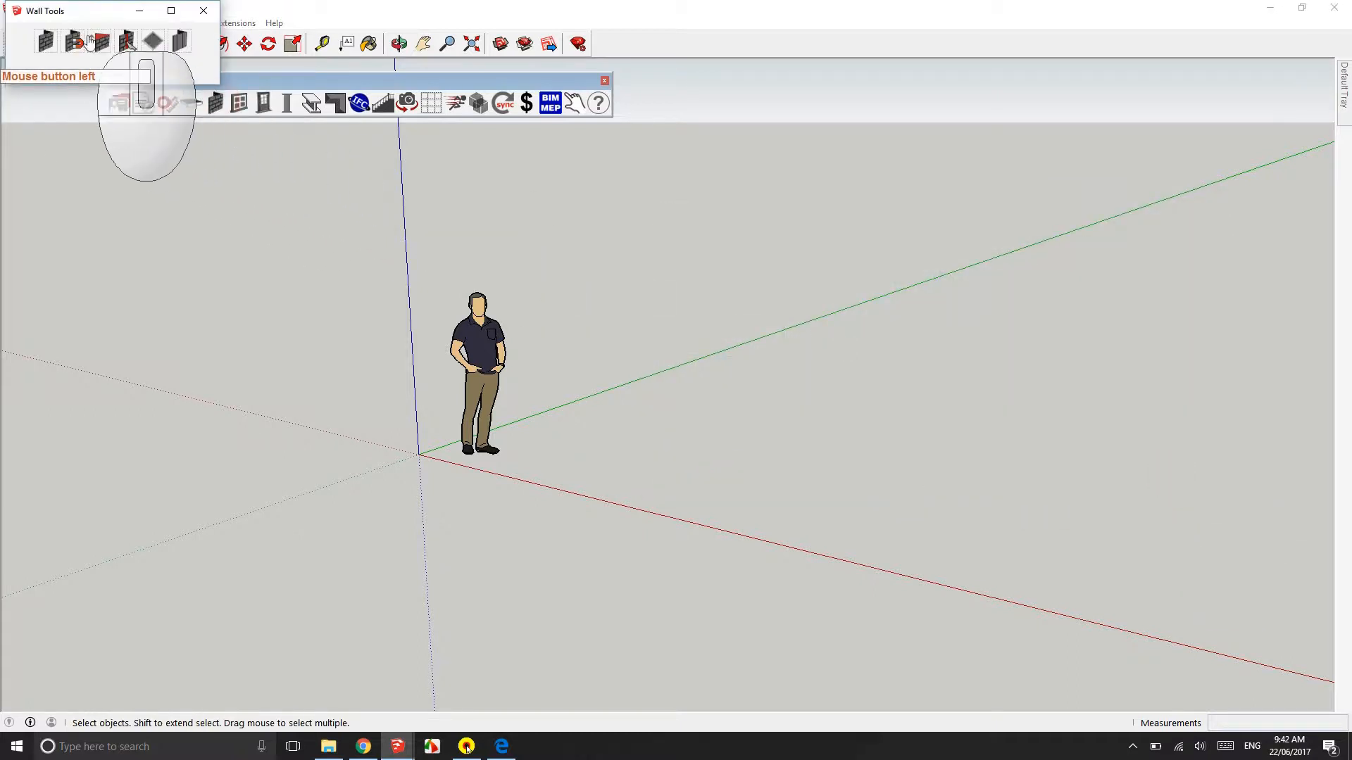
# Step: Pick the Wall tool for a 2400mm high masonry veneer wall and click a corner
pyautogui.click(46, 41)
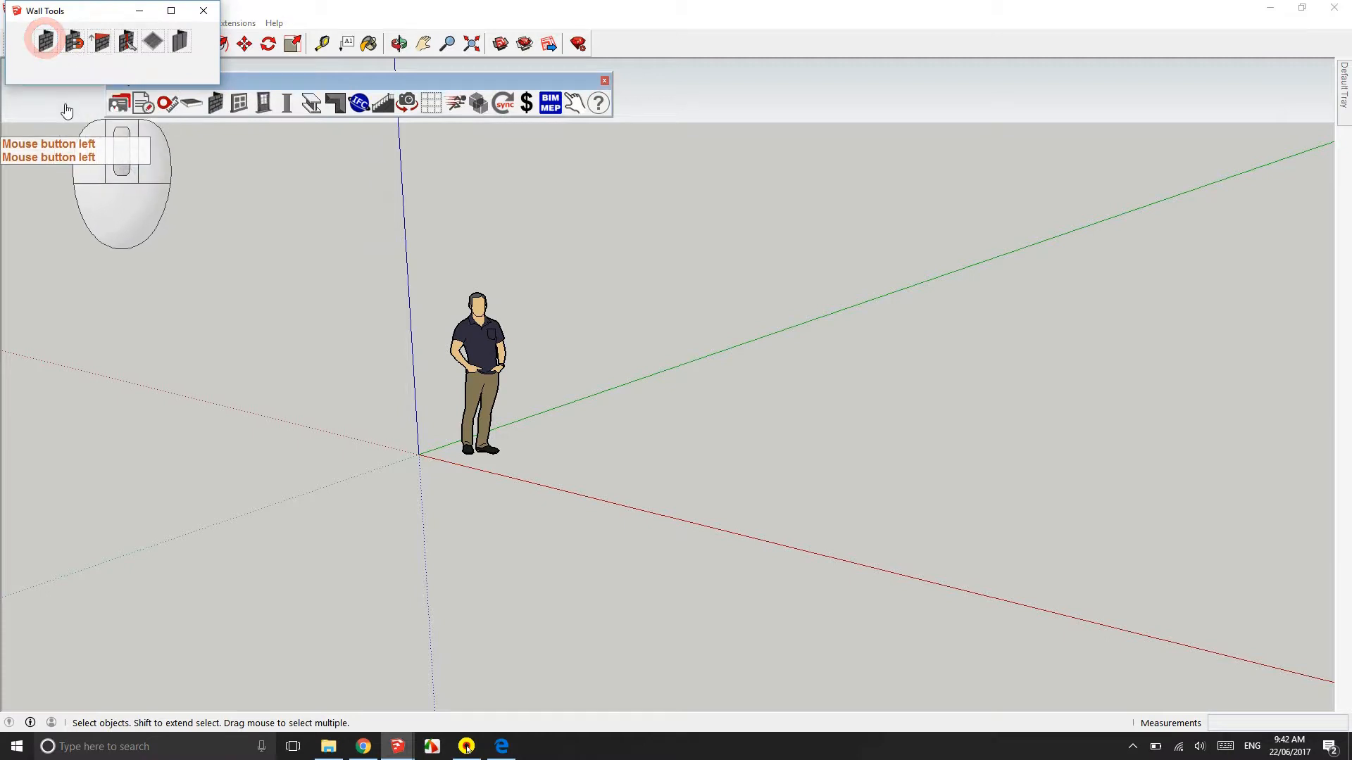
pyautogui.click(45, 41)
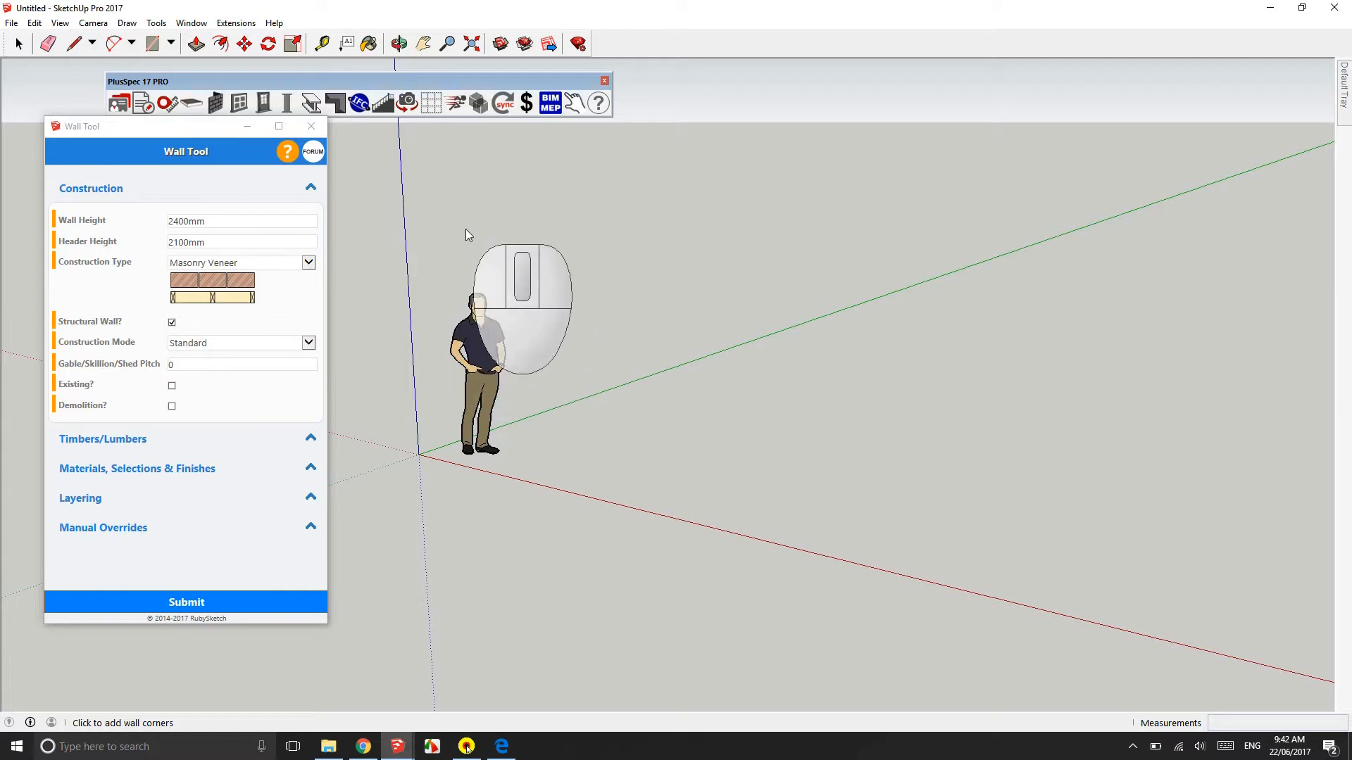
pyautogui.click(449, 216)
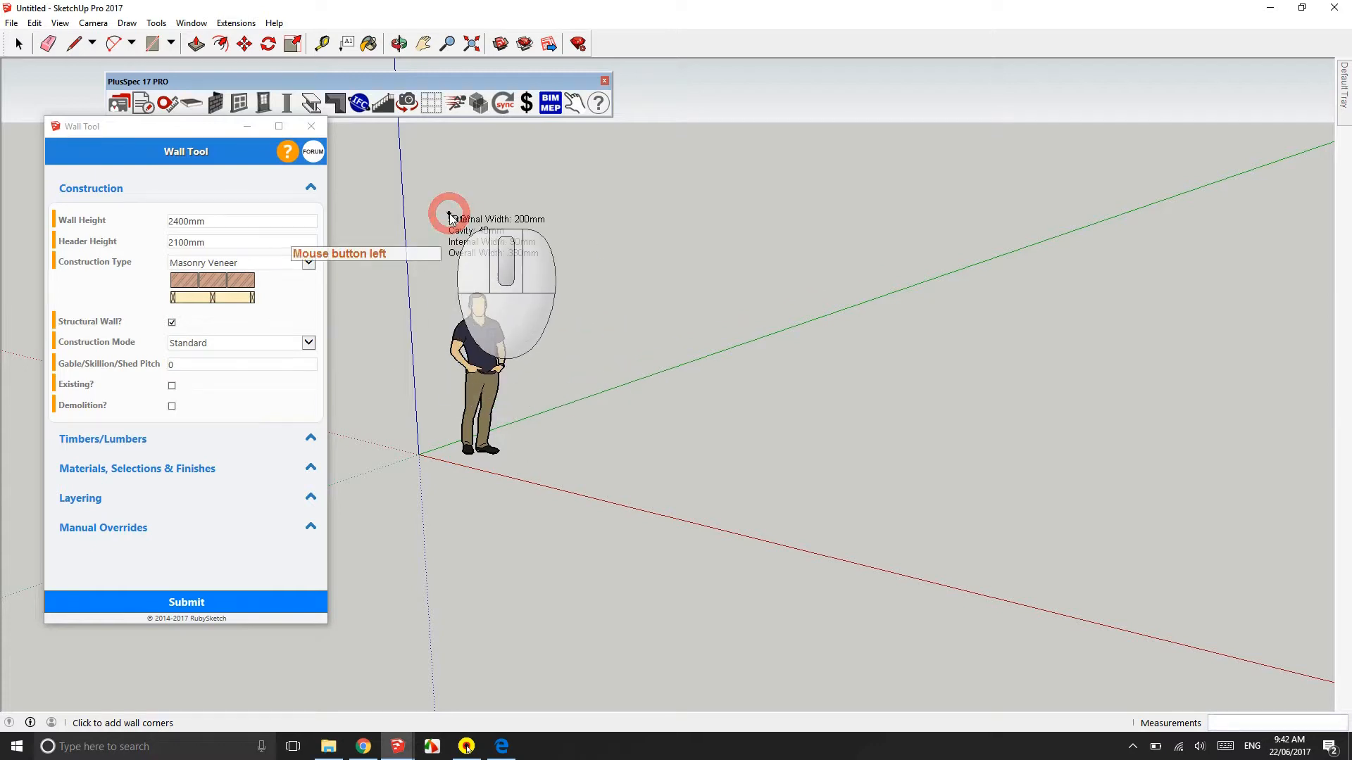
# Step: Preview a 5496mm wall run, then cancel it with Escape
pyautogui.rightClick(448, 216)
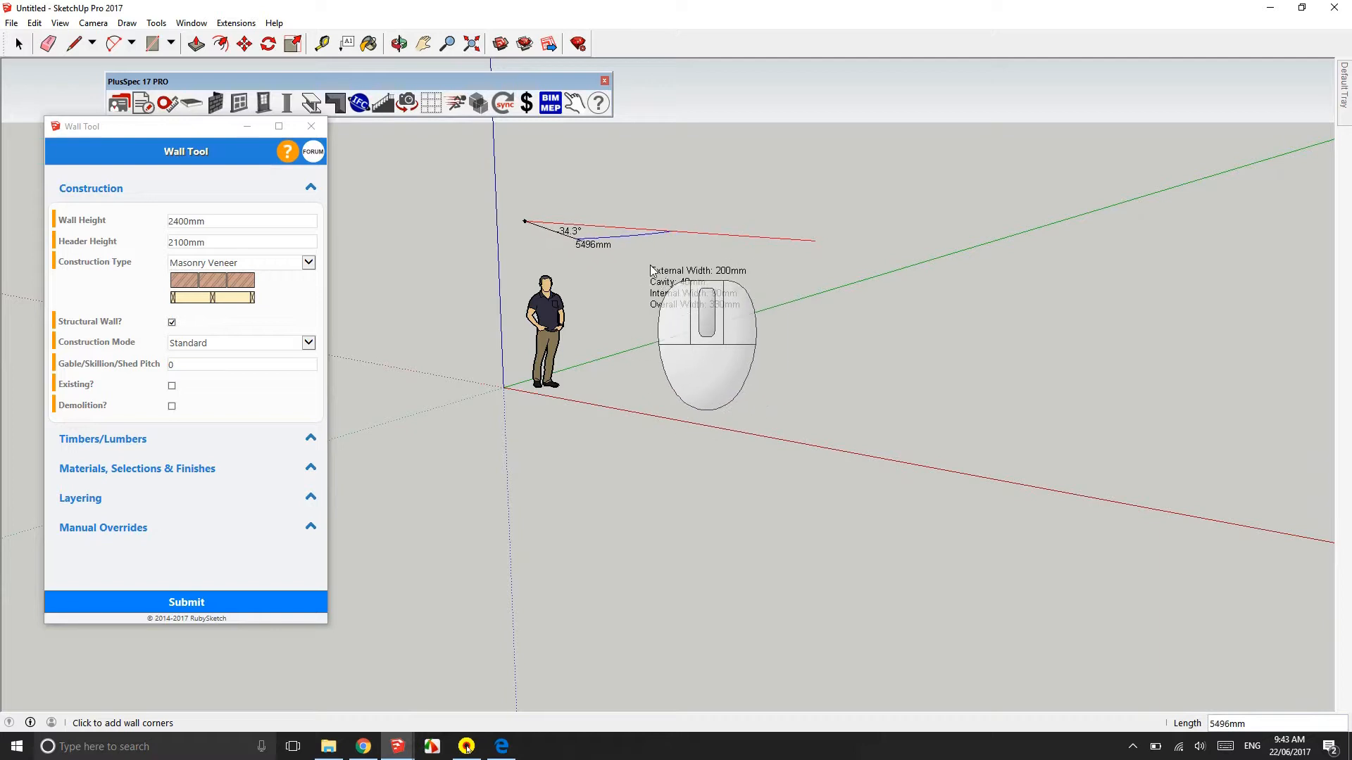
pyautogui.press('Escape')
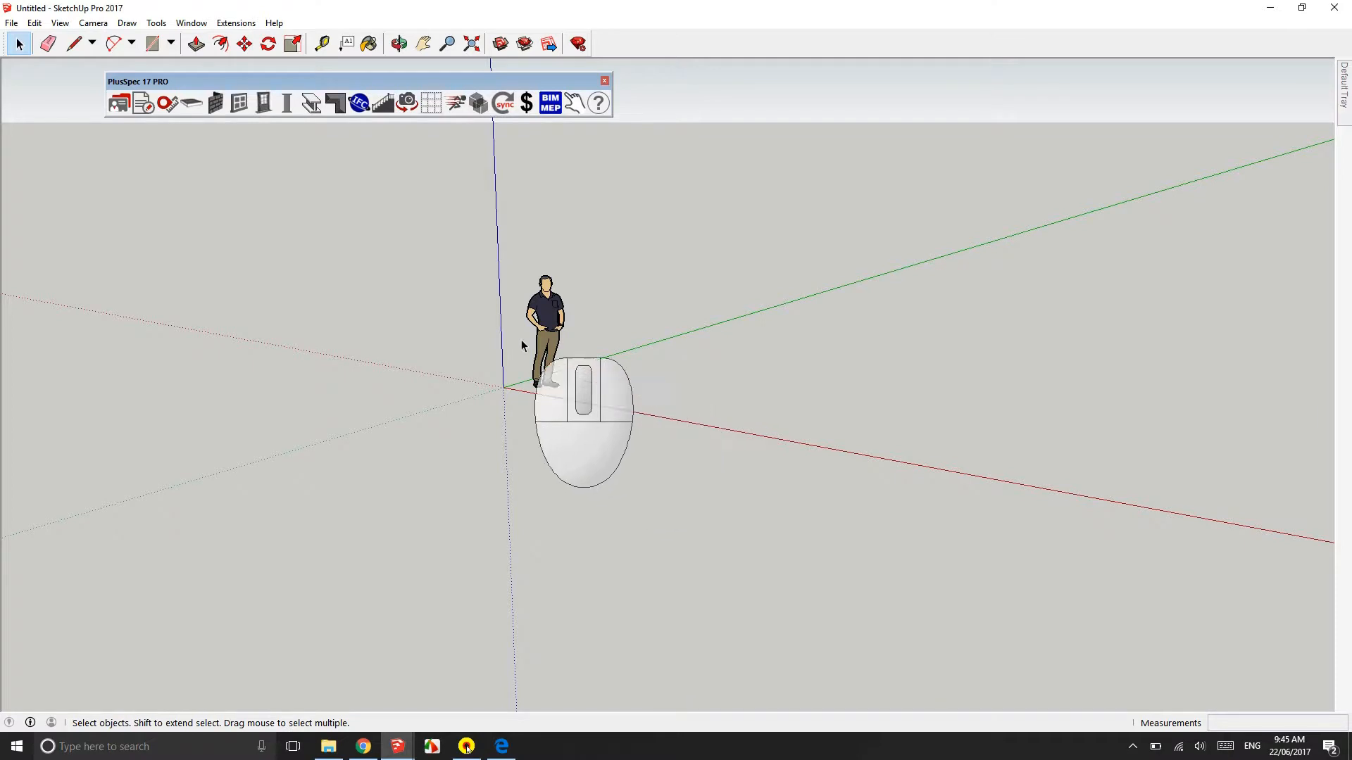
# Step: Call up the PlusSpec wall tools again over the empty model
pyautogui.click(214, 103)
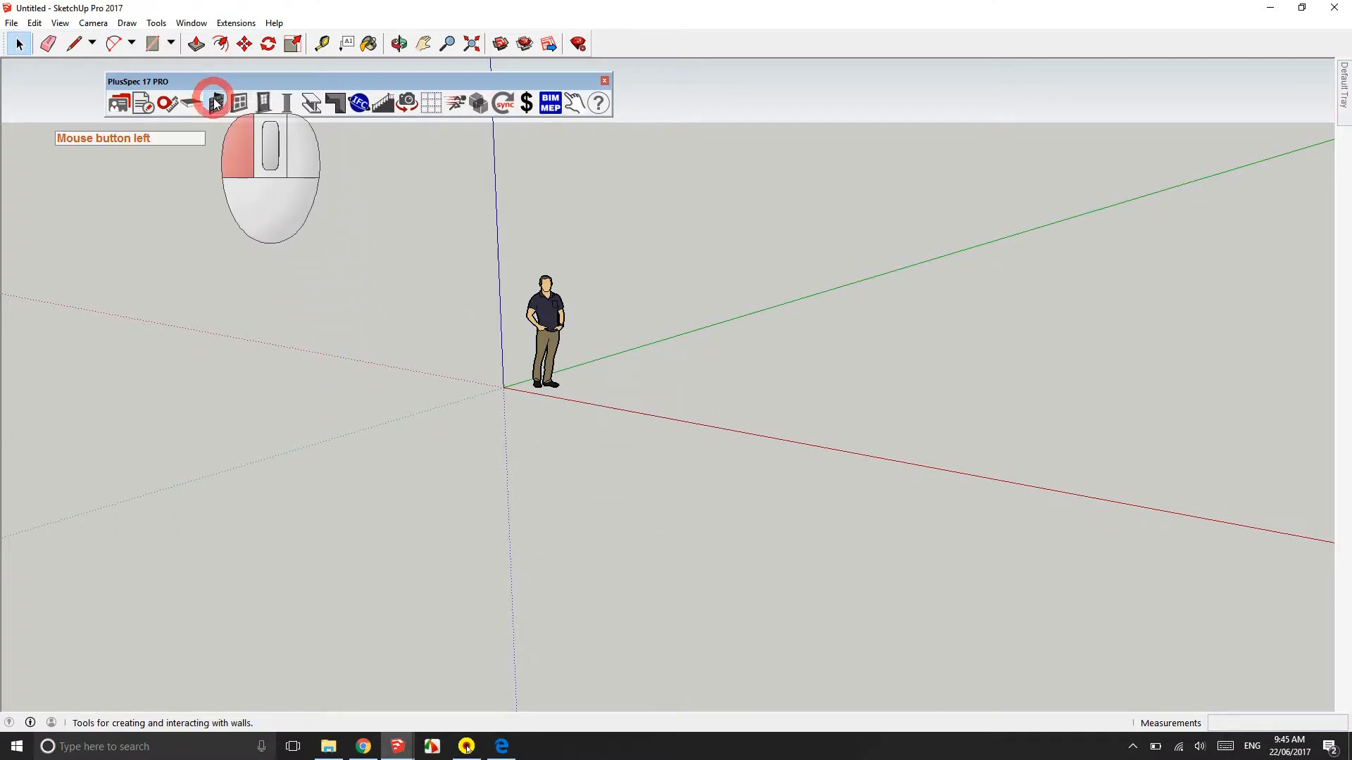
# Step: Draw a closed rectangular loop of brick veneer walls along the axes
pyautogui.click(214, 103)
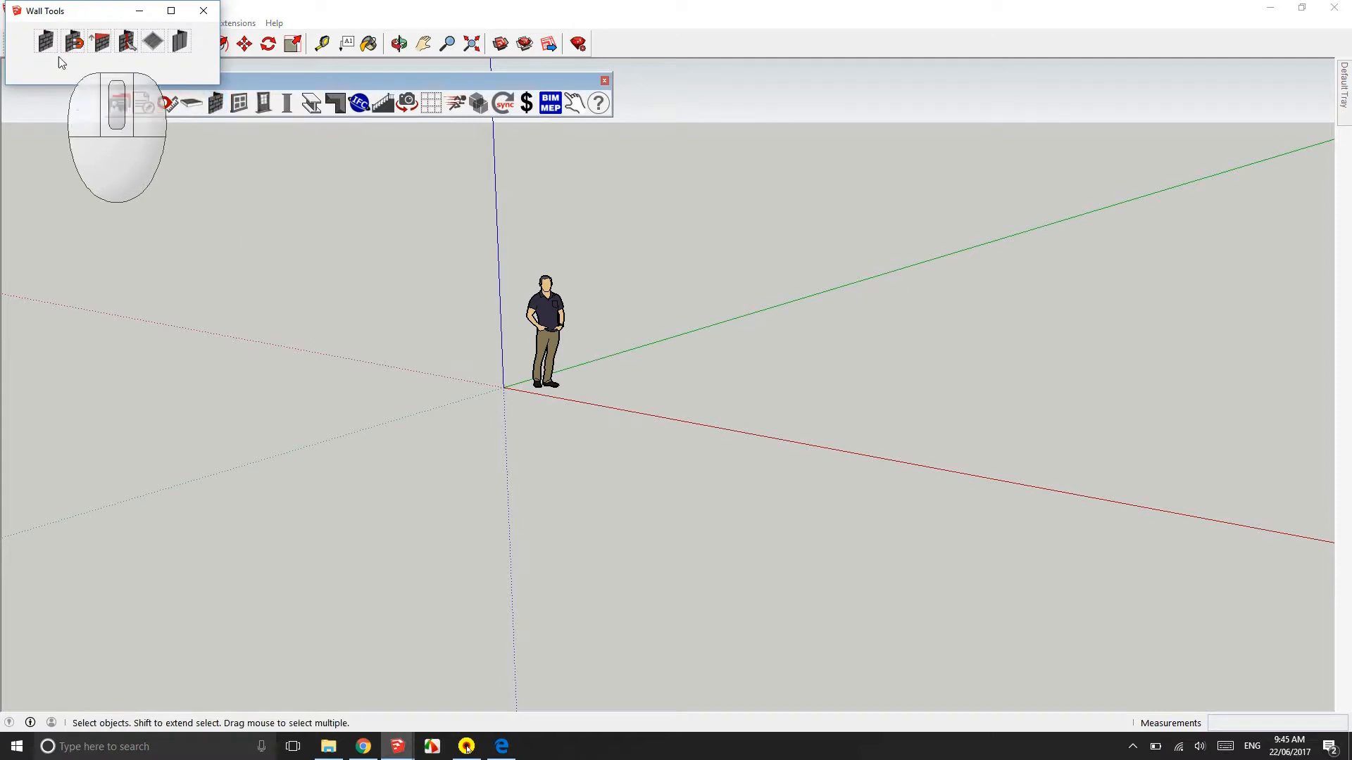
pyautogui.moveTo(45, 41)
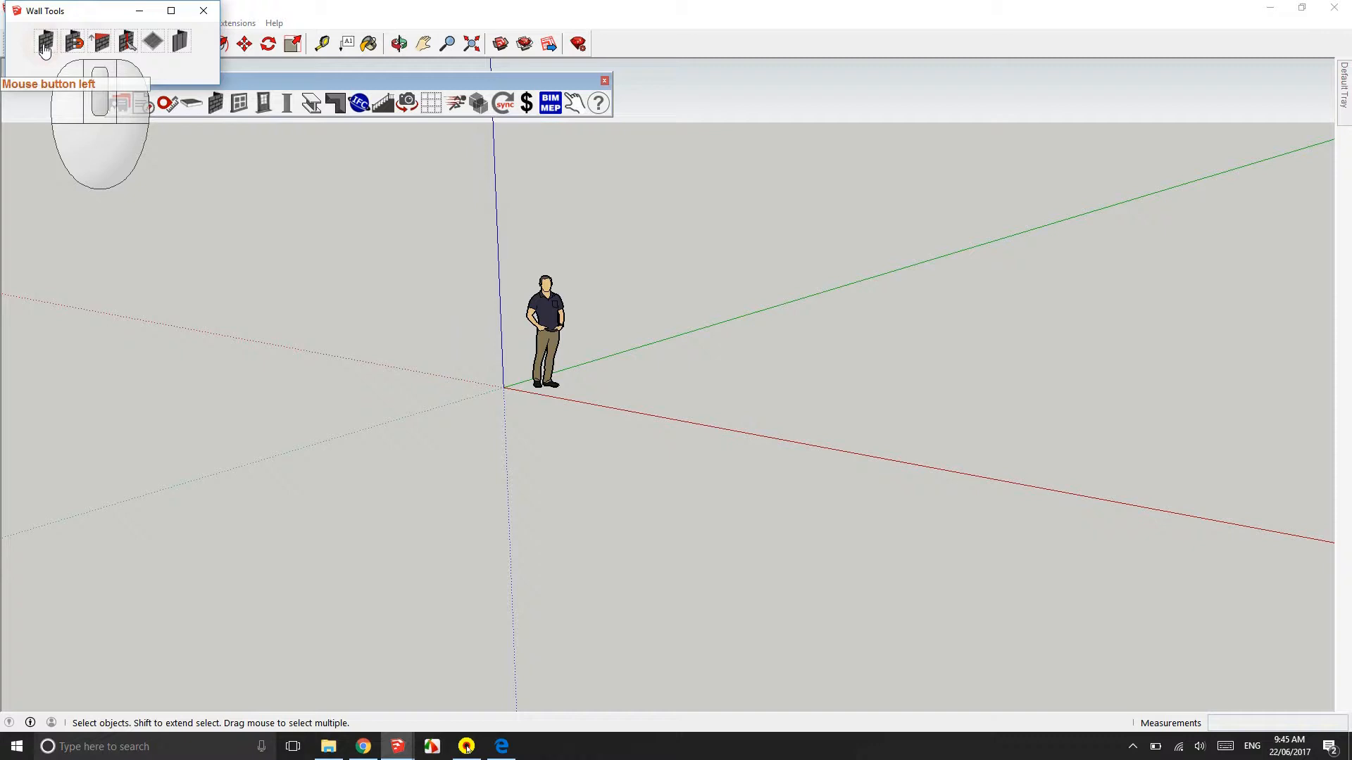
pyautogui.click(45, 42)
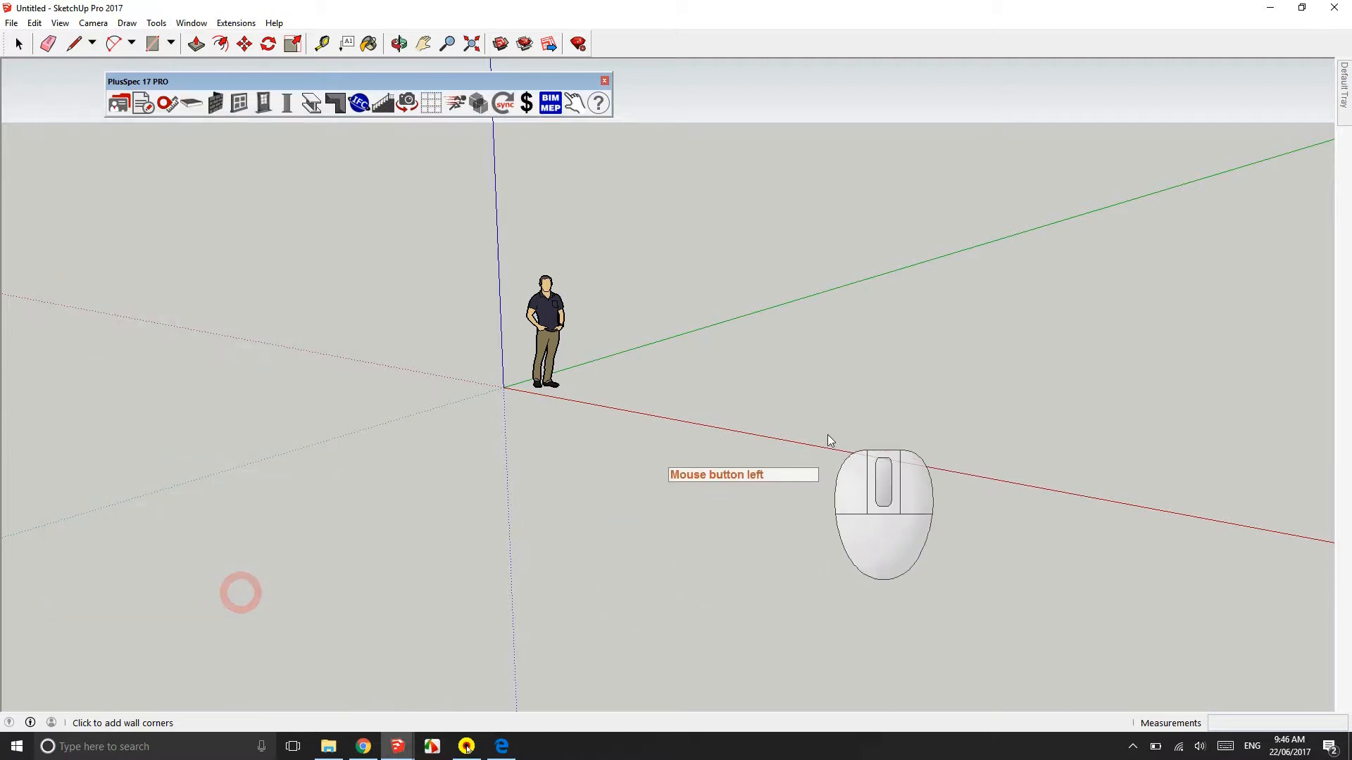
pyautogui.moveTo(975, 464)
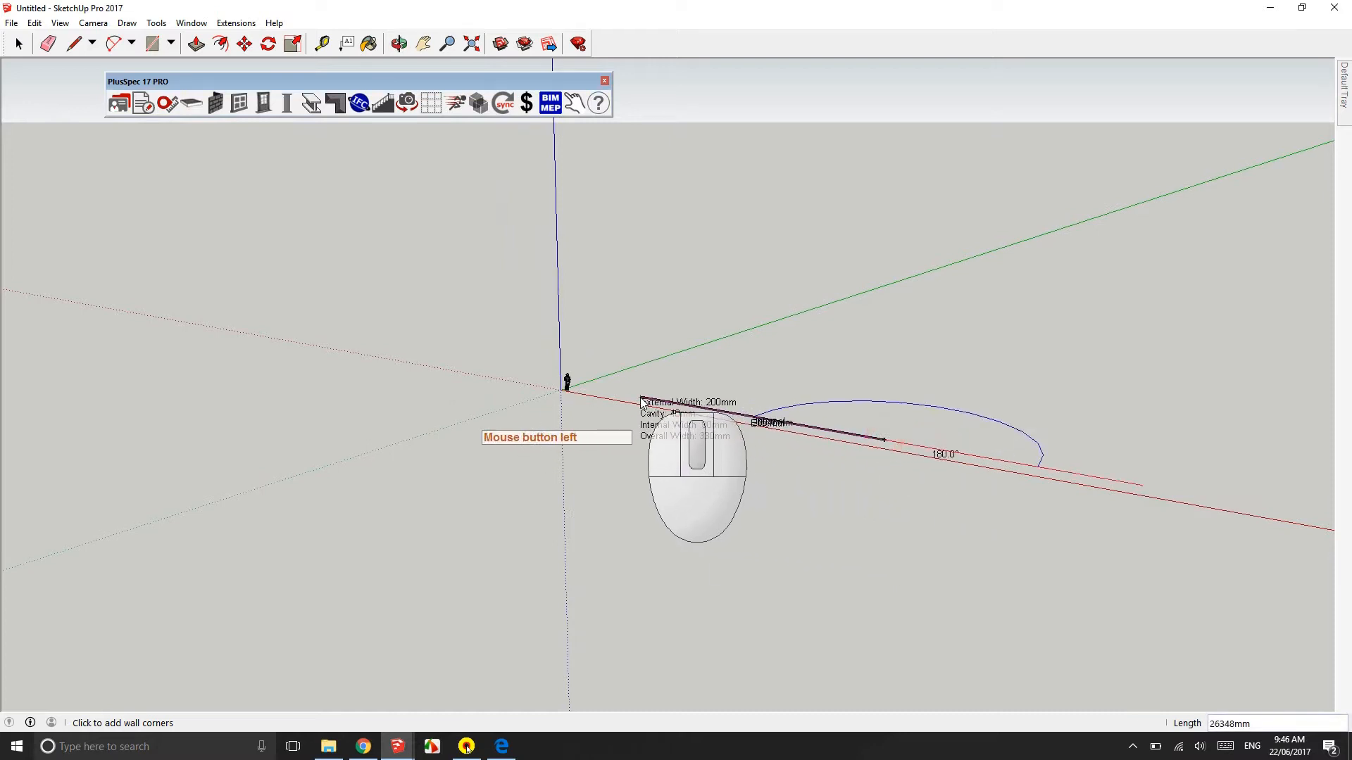
pyautogui.click(740, 353)
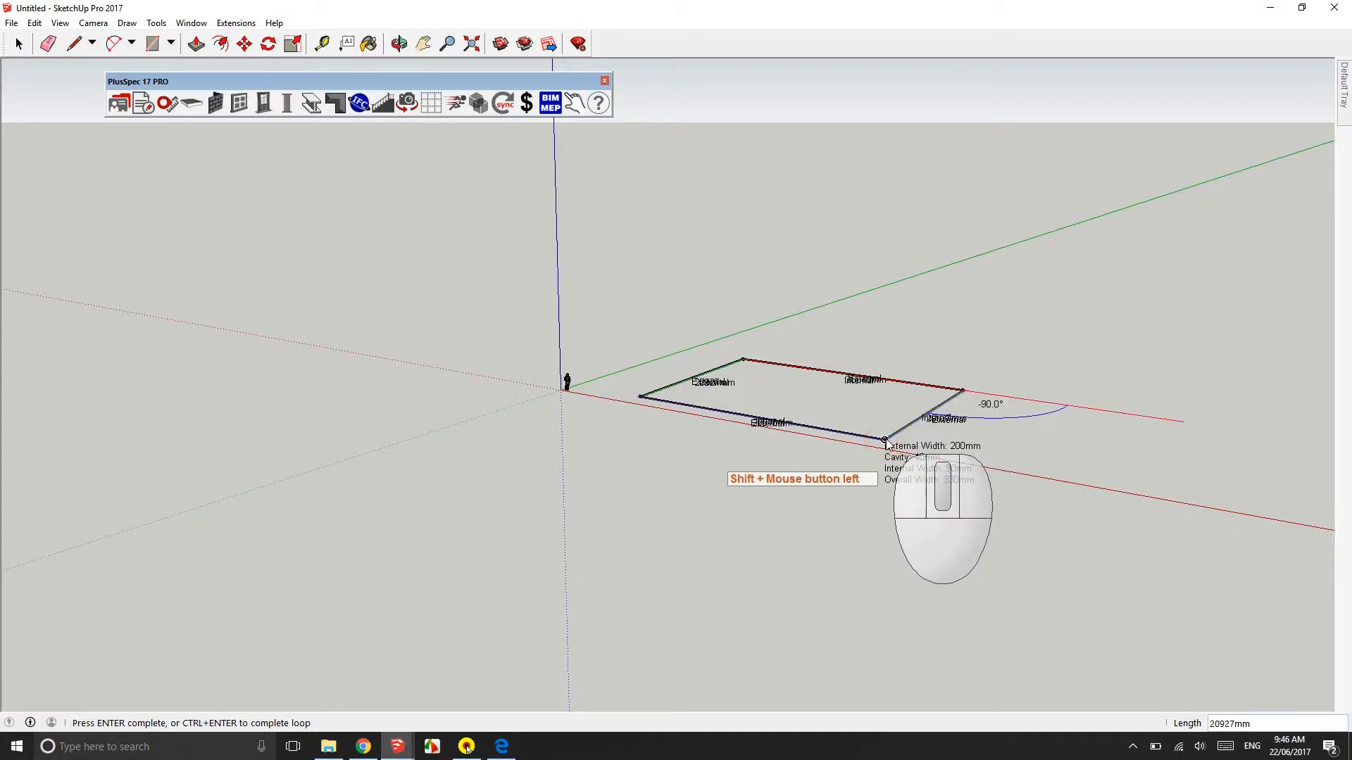
pyautogui.click(885, 439)
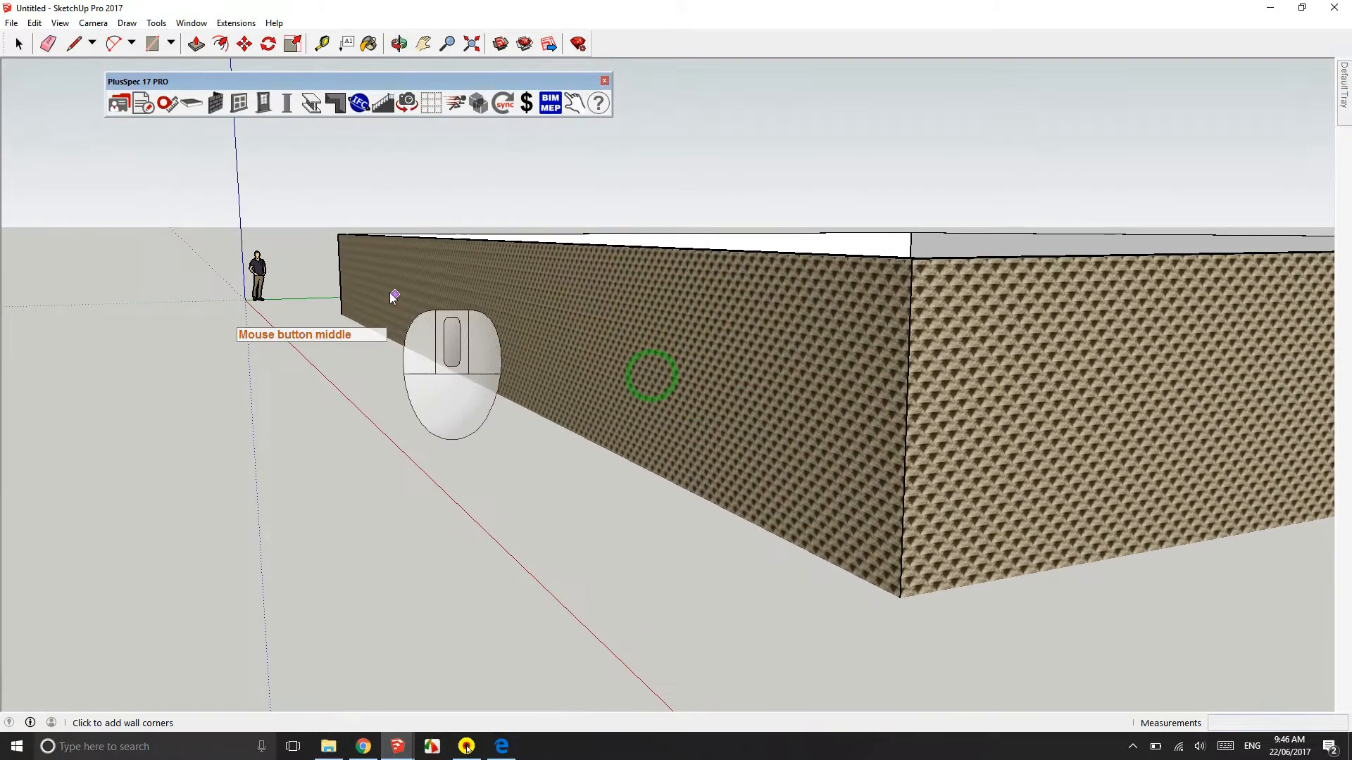
# Step: Undo the rectangular brick wall loop, leaving just the scale figure, and switch to Orbit
pyautogui.moveTo(650, 375); pyautogui.dragTo(617, 373)
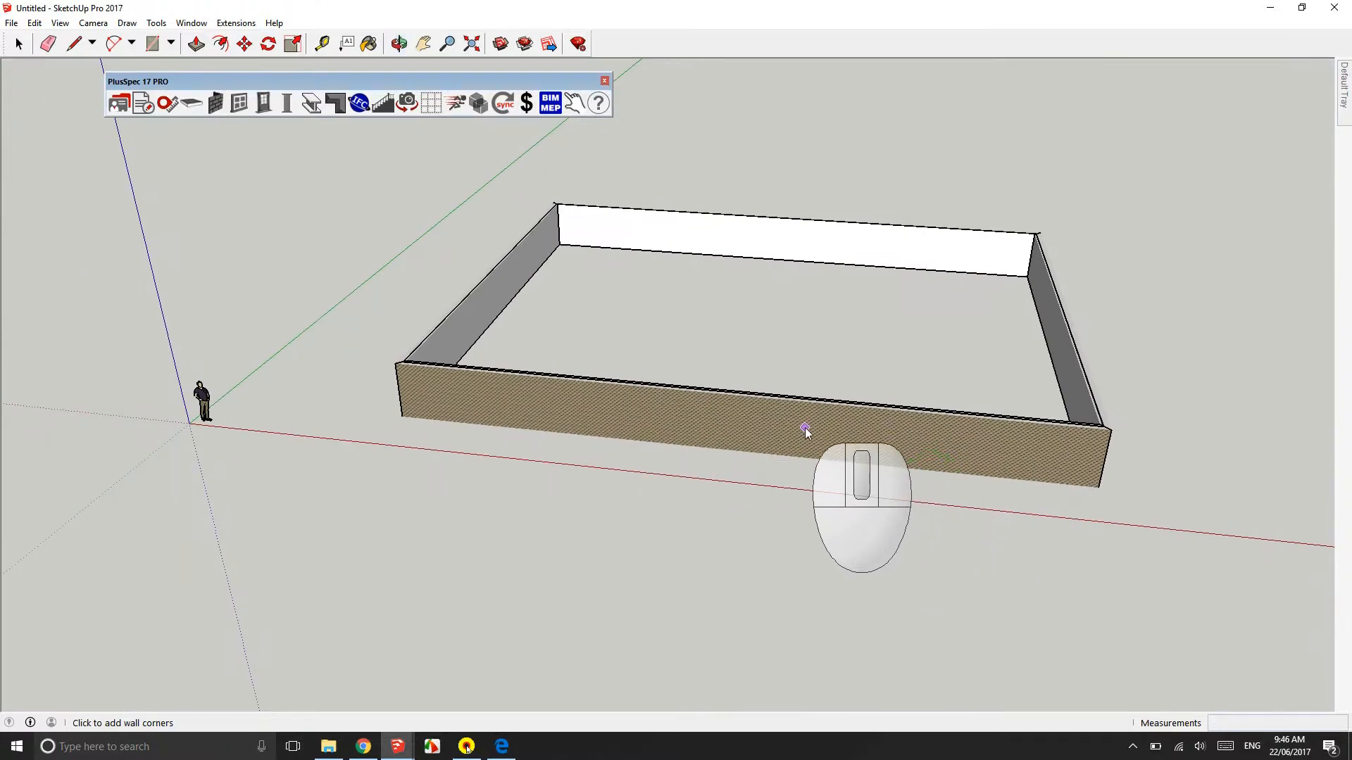
pyautogui.press('ctrl')
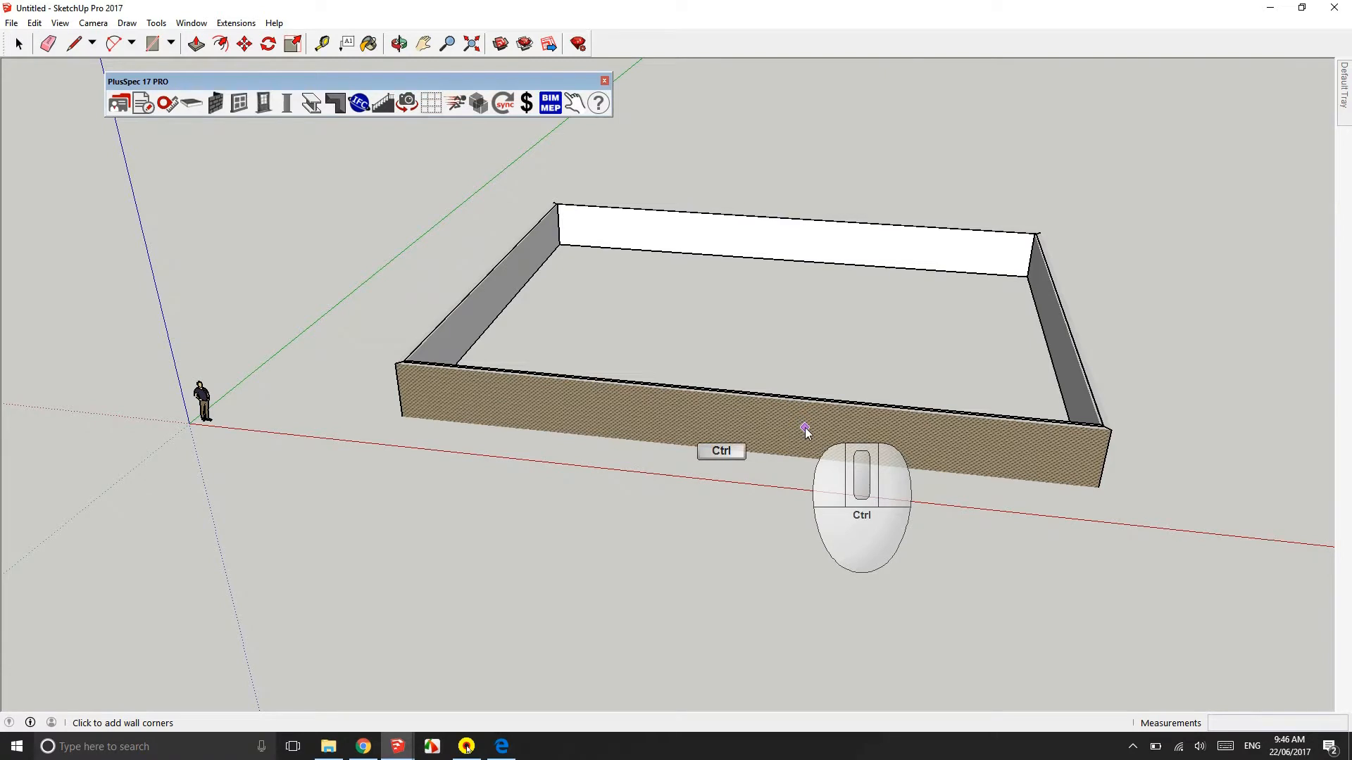
pyautogui.press('ctrl+z')
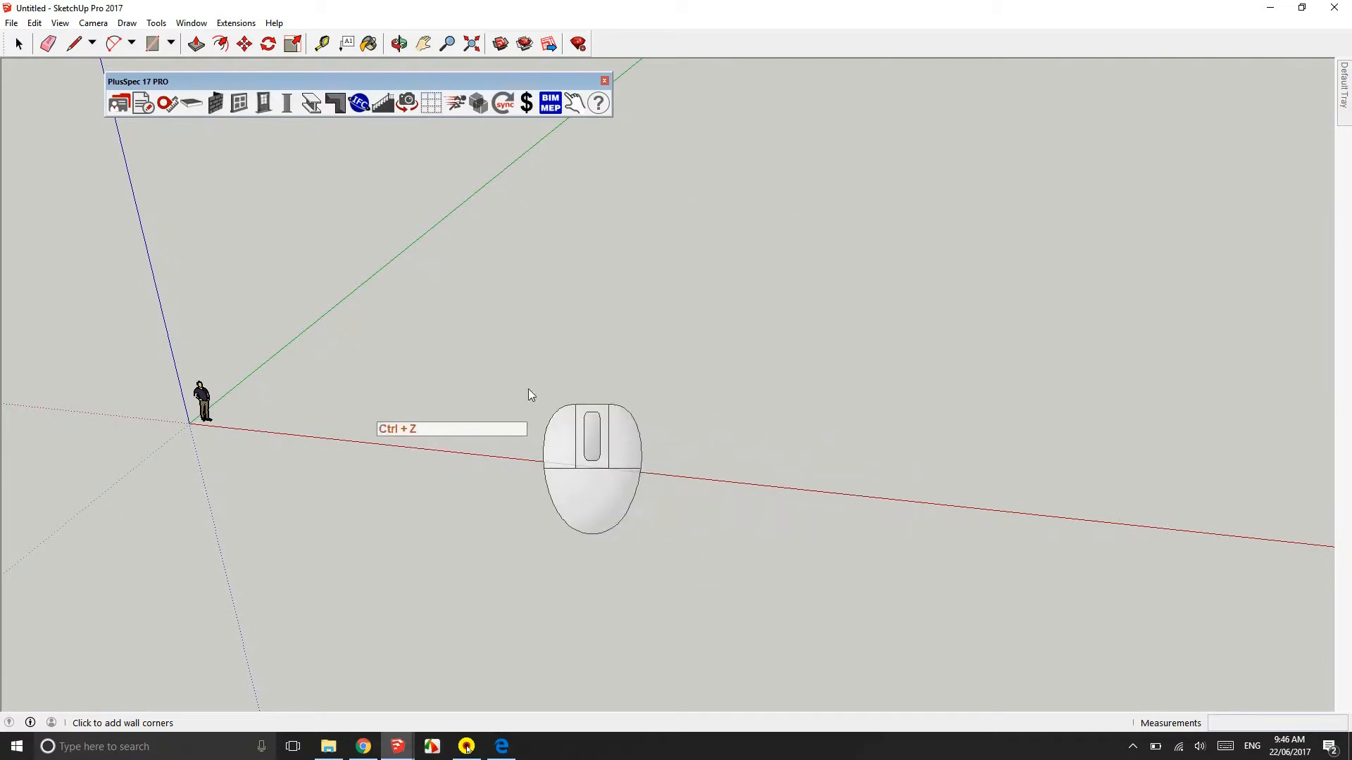
pyautogui.click(399, 43)
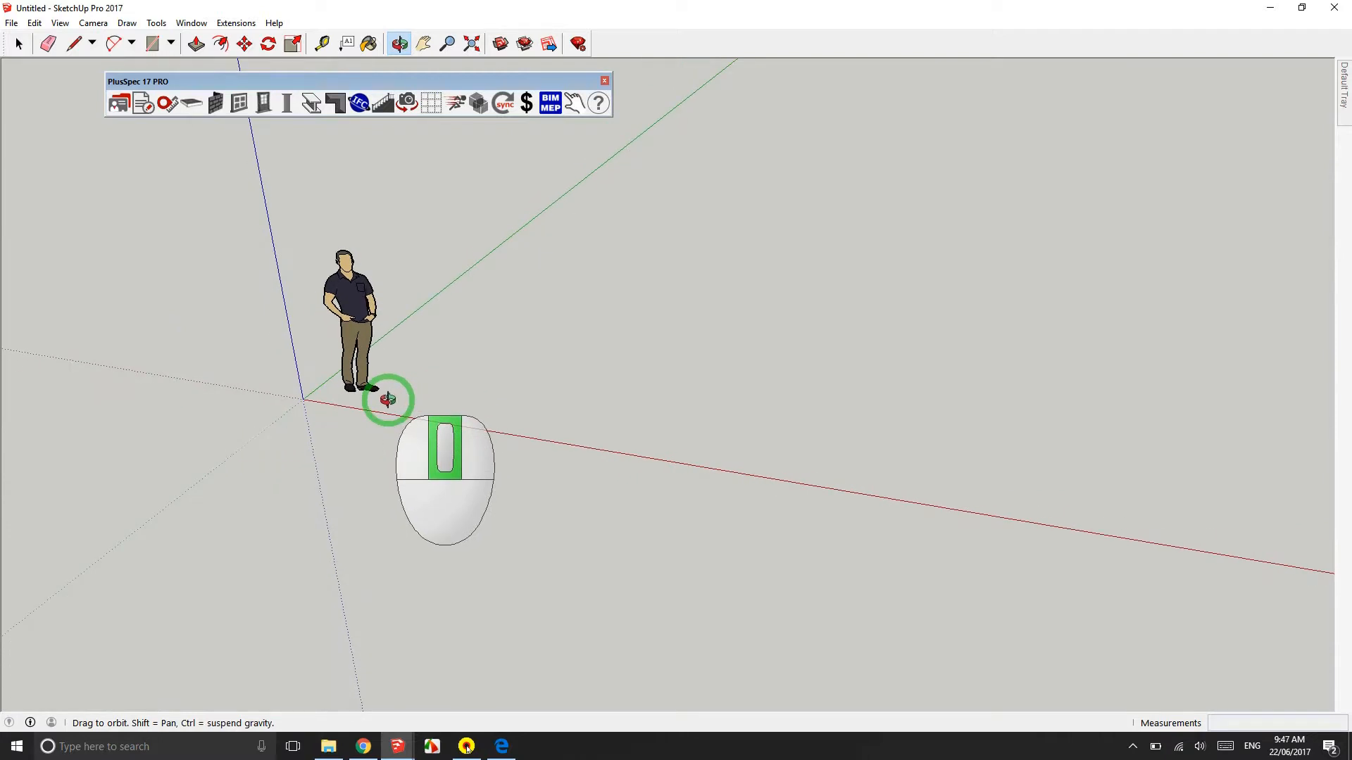
pyautogui.click(387, 399)
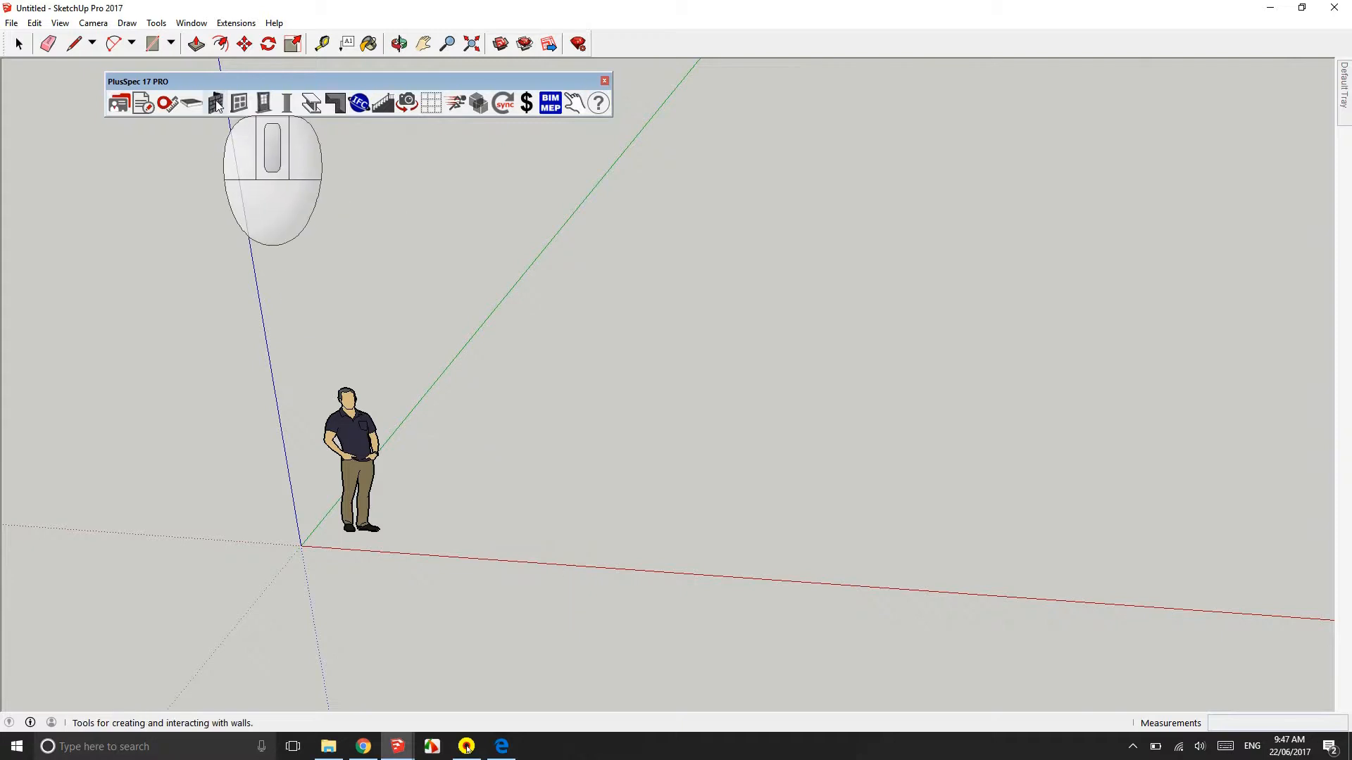
# Step: Submit the 2400mm masonry veneer Wall settings and place the first corner on the red axis
pyautogui.click(215, 103)
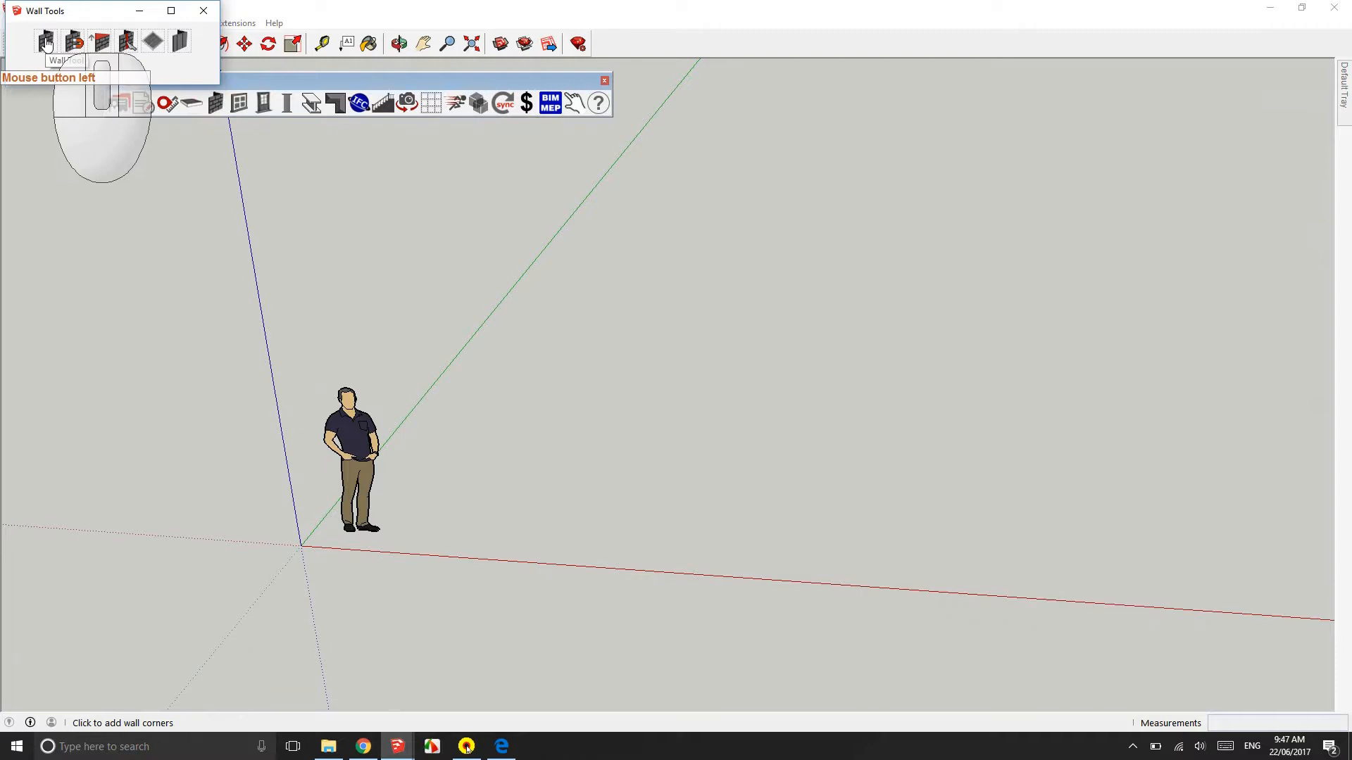
pyautogui.click(46, 41)
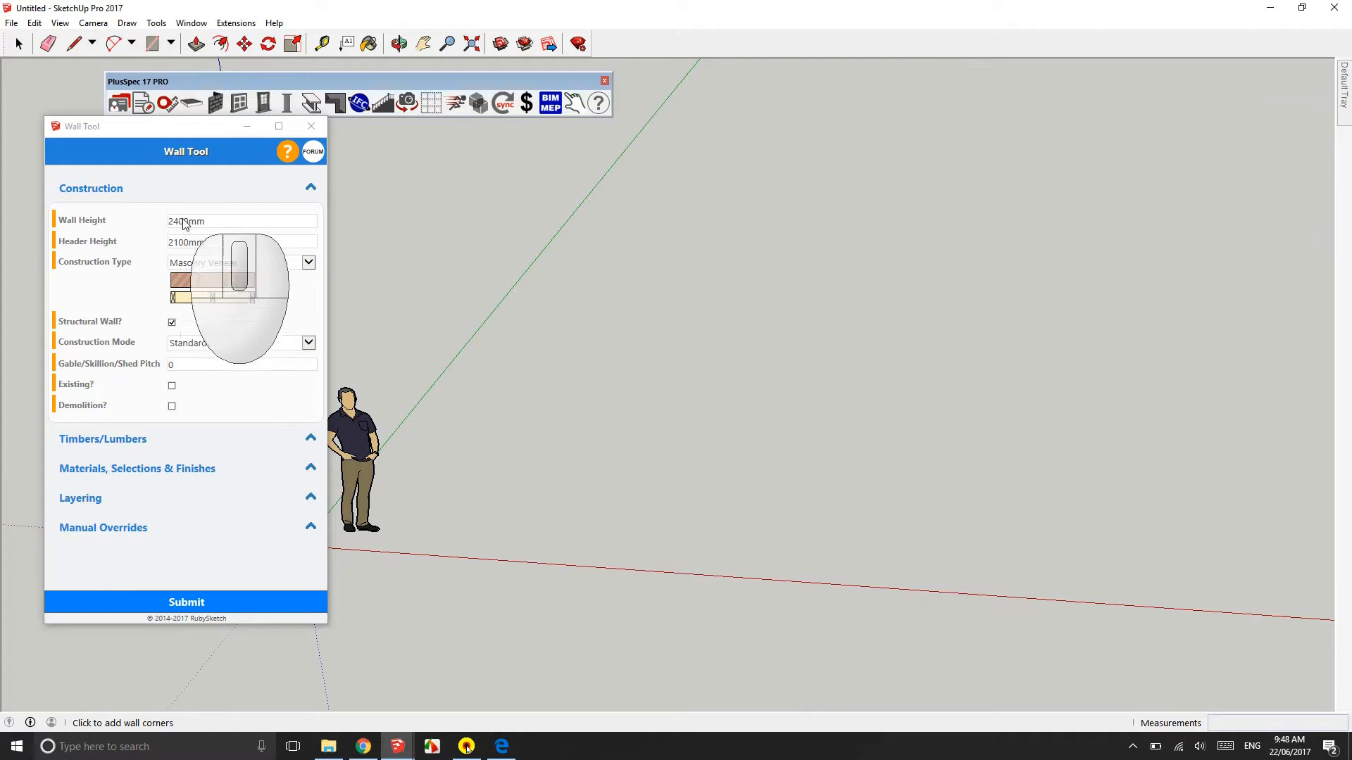
pyautogui.click(186, 598)
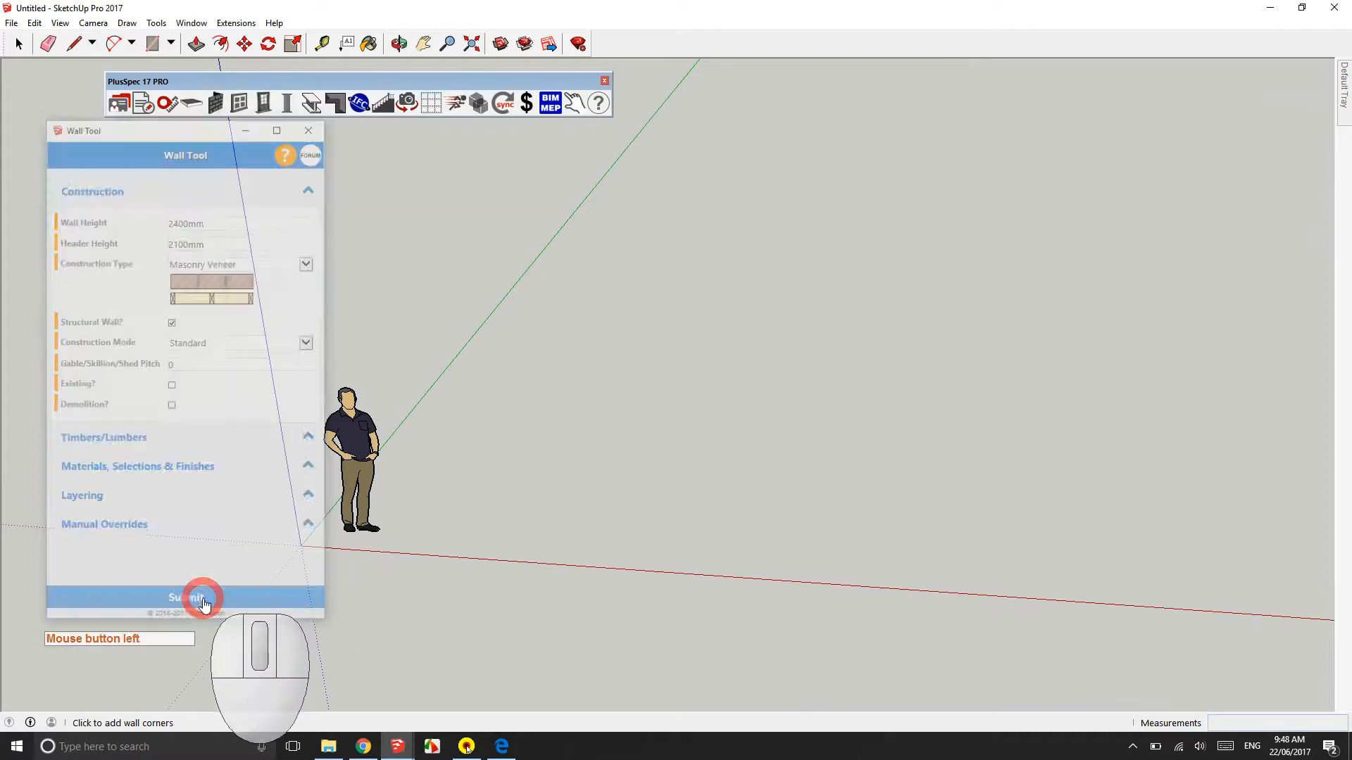
pyautogui.click(185, 597)
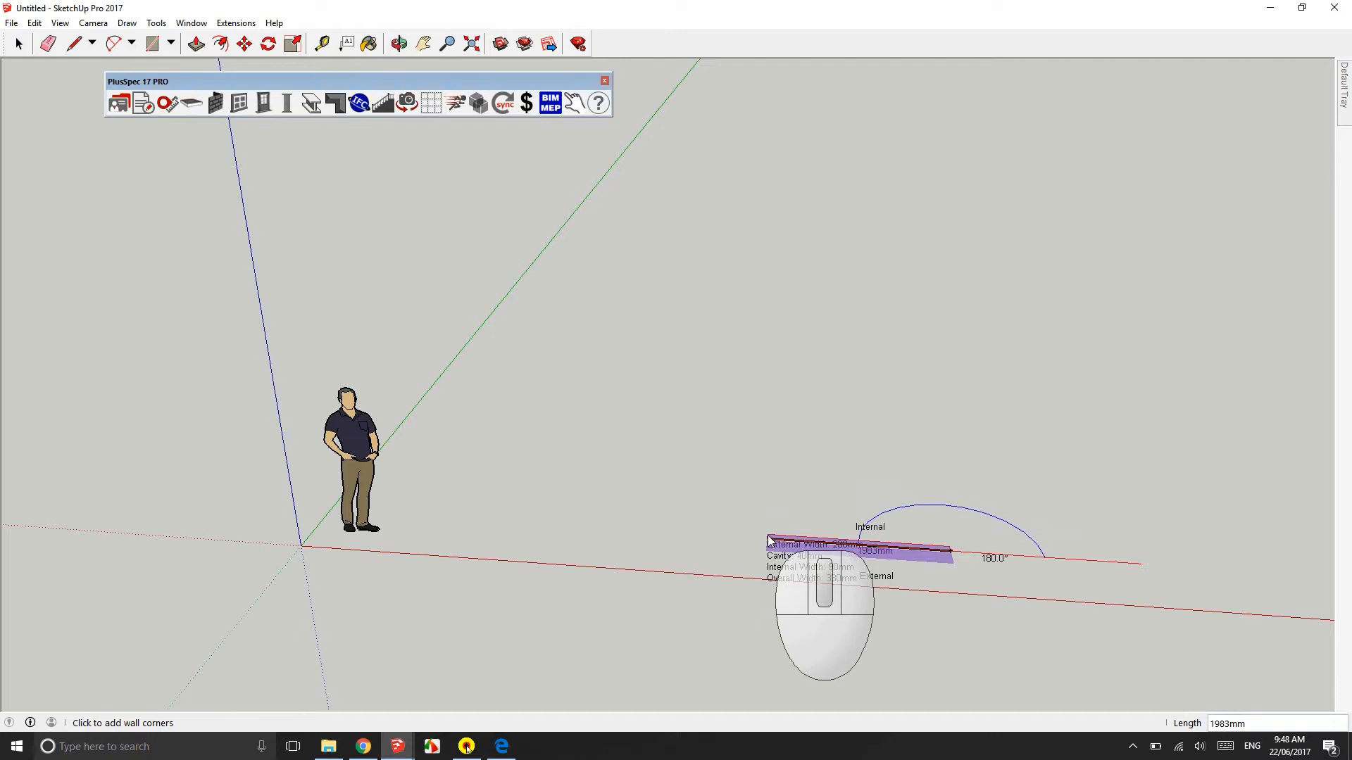
# Step: Place the 4334mm and 5609mm wall corners, then close the four-sided veneer wall loop
pyautogui.press('Escape')
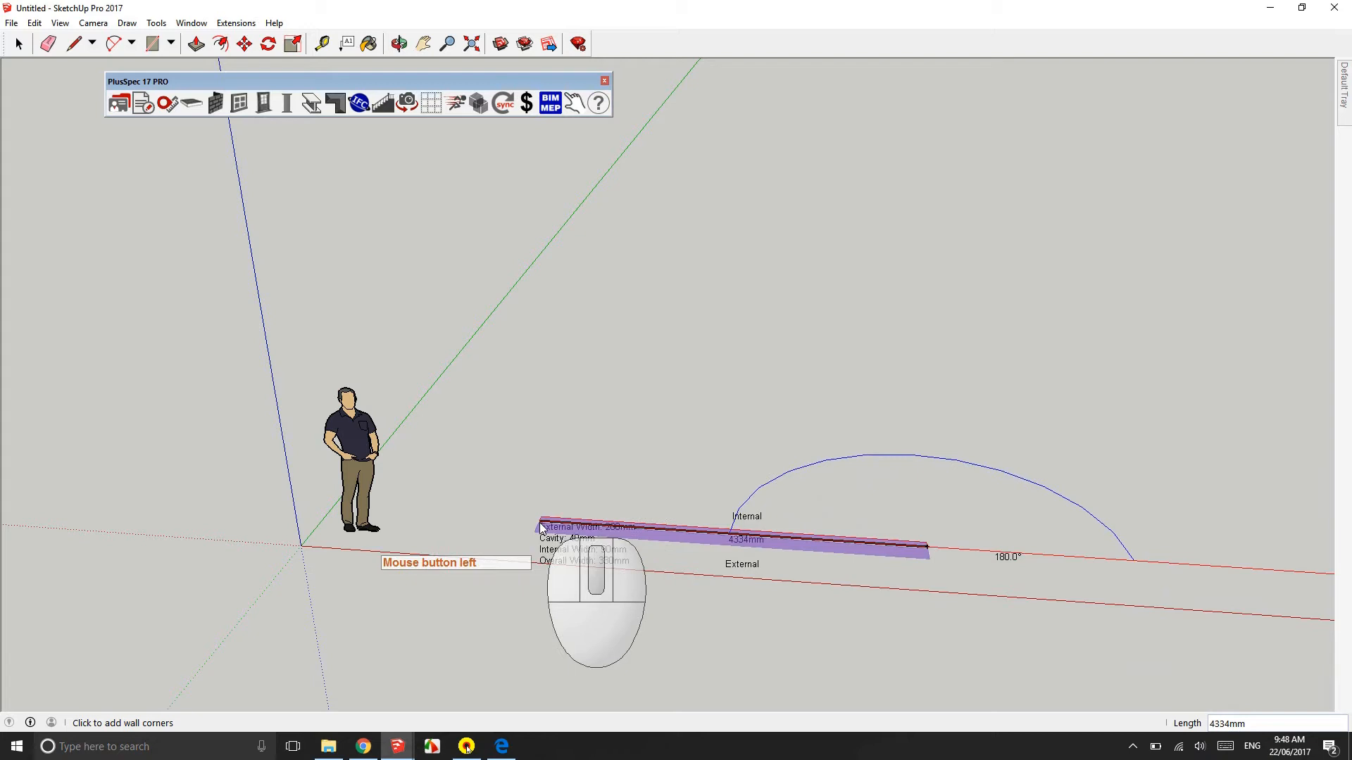
pyautogui.click(541, 525)
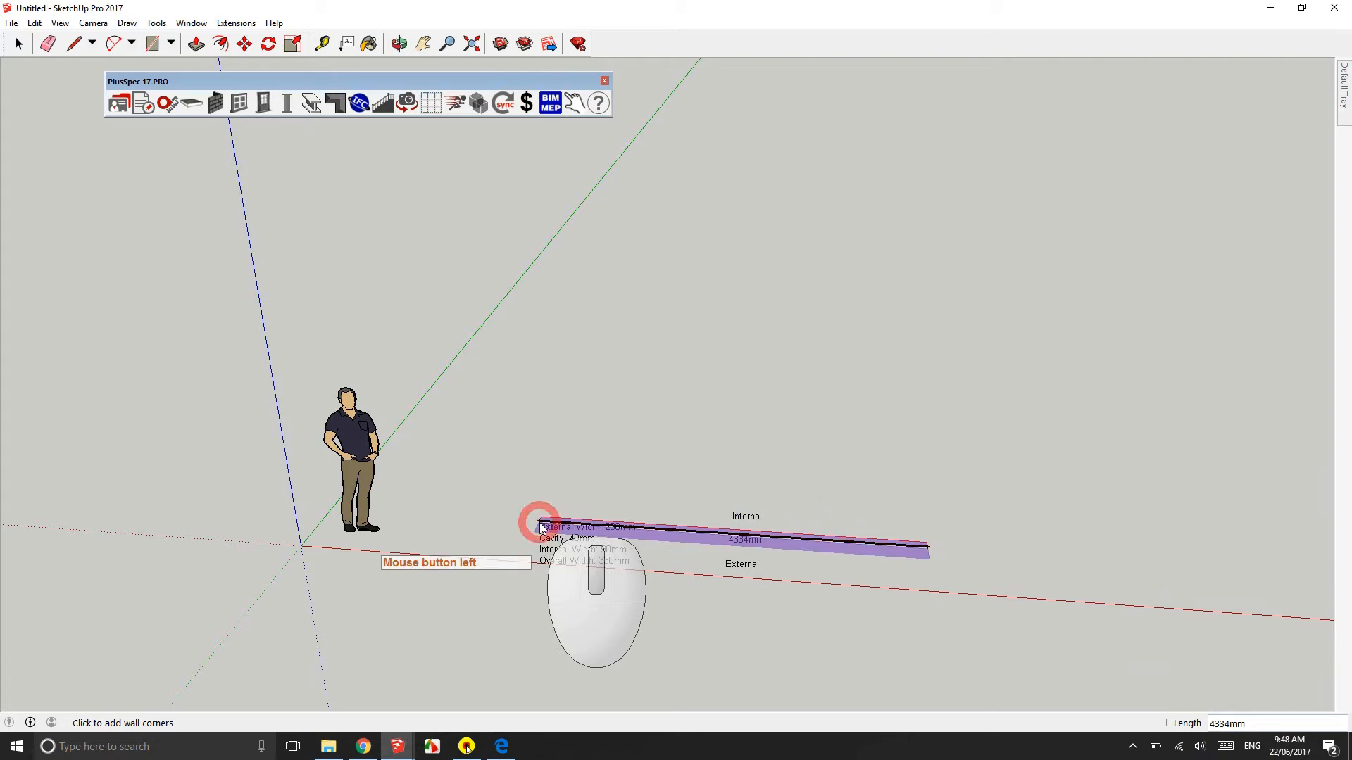
pyautogui.click(541, 524)
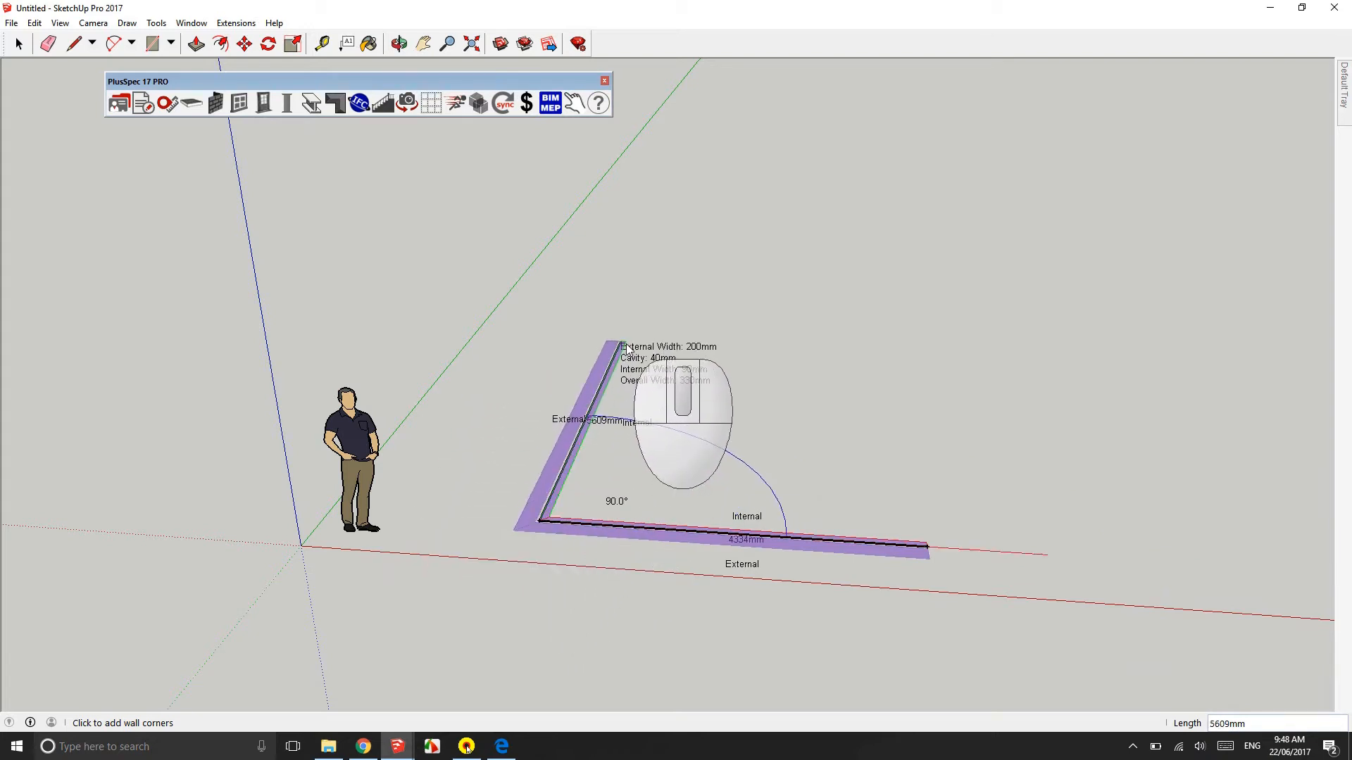
pyautogui.click(619, 343)
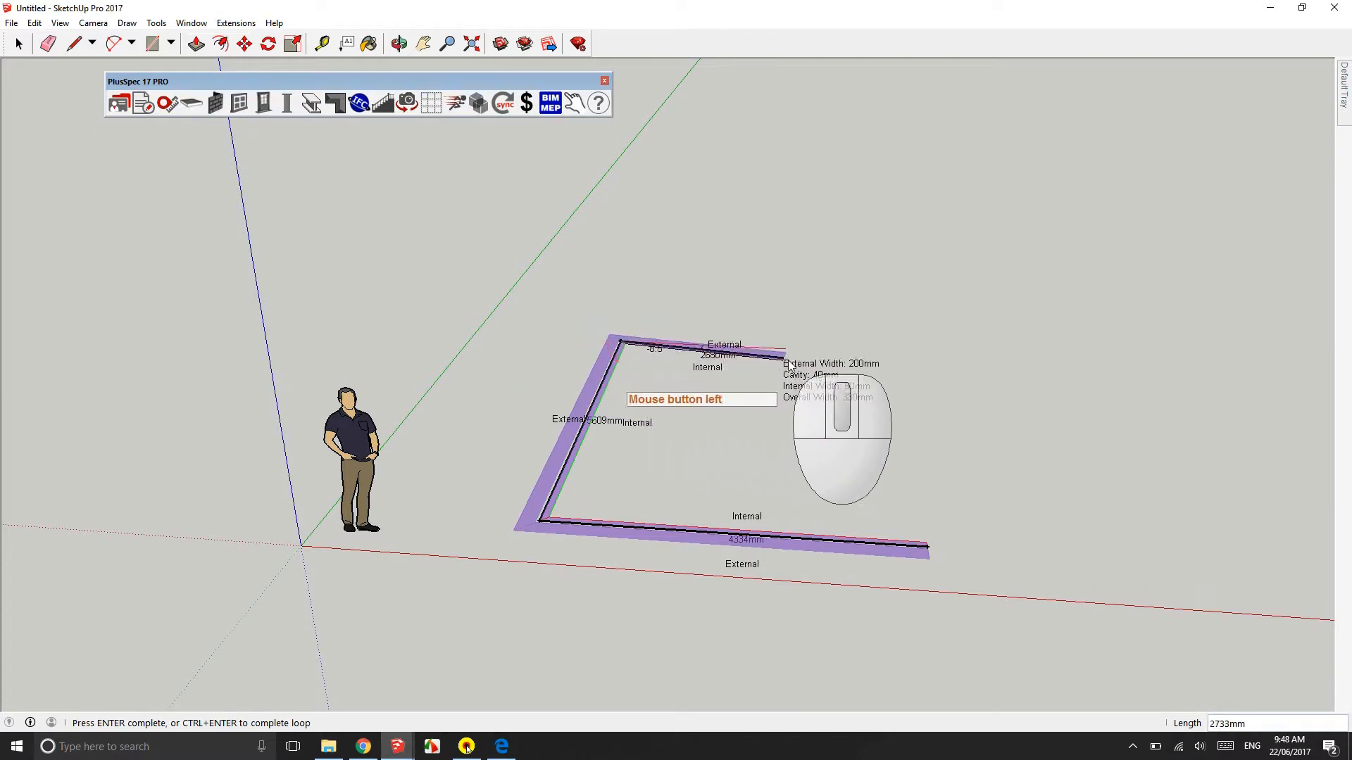
pyautogui.moveTo(922, 357)
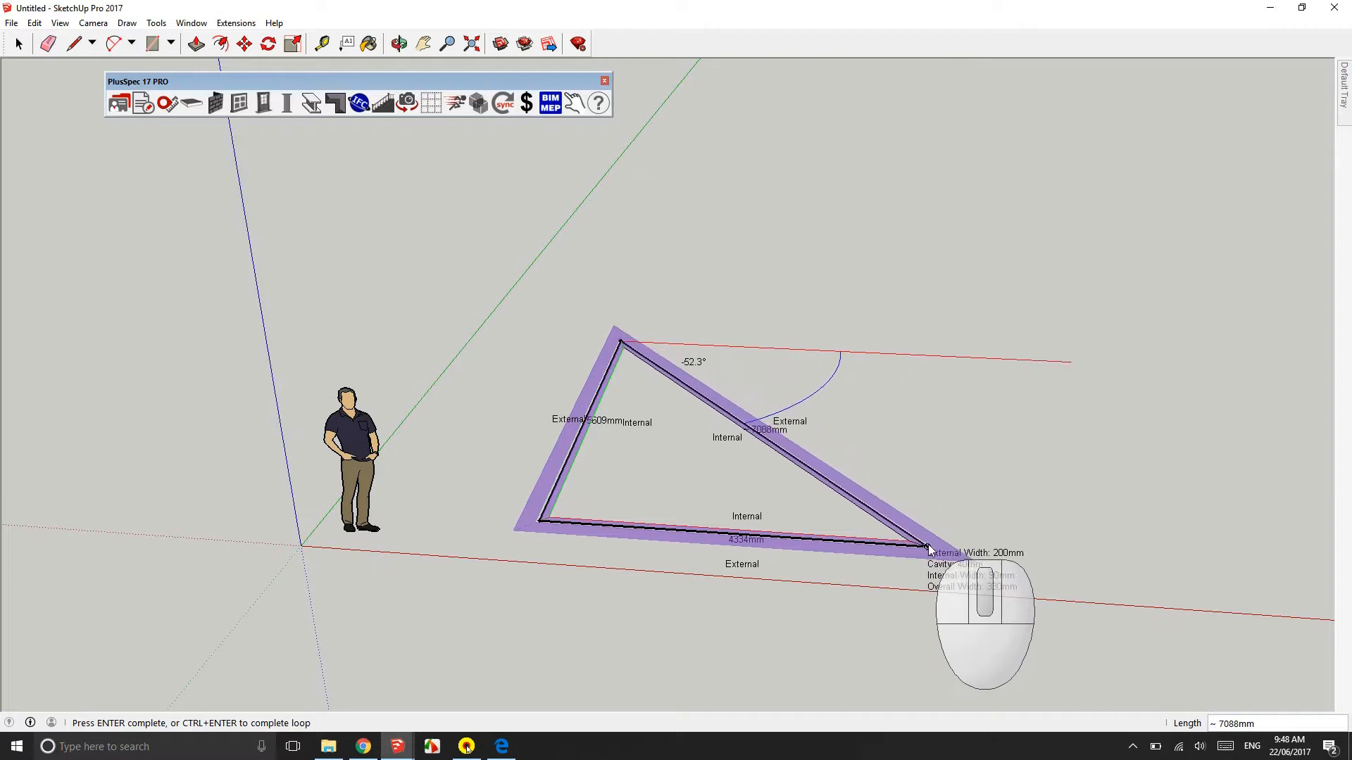
pyautogui.moveTo(938, 361)
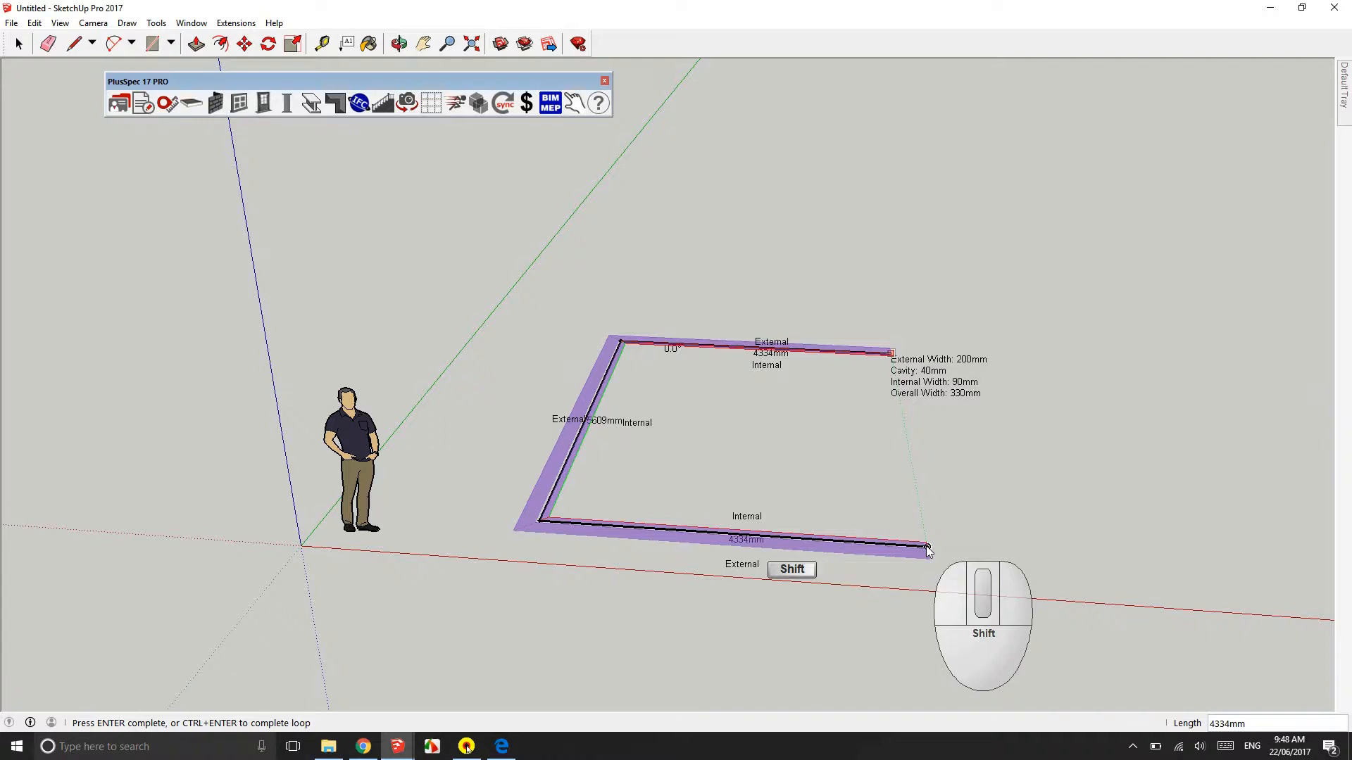
pyautogui.click(925, 550)
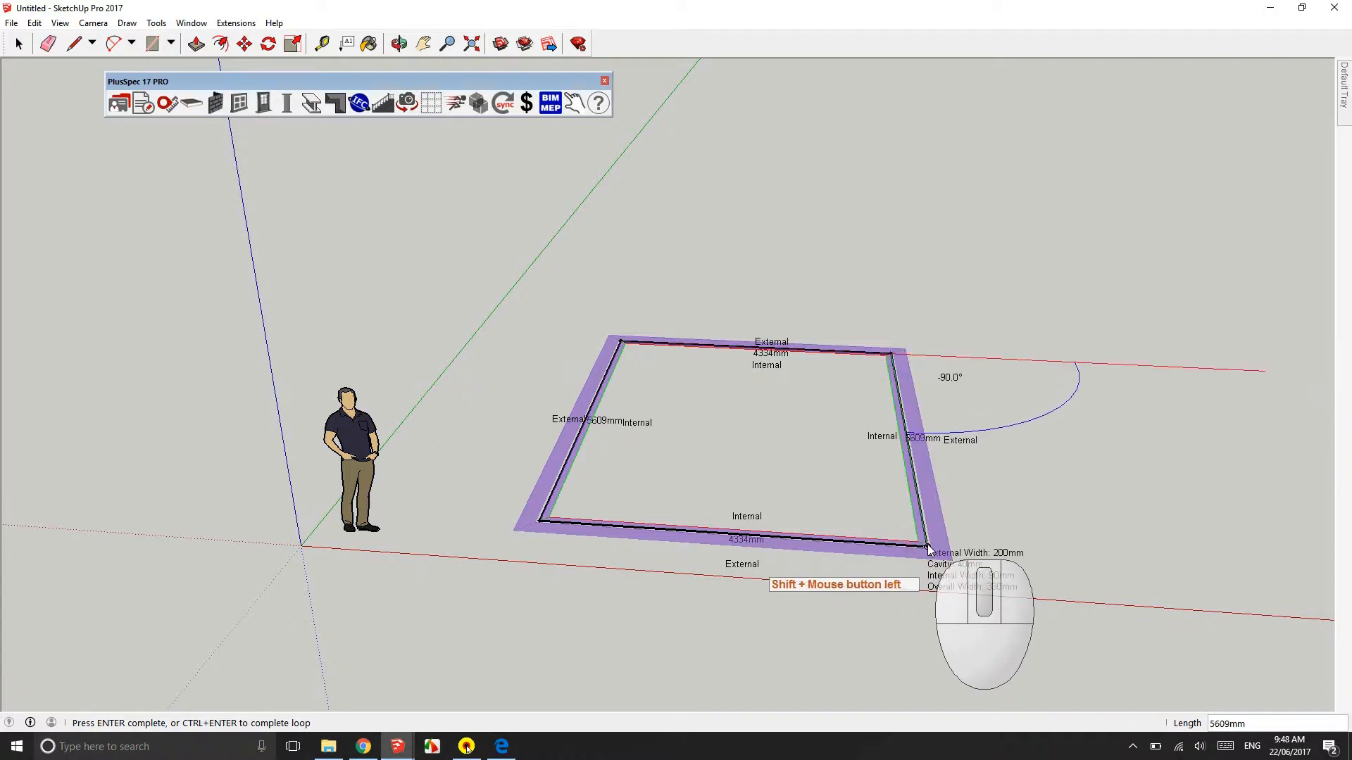
pyautogui.click(928, 548)
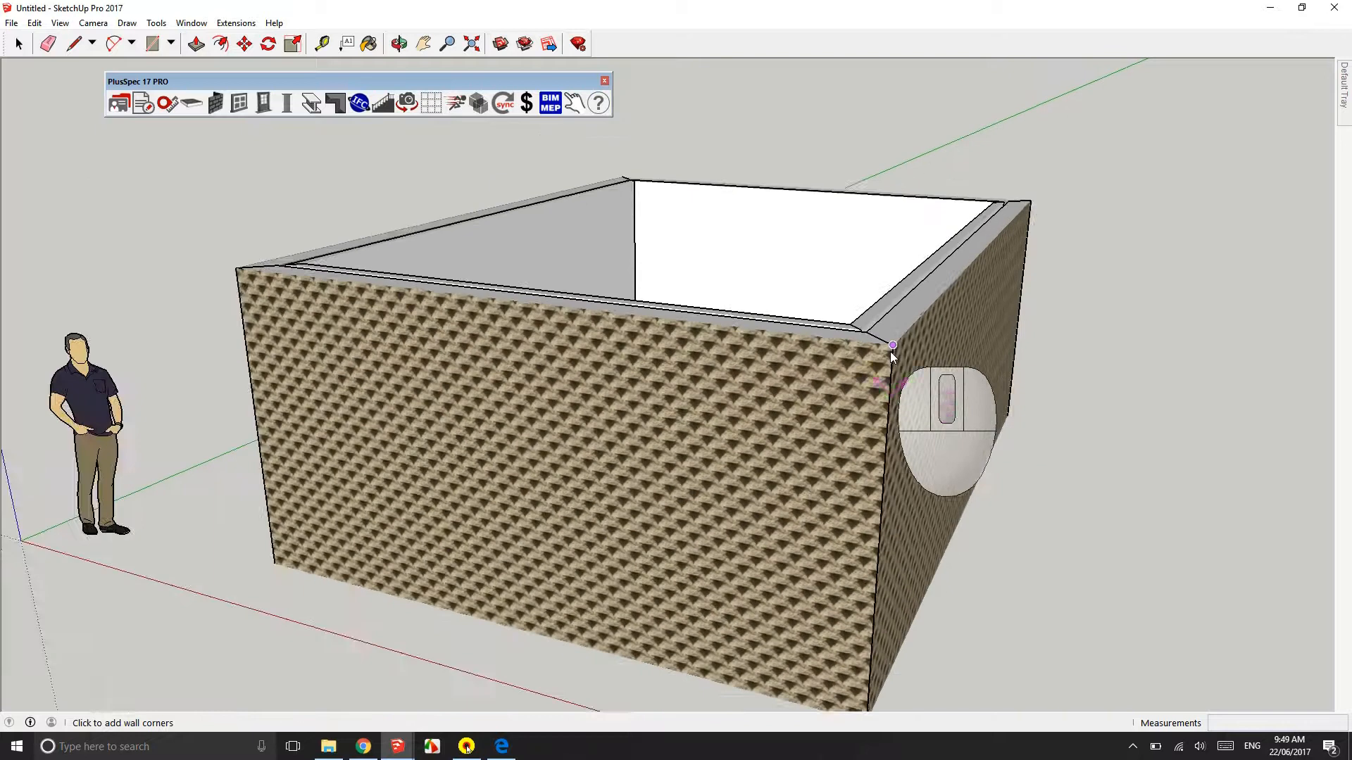
pyautogui.scroll(-3)
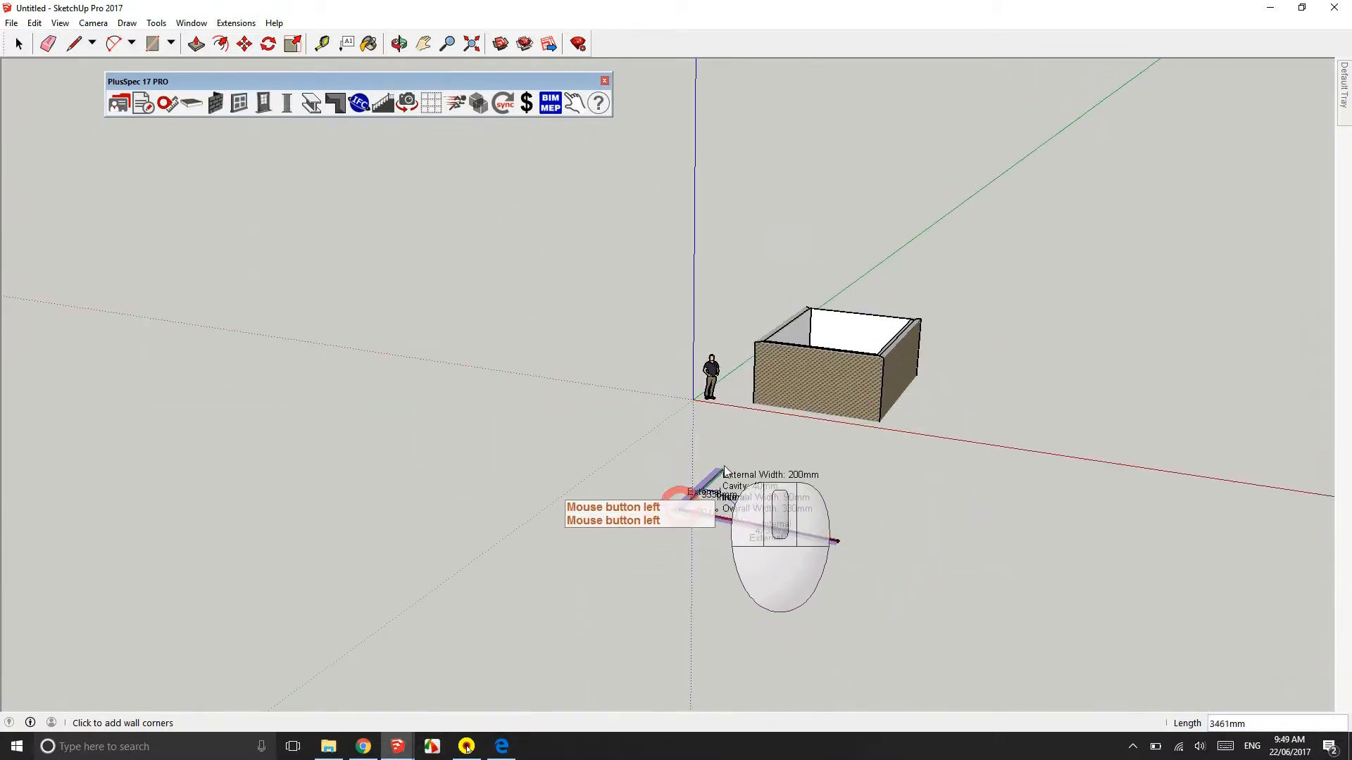
pyautogui.click(892, 476)
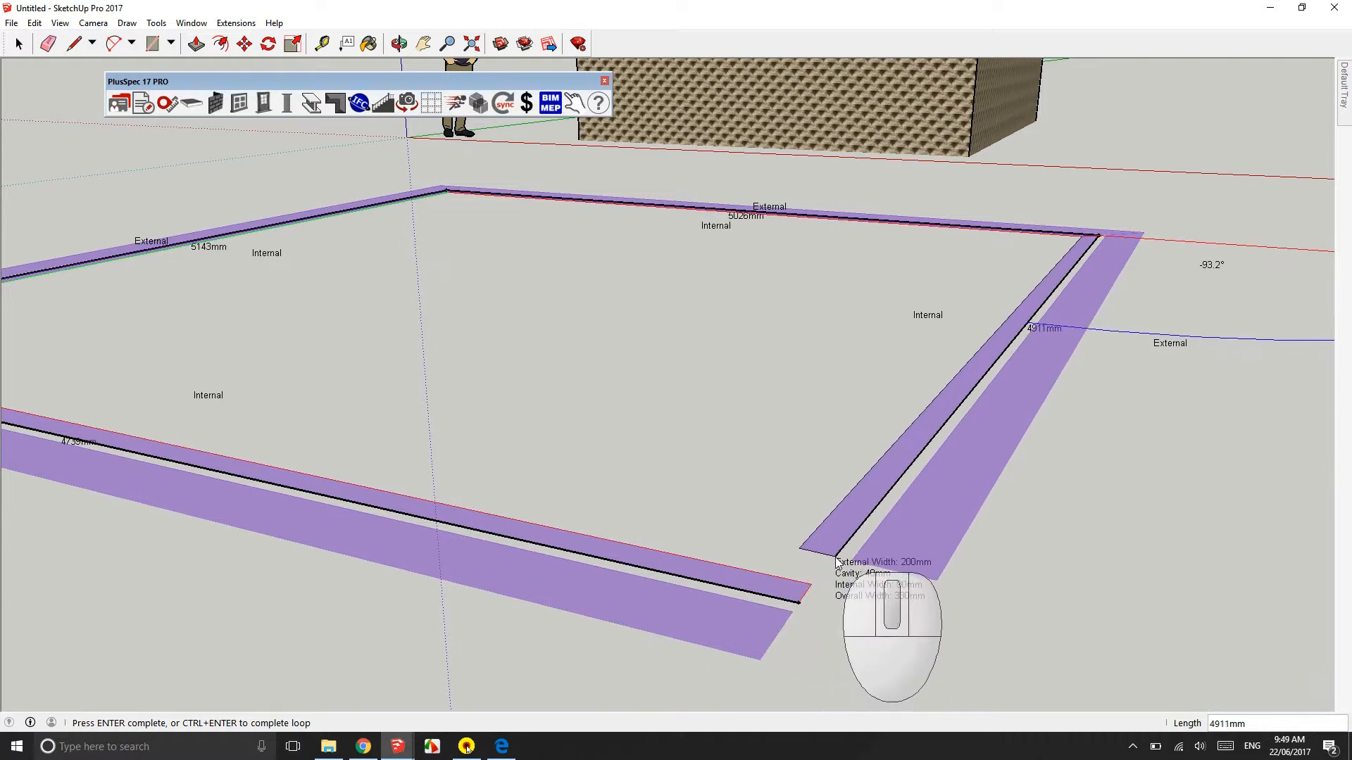
pyautogui.click(834, 559)
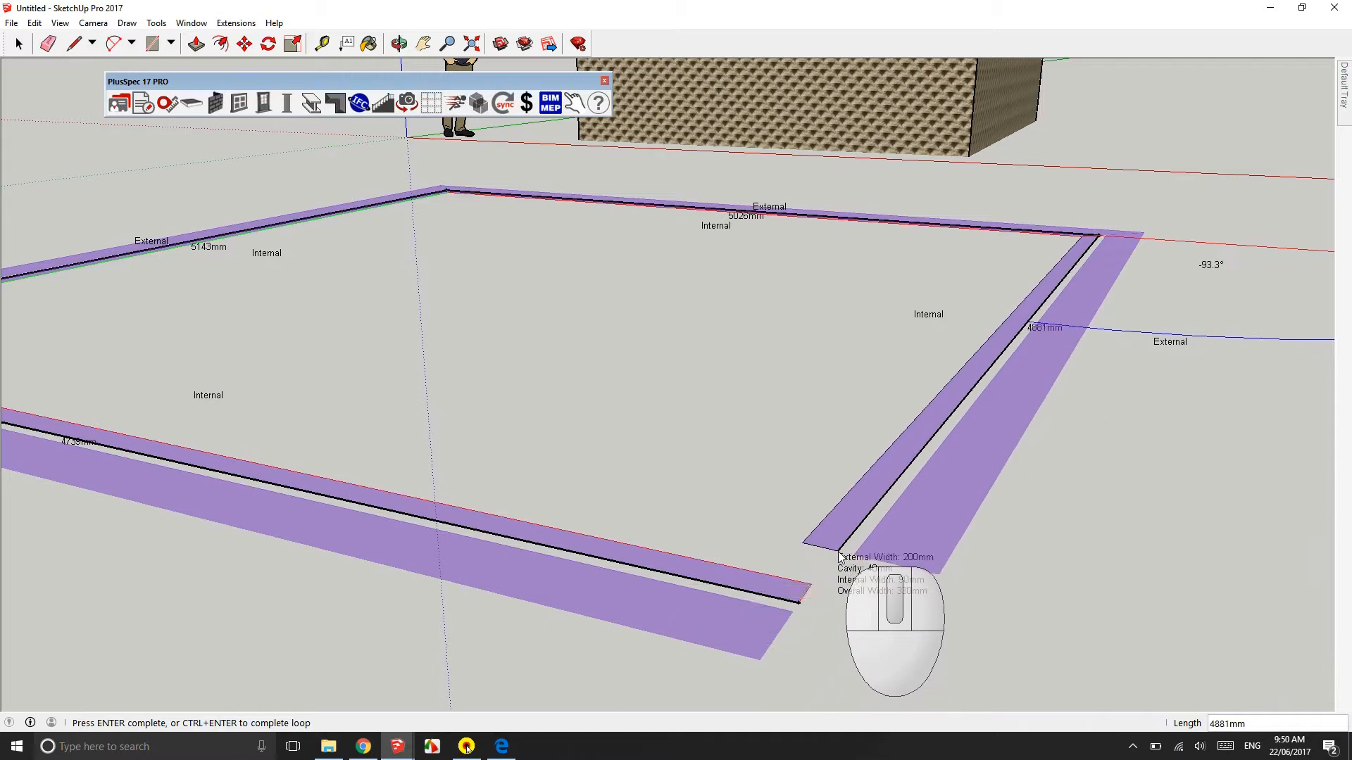
pyautogui.click(841, 556)
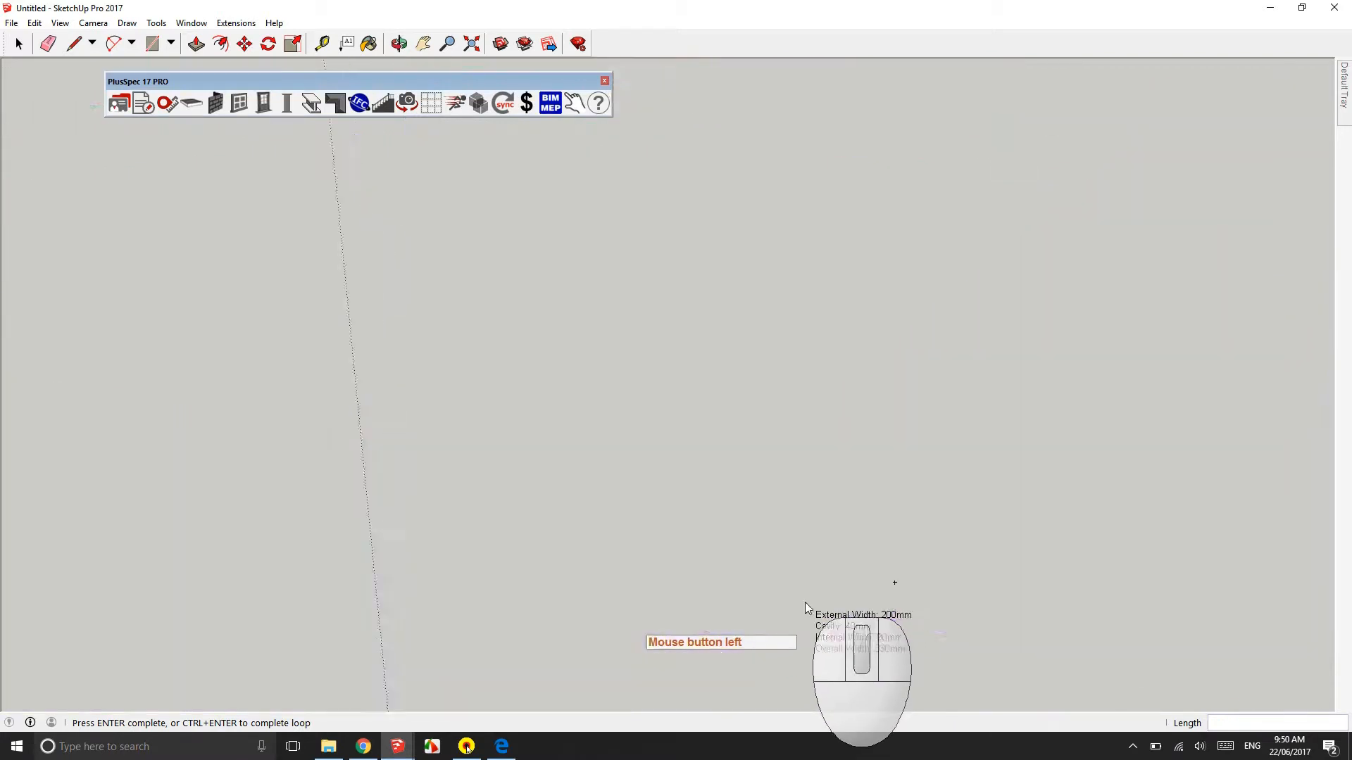
pyautogui.click(794, 606)
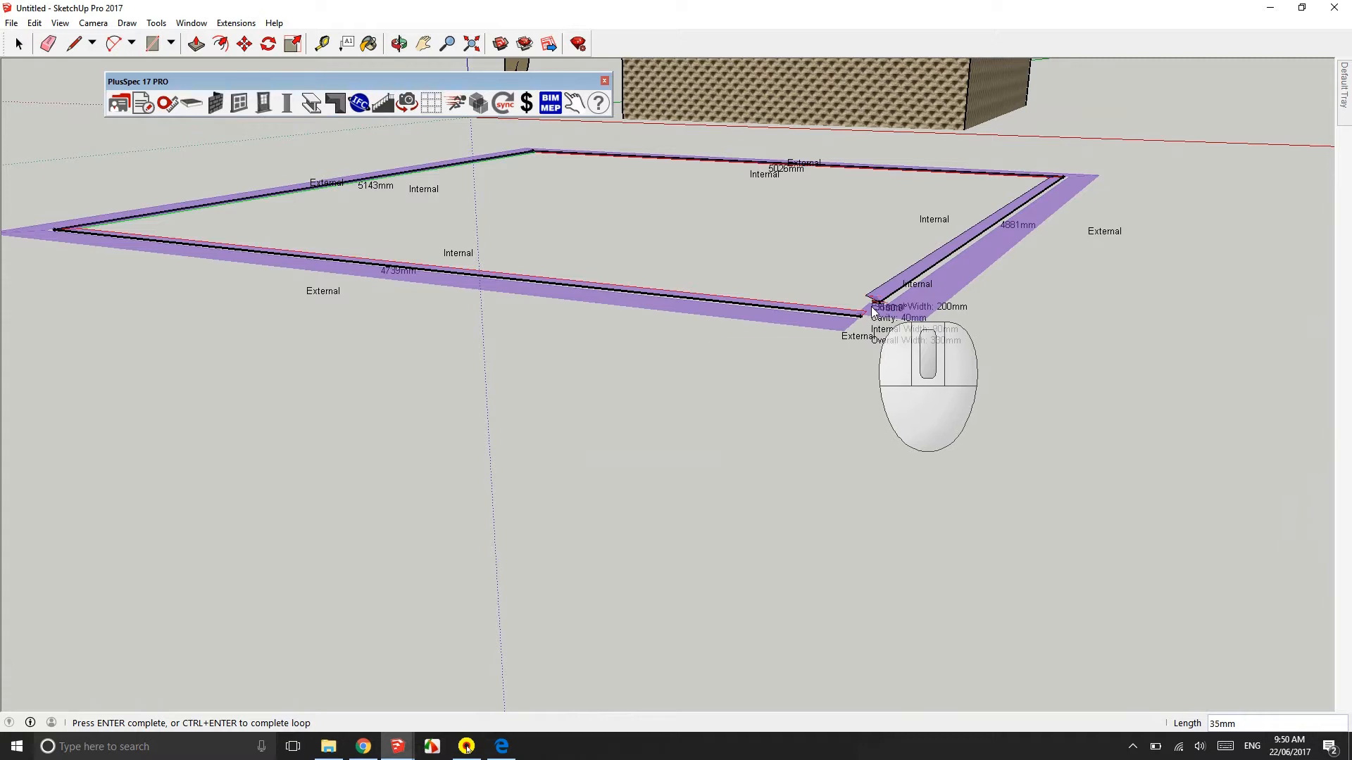
pyautogui.click(862, 308)
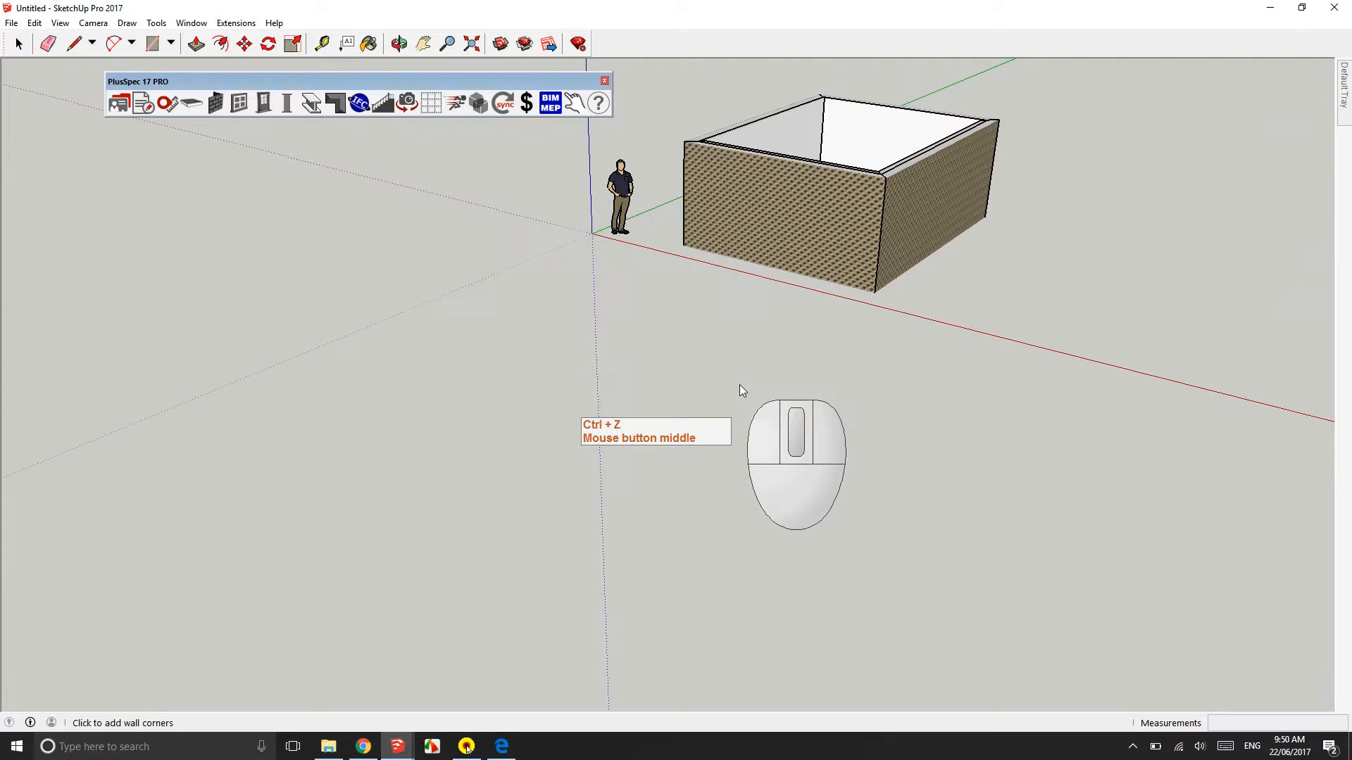
# Step: Undo the brick enclosure and cancel a trial wall corner
pyautogui.press('ctrl+z')
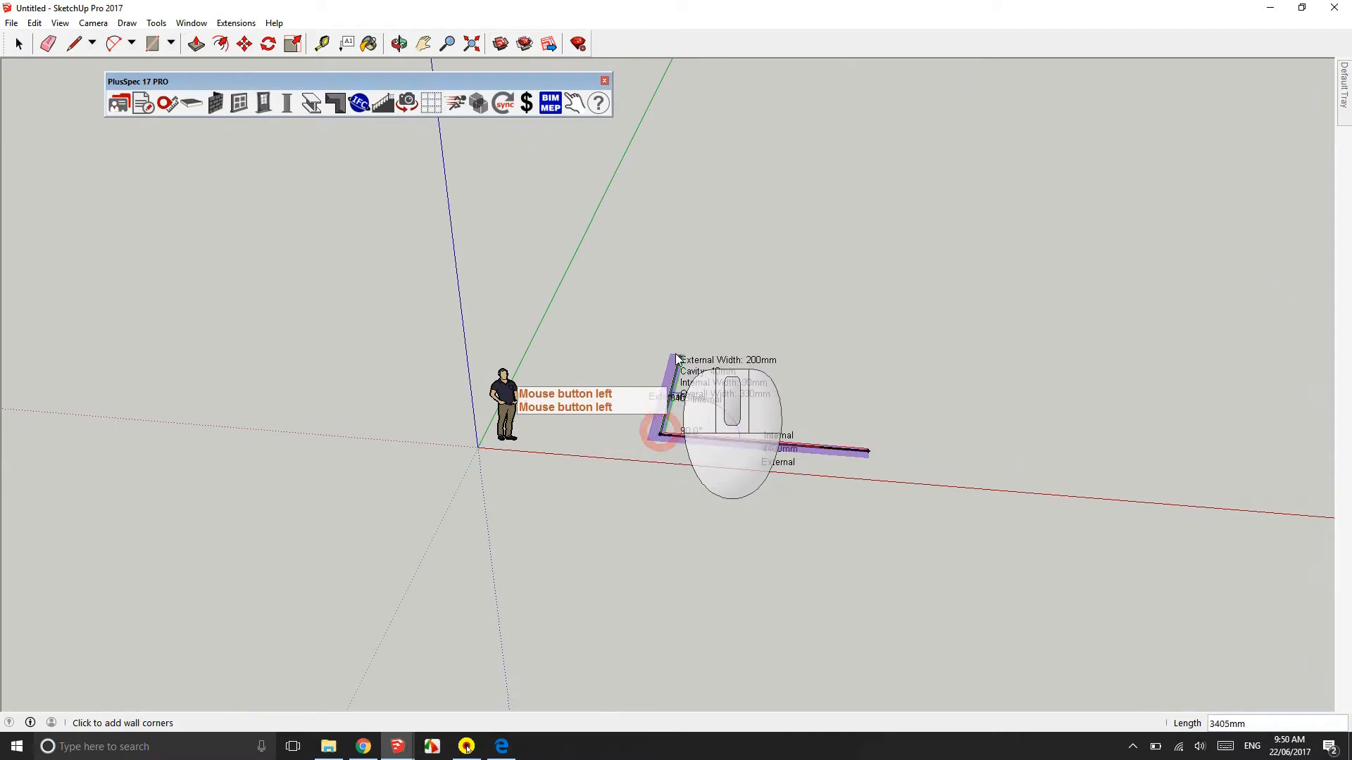
pyautogui.click(680, 397)
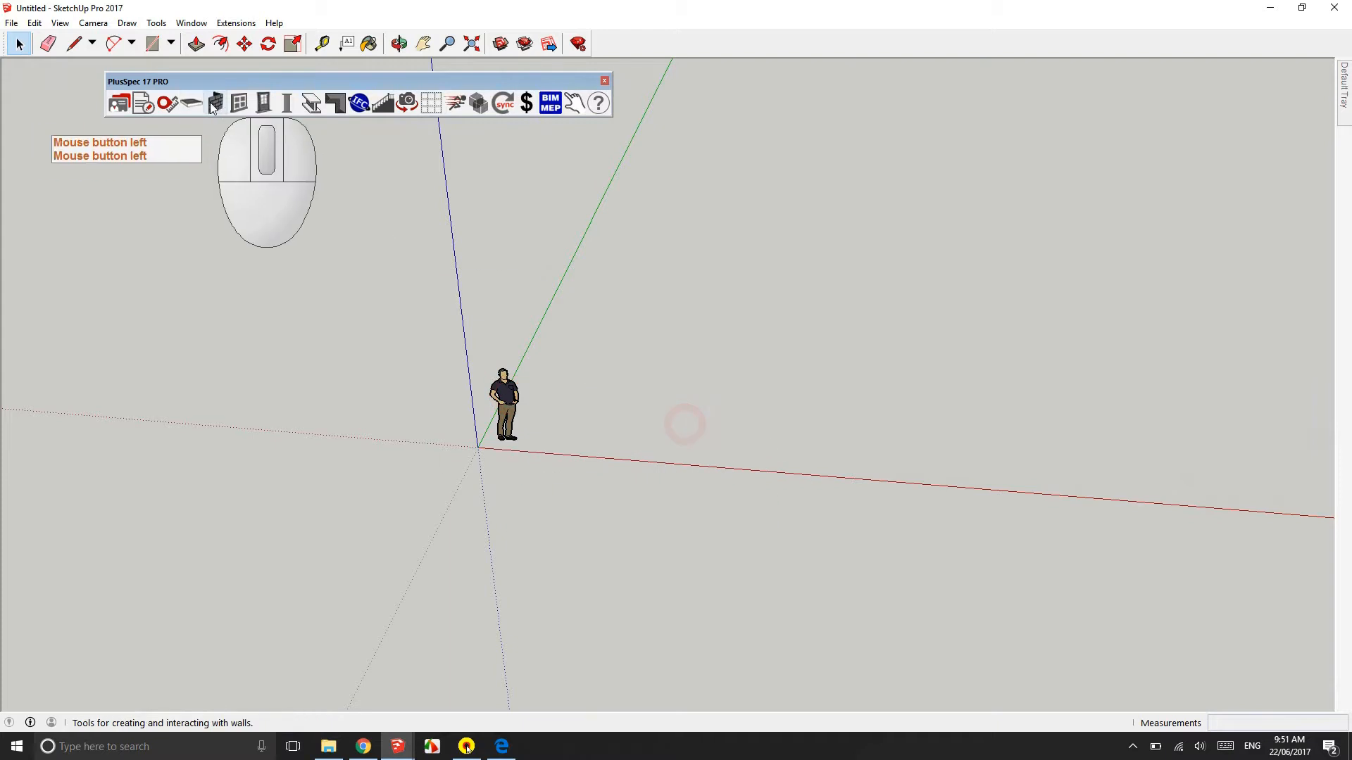
# Step: Submit the 2400mm masonry veneer wall settings and draw a straight wall along the red axis
pyautogui.click(215, 103)
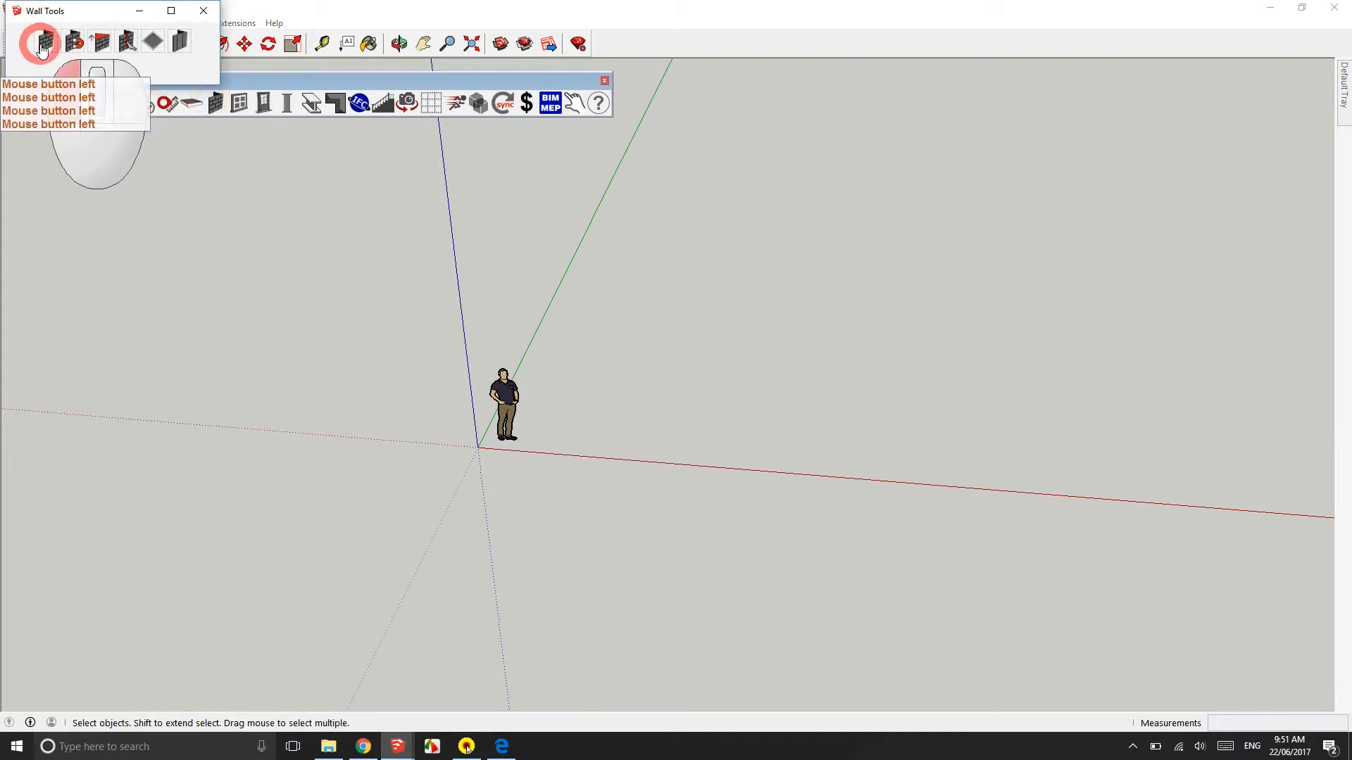
pyautogui.click(44, 42)
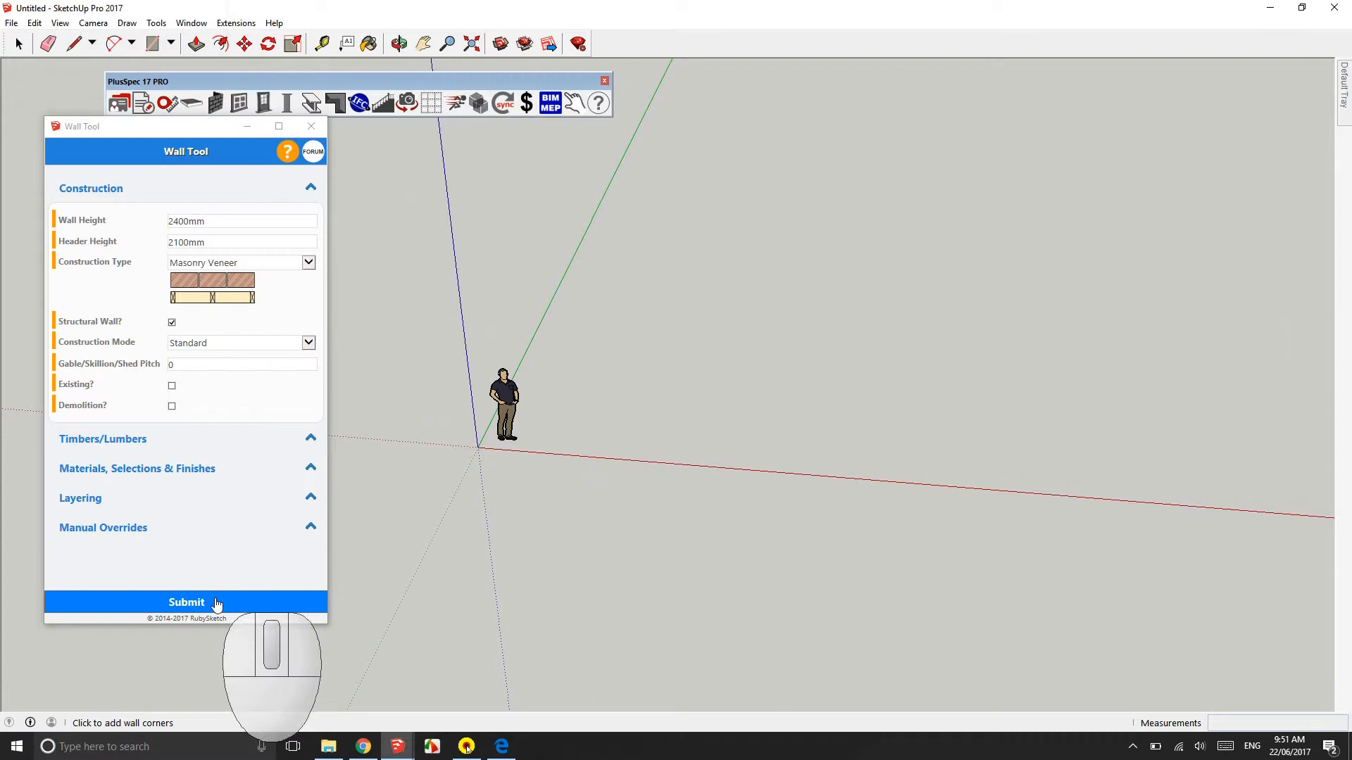
pyautogui.click(186, 602)
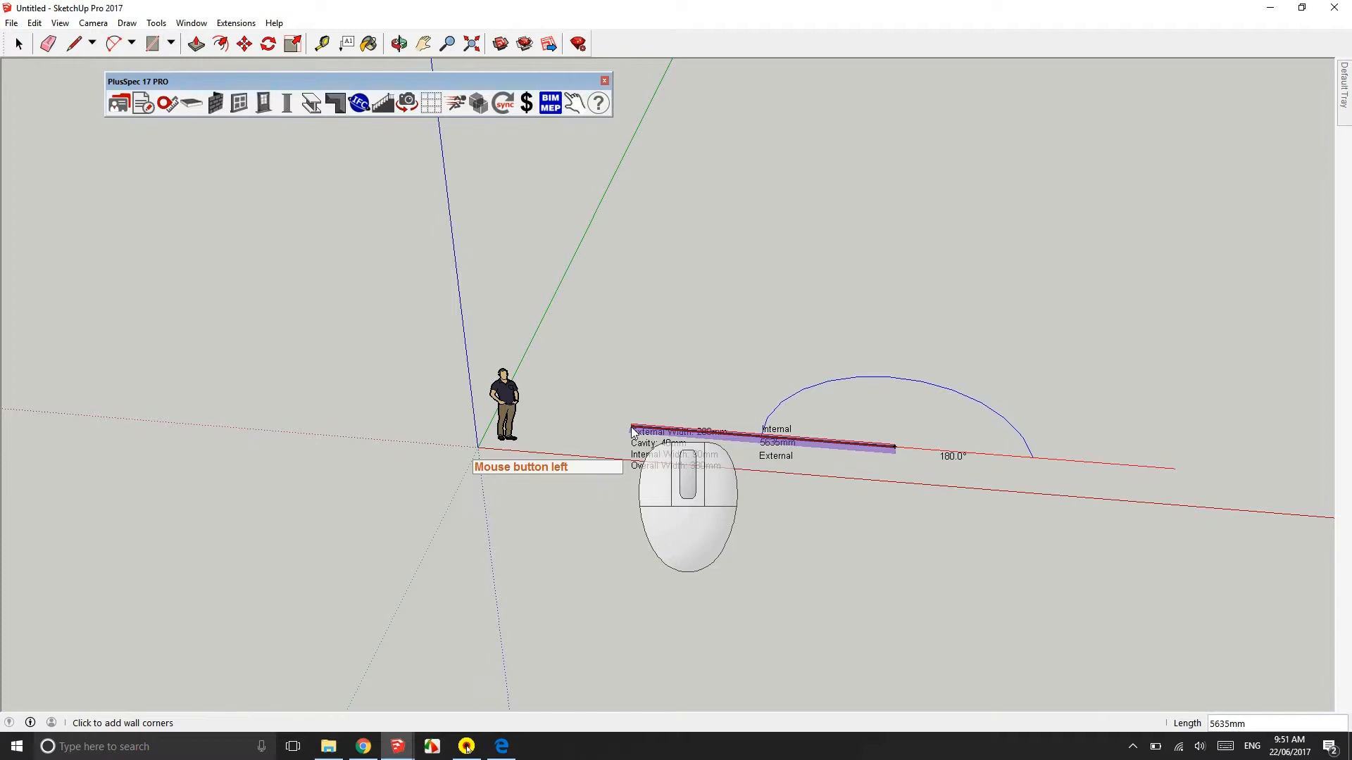
pyautogui.click(694, 418)
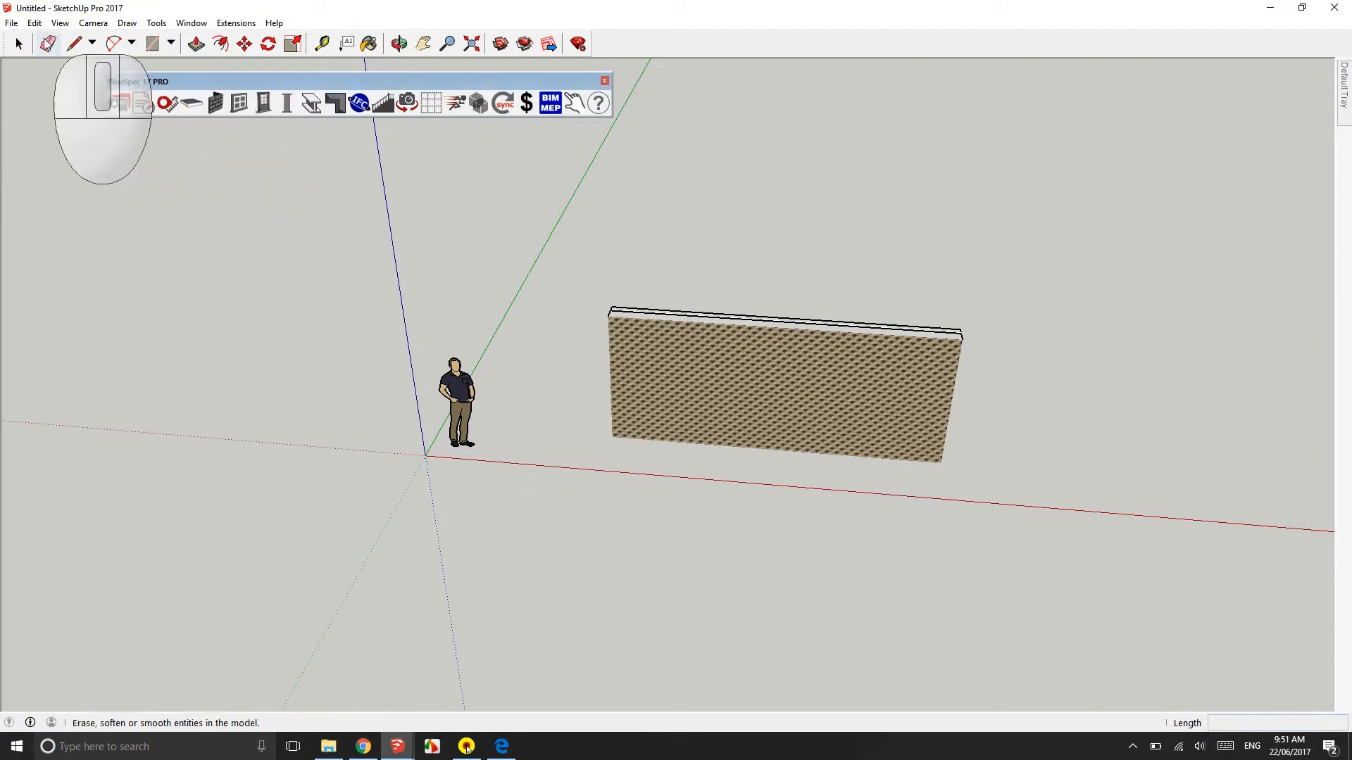
# Step: Preview the Generic CAD and Blueprint styles, then apply the Default Styles 3D Printing Style
pyautogui.click(18, 43)
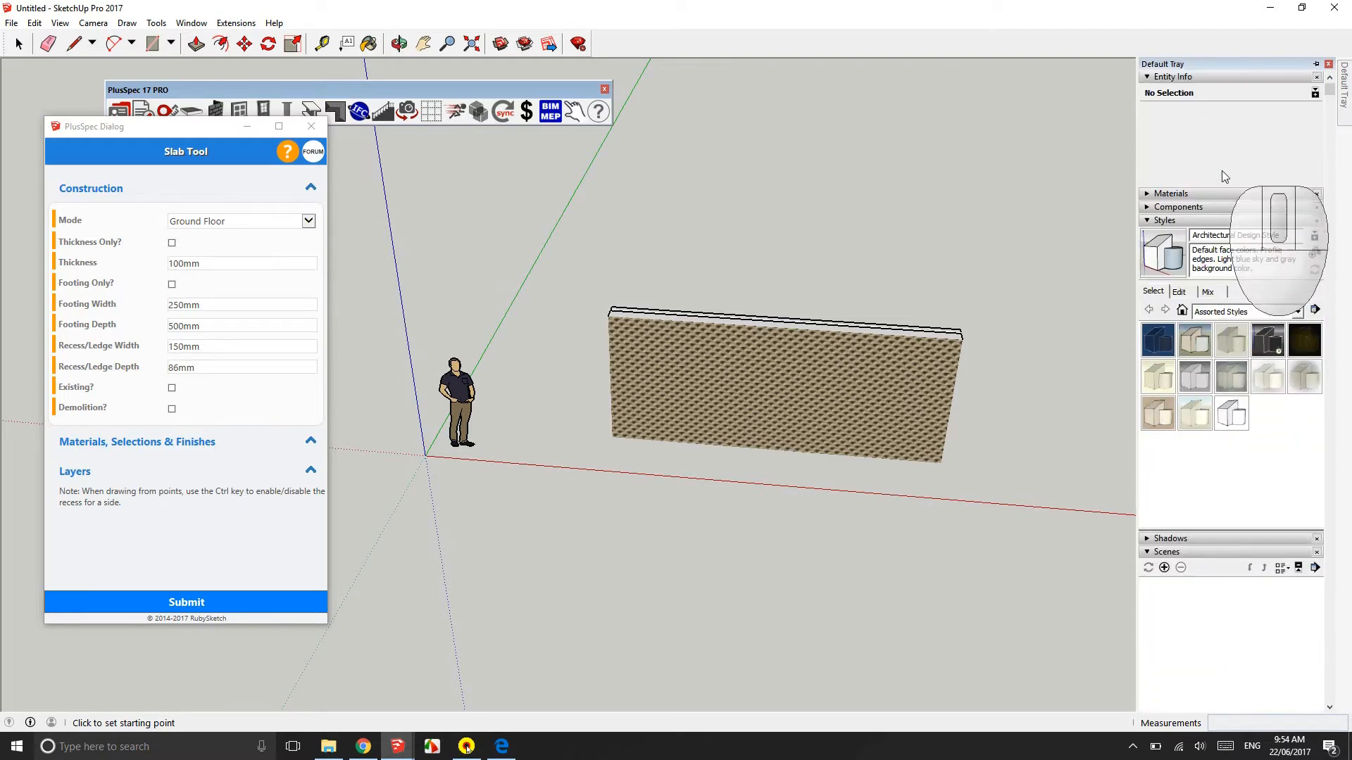
pyautogui.click(1317, 64)
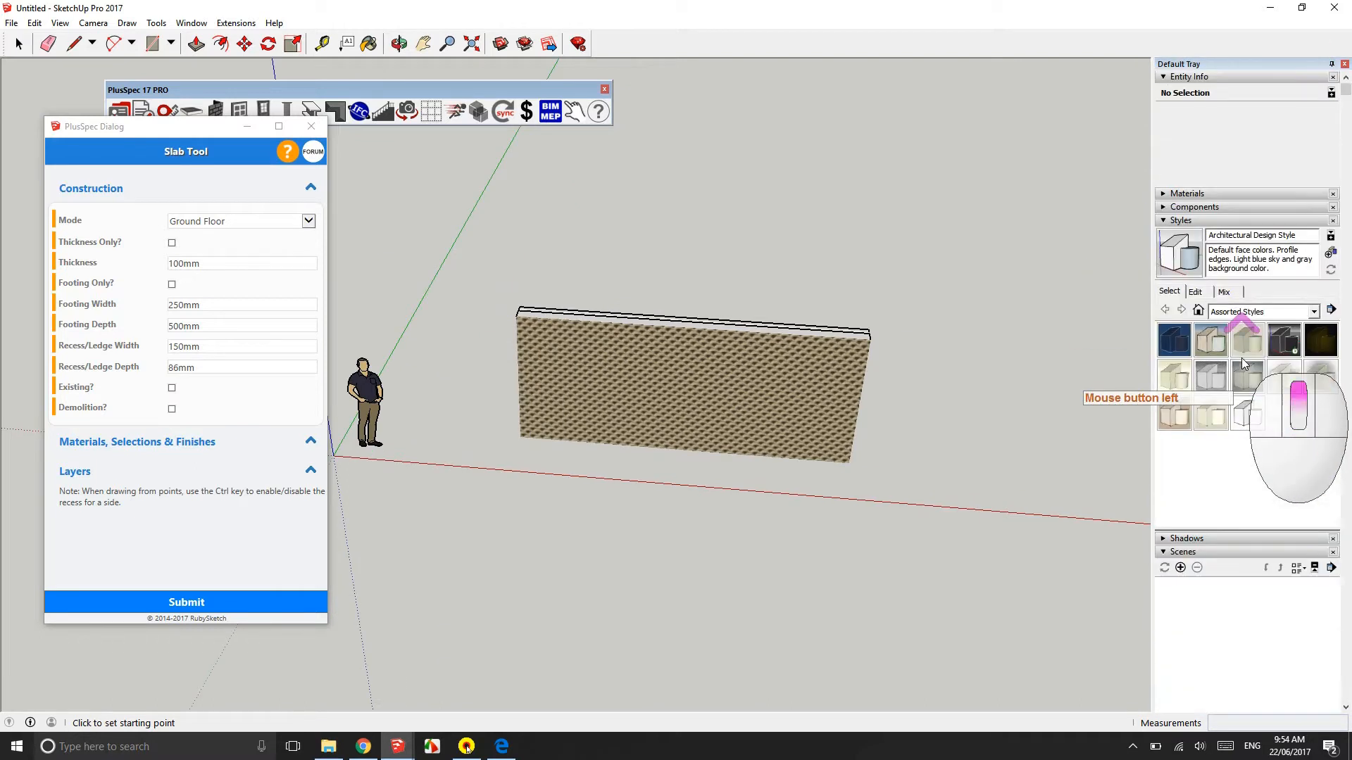
pyautogui.click(1174, 339)
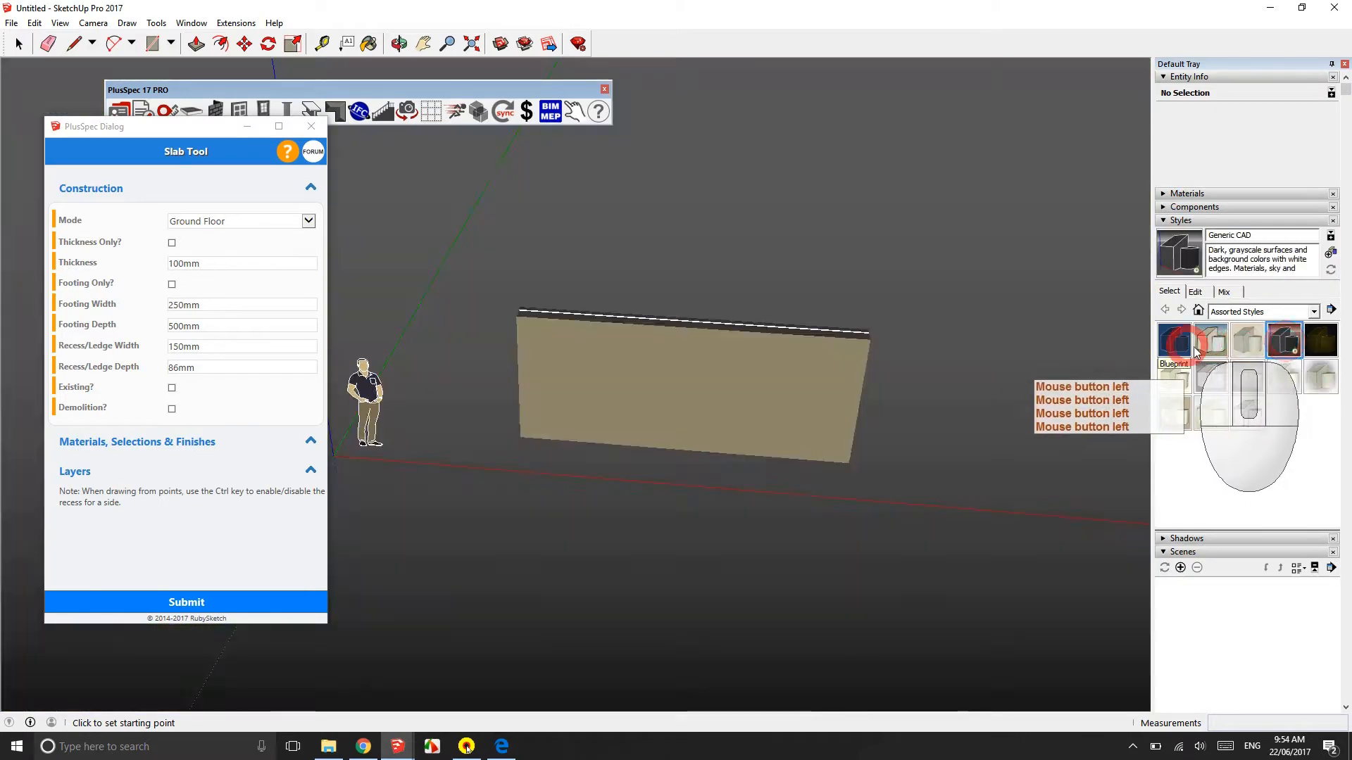
pyautogui.click(1175, 341)
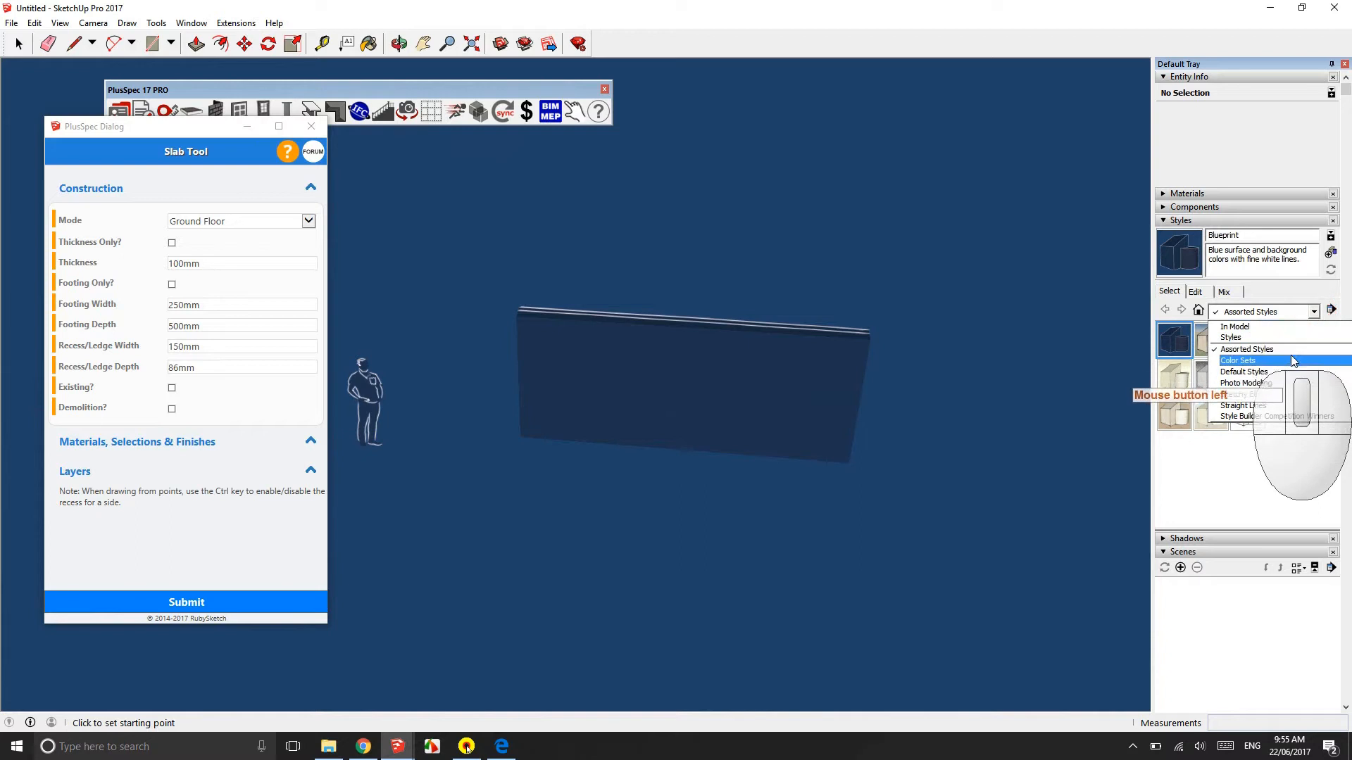
pyautogui.click(1242, 372)
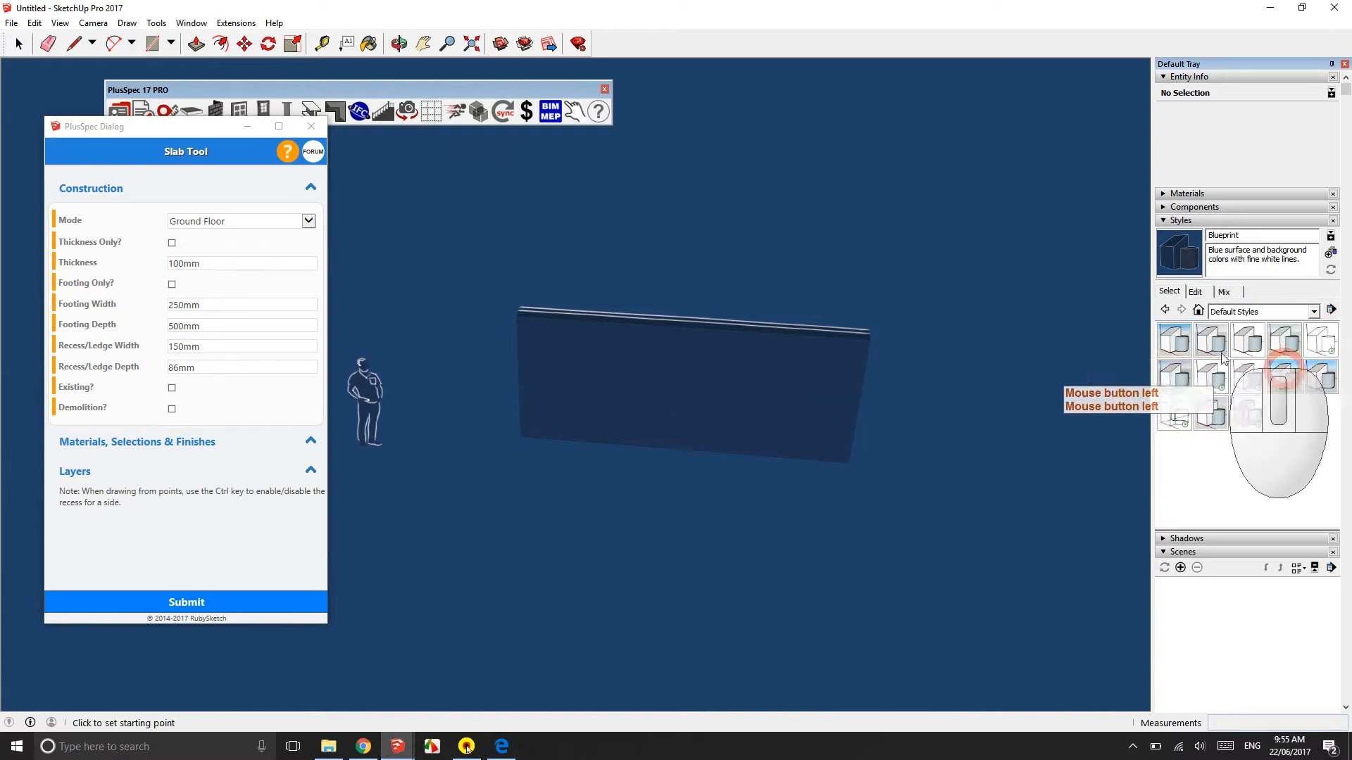
pyautogui.click(1175, 339)
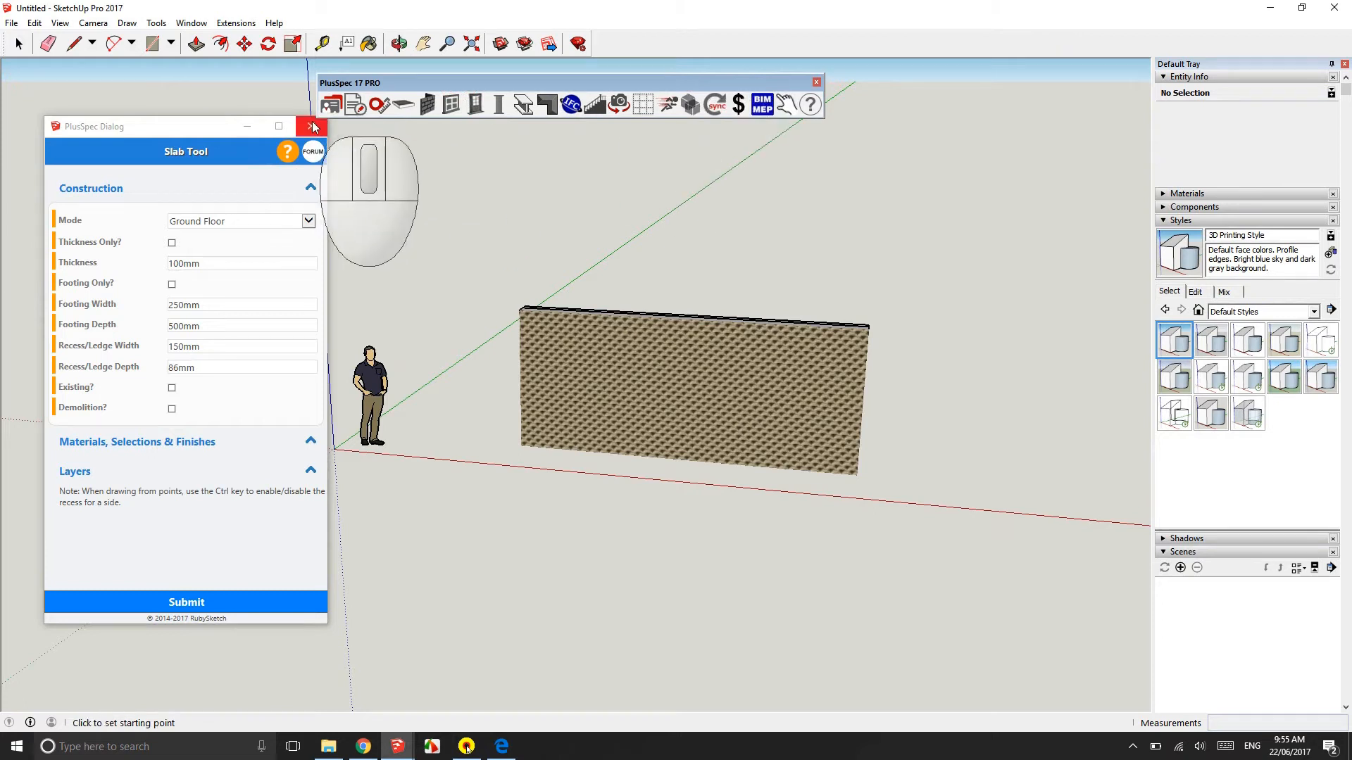
# Step: Close the Slab Tool dialog and enable the Large Tool Set and Views toolbars
pyautogui.click(311, 126)
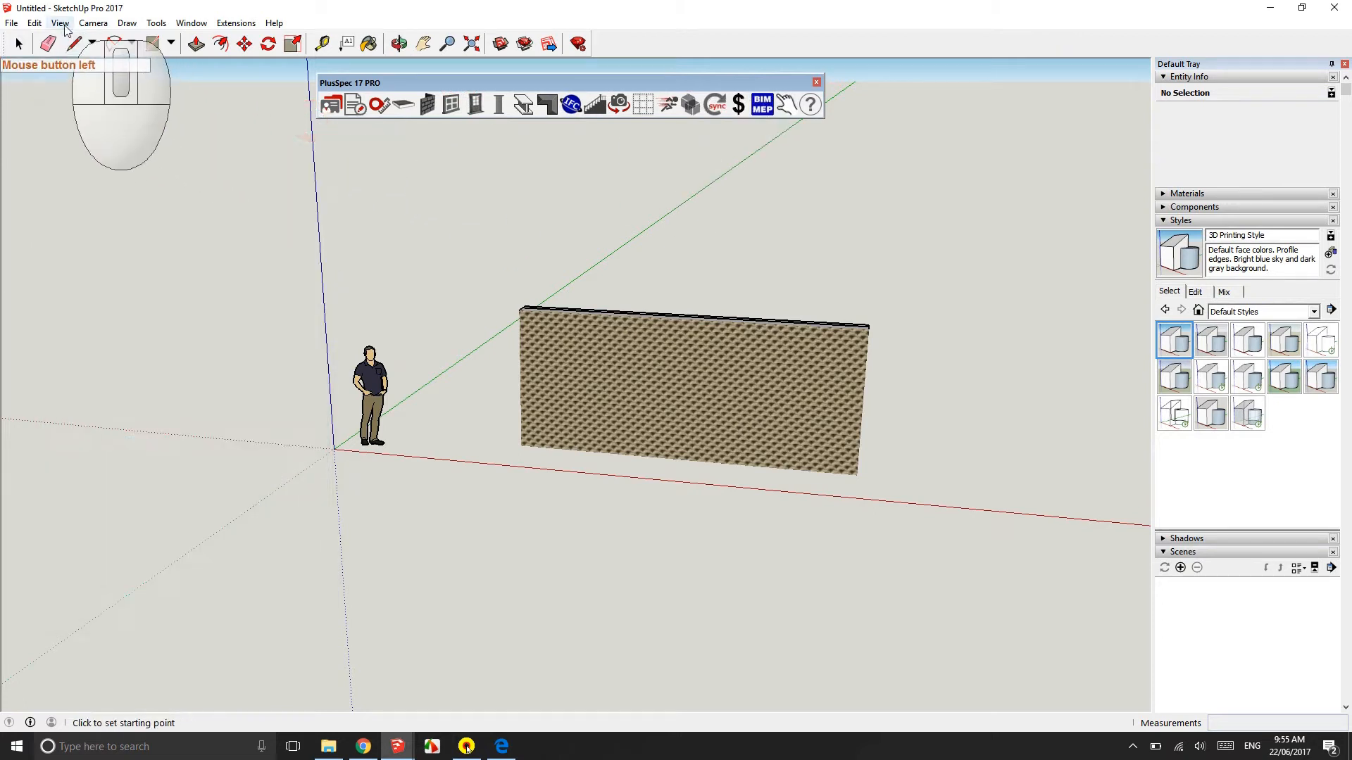
pyautogui.click(59, 23)
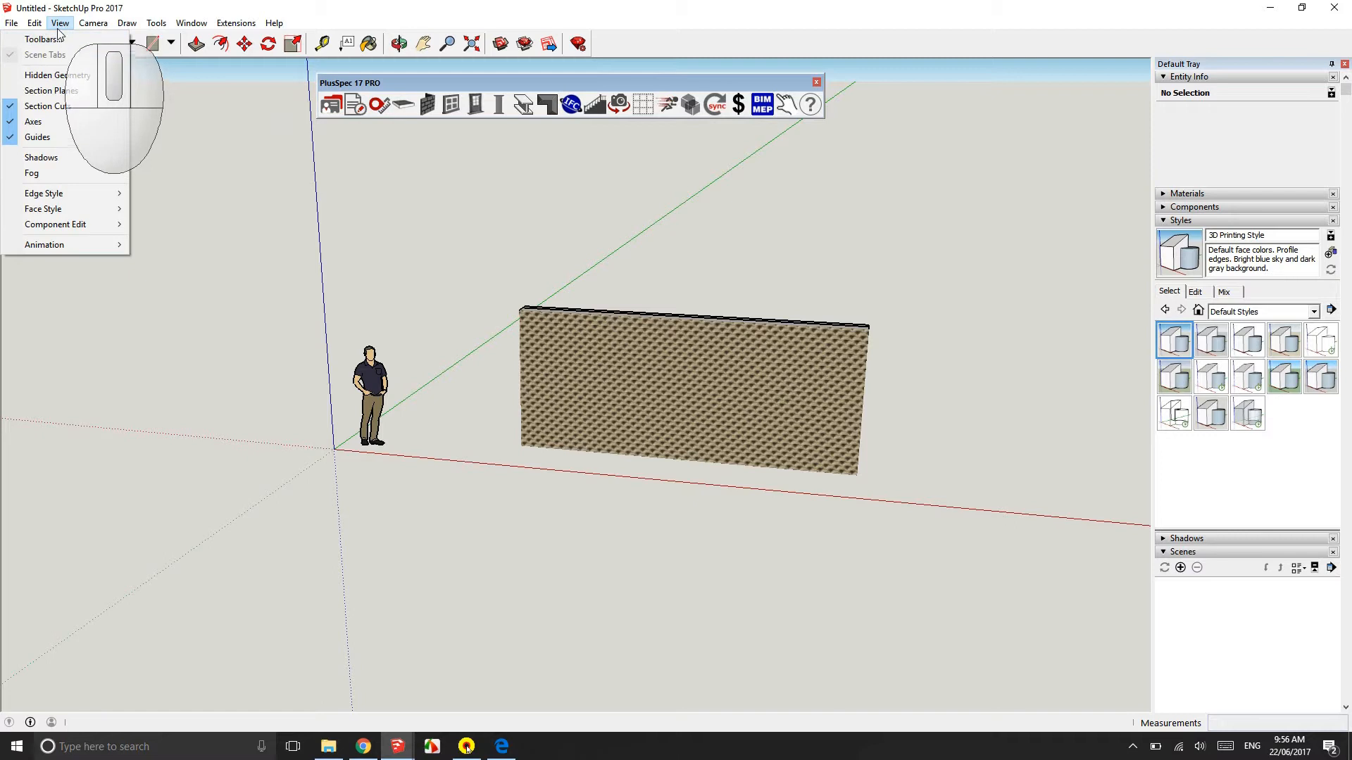
pyautogui.click(43, 38)
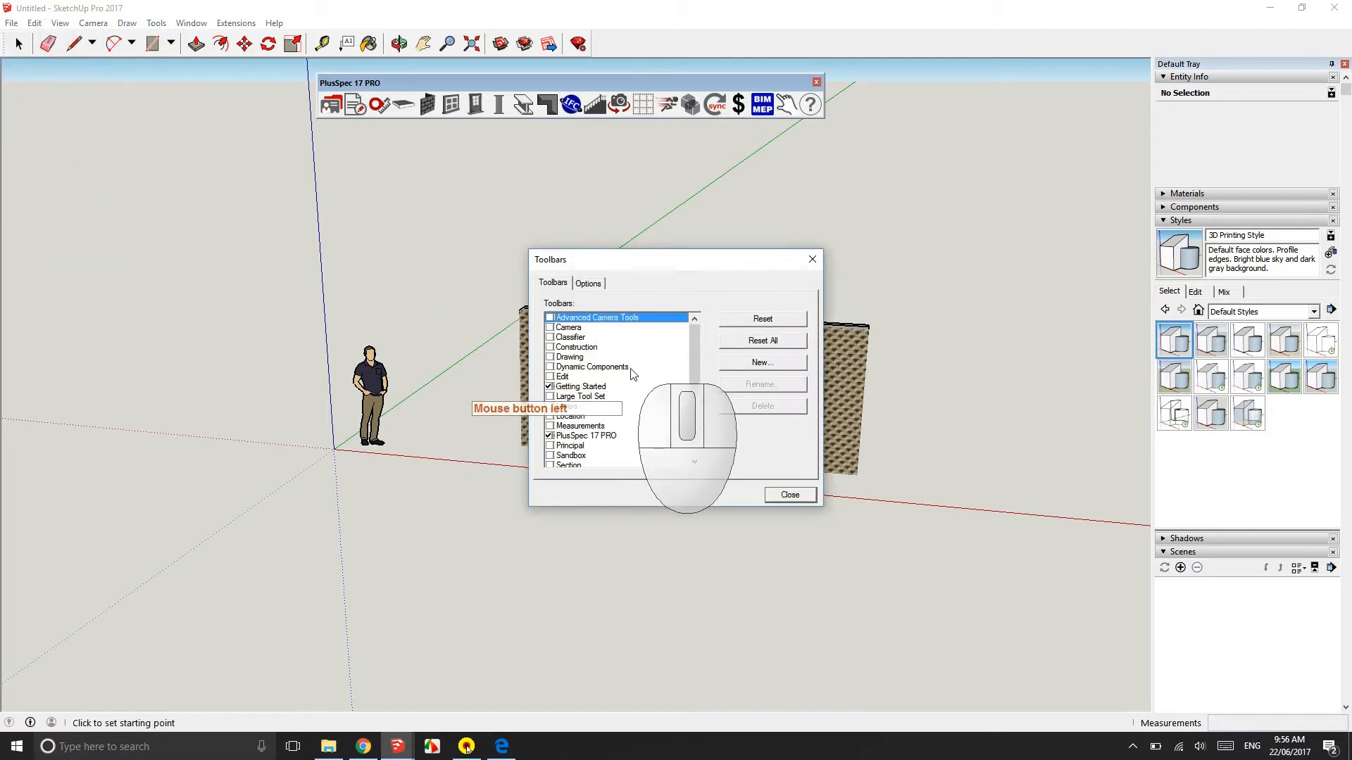
pyautogui.click(580, 396)
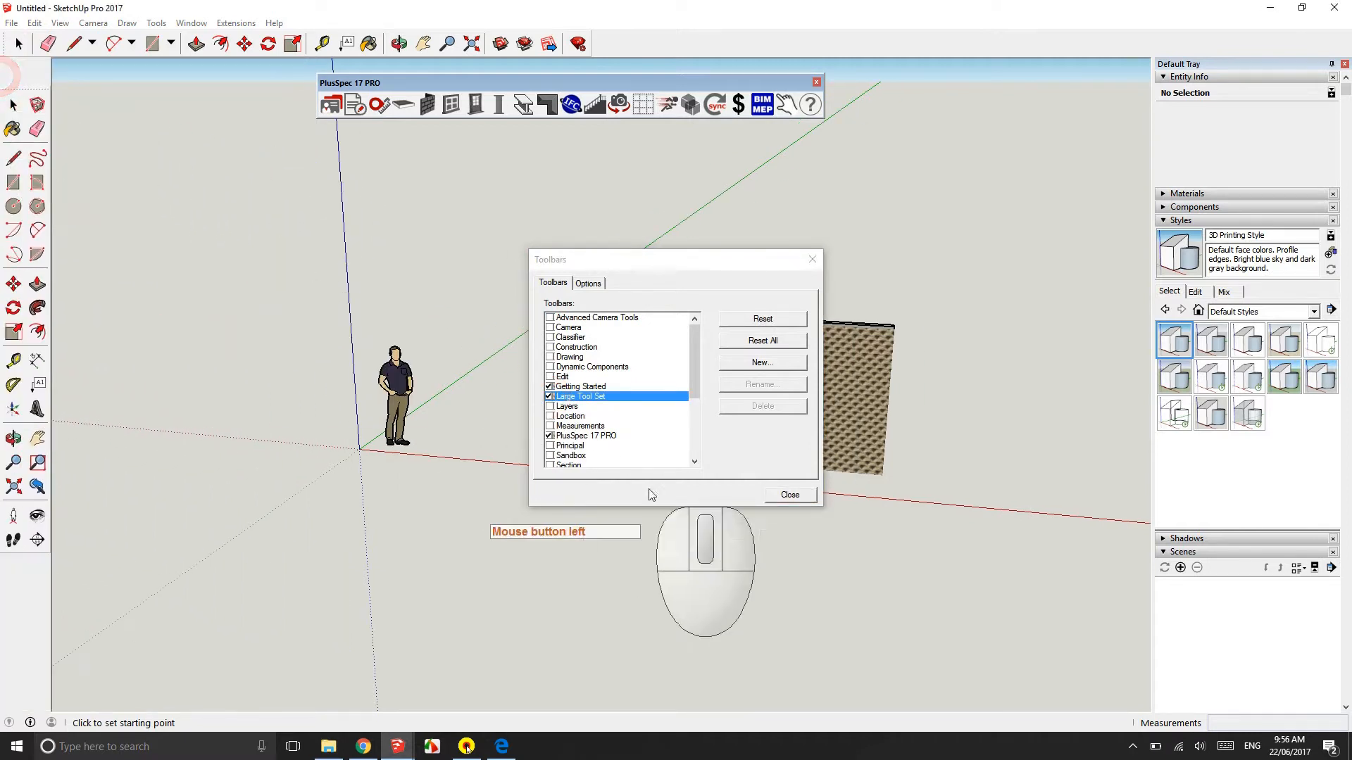
pyautogui.scroll(-3)
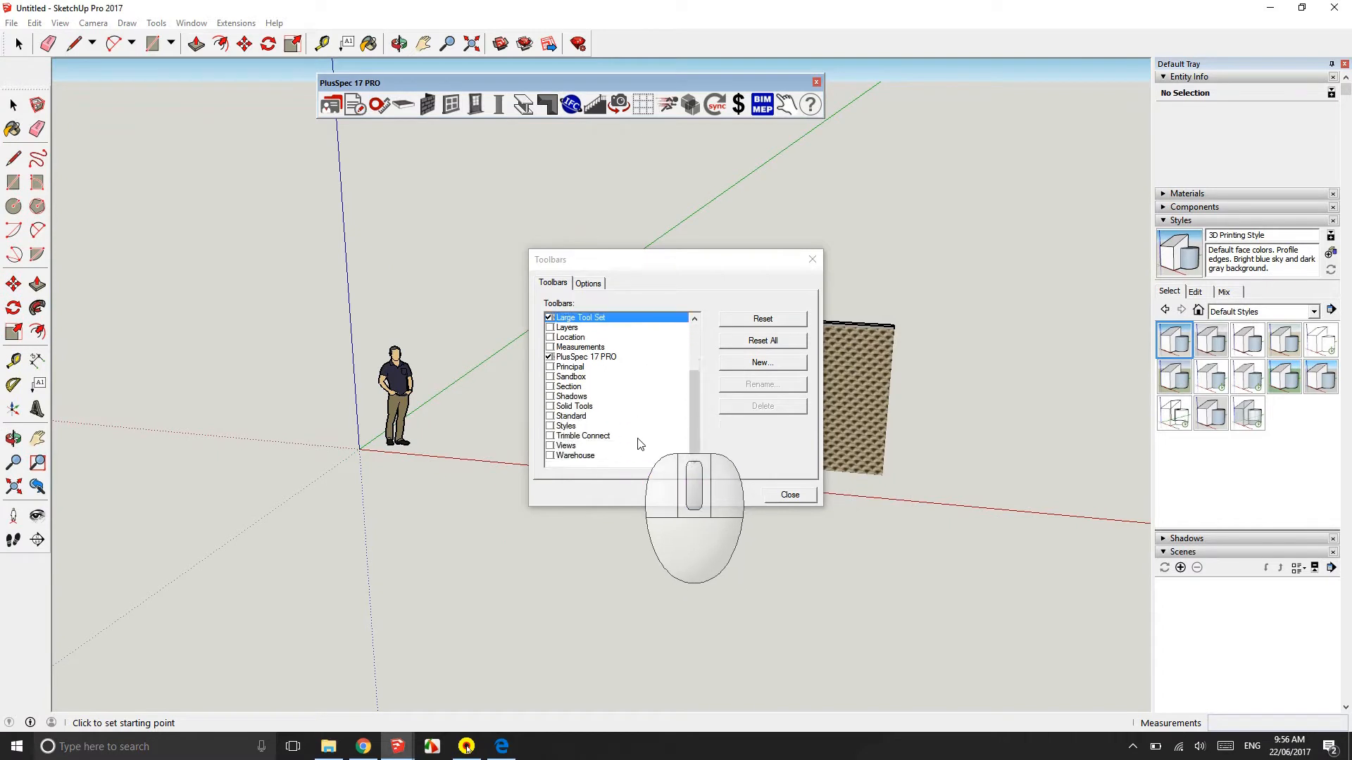
pyautogui.click(549, 445)
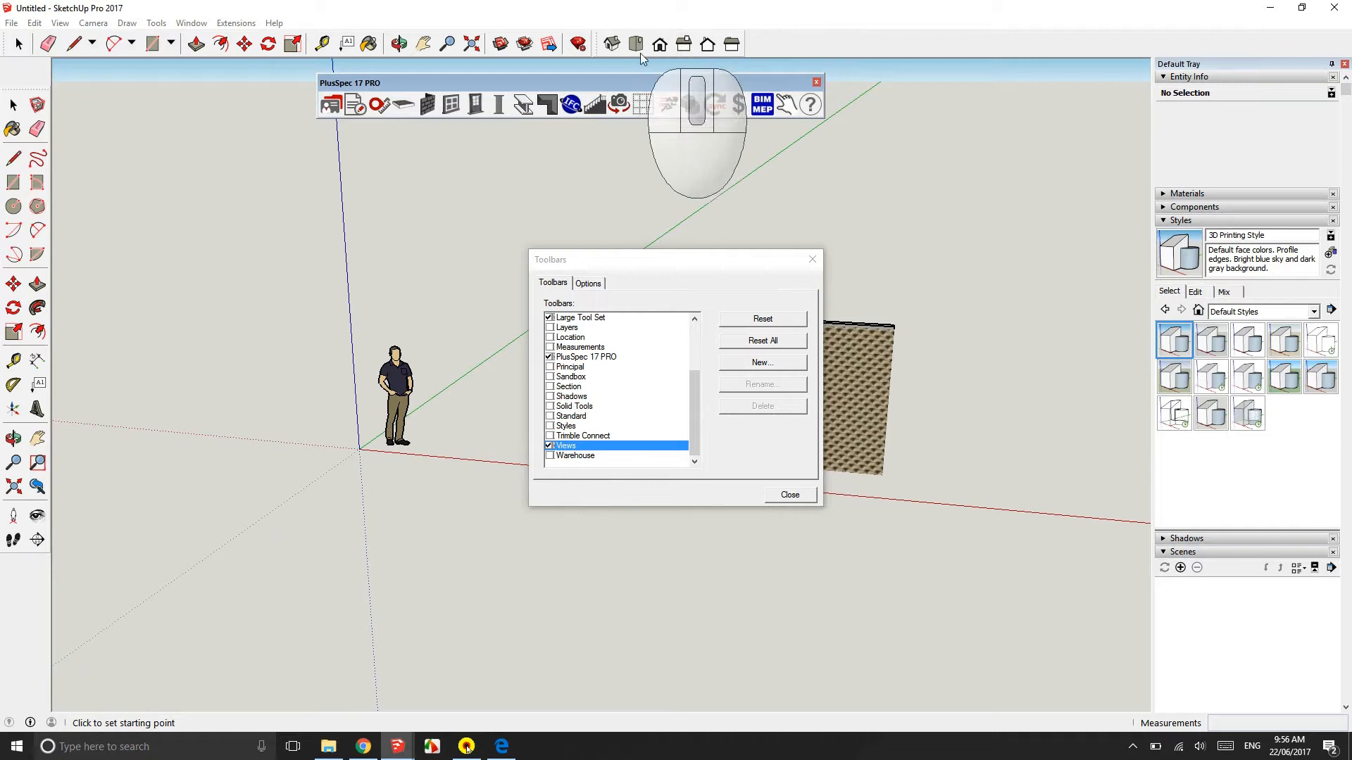
pyautogui.moveTo(647, 354)
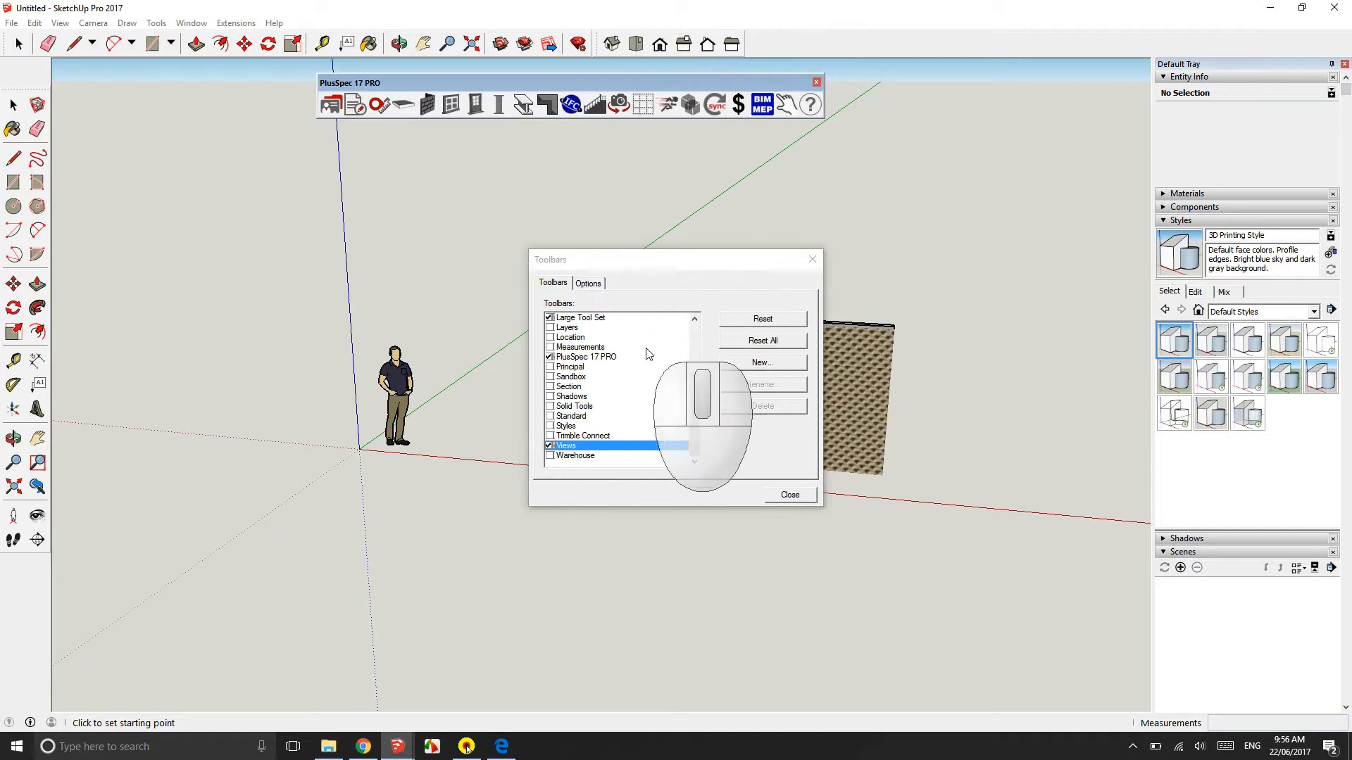
# Step: Try the Top, Front and Back camera views, then enable the Section toolbar
pyautogui.click(788, 495)
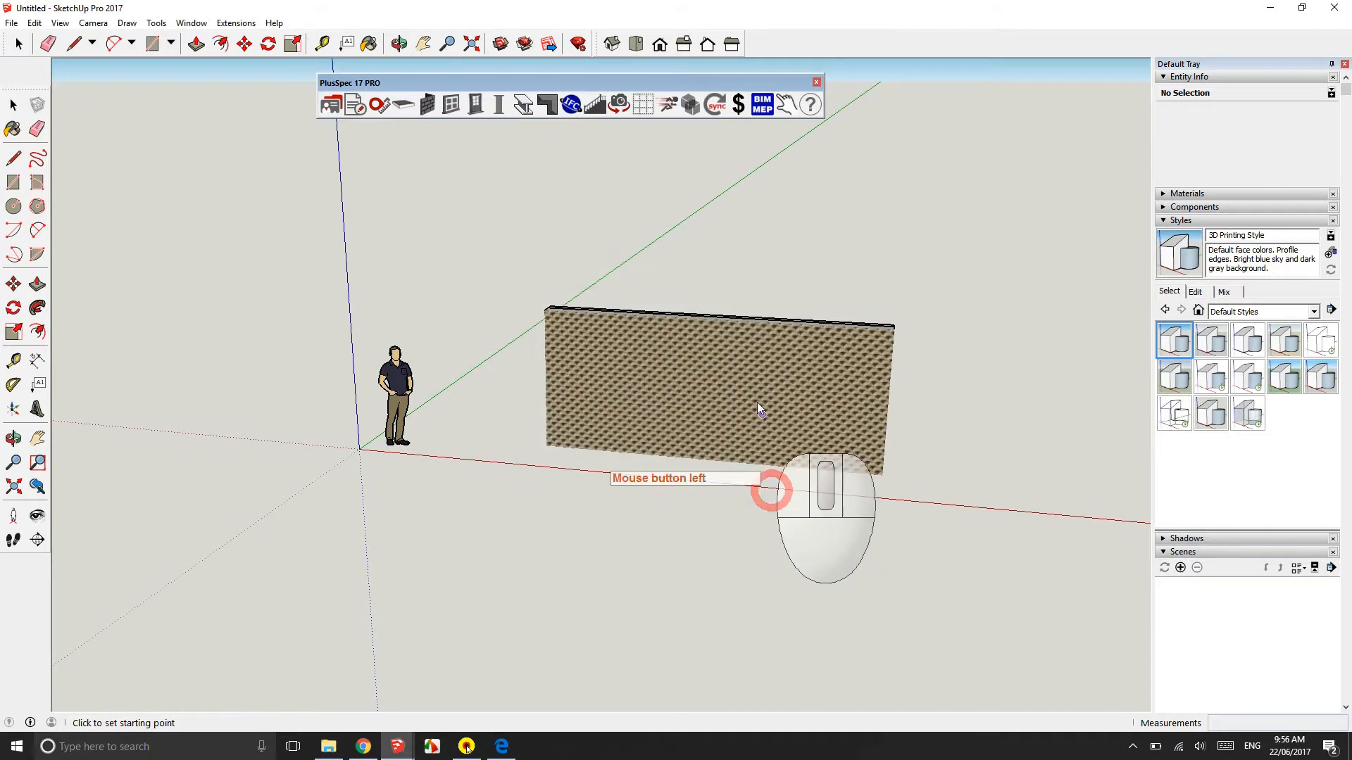
pyautogui.click(636, 43)
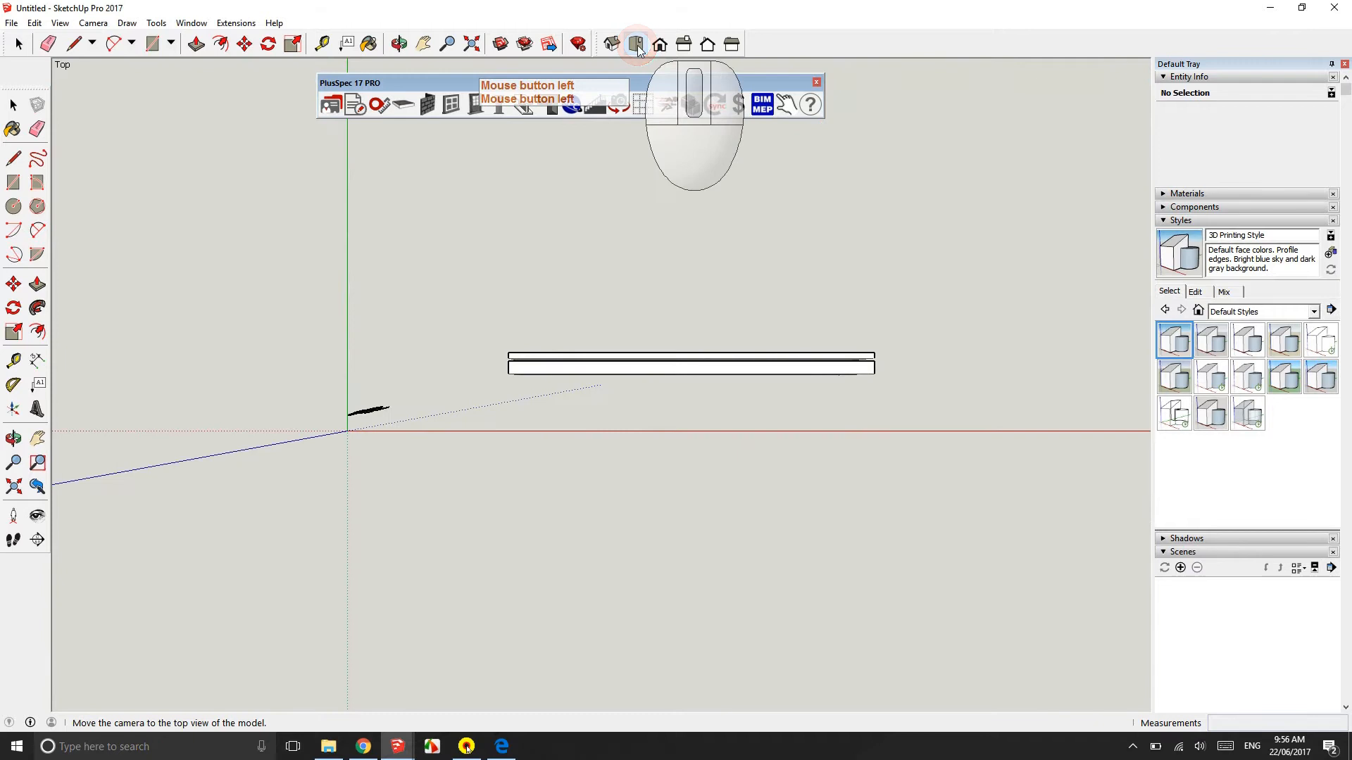
pyautogui.click(635, 43)
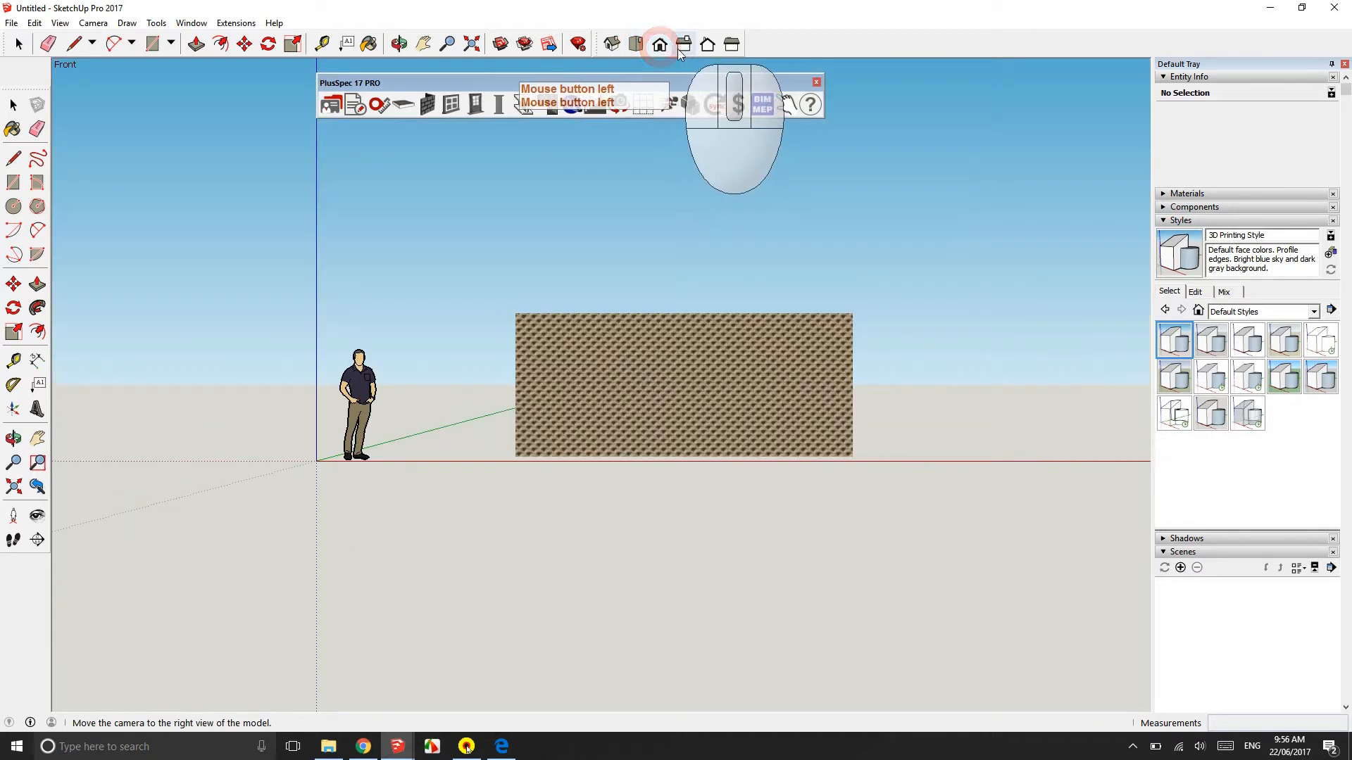
pyautogui.click(706, 44)
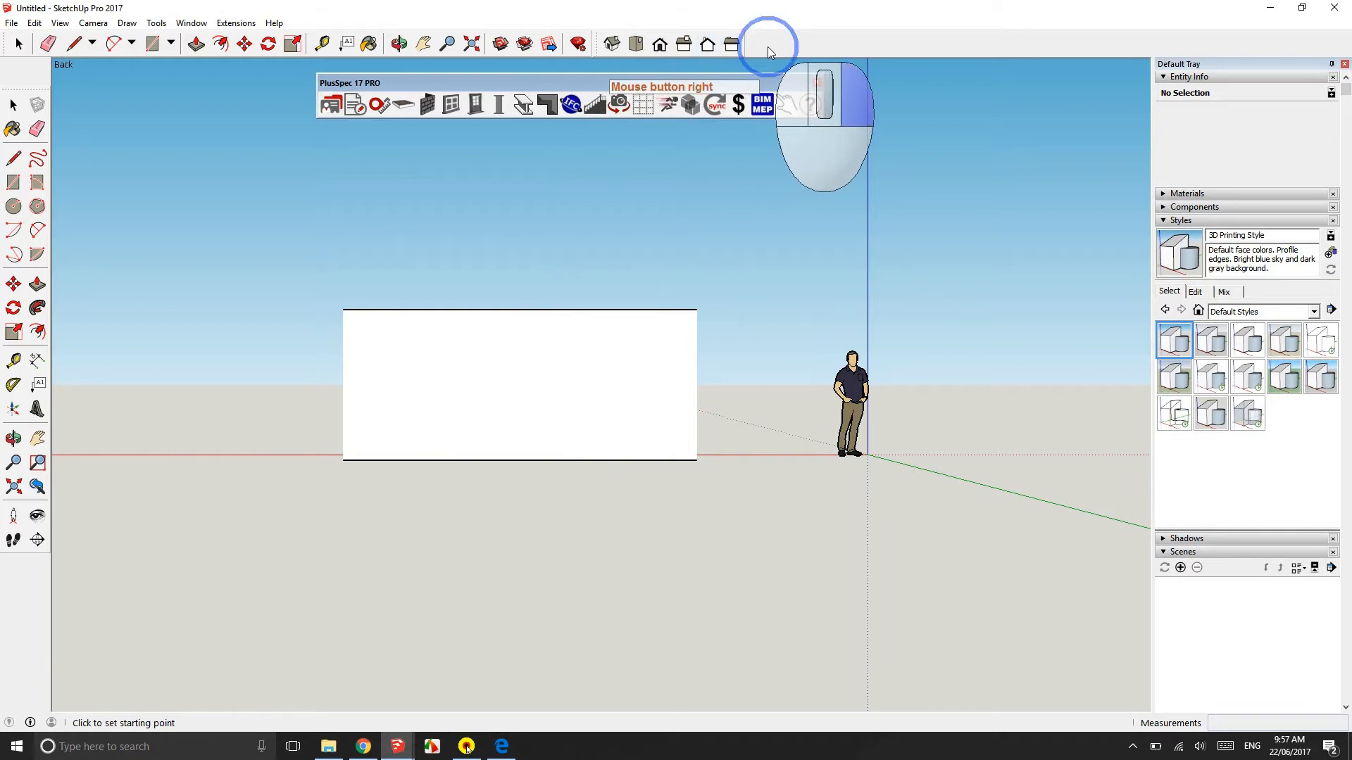
pyautogui.rightClick(767, 49)
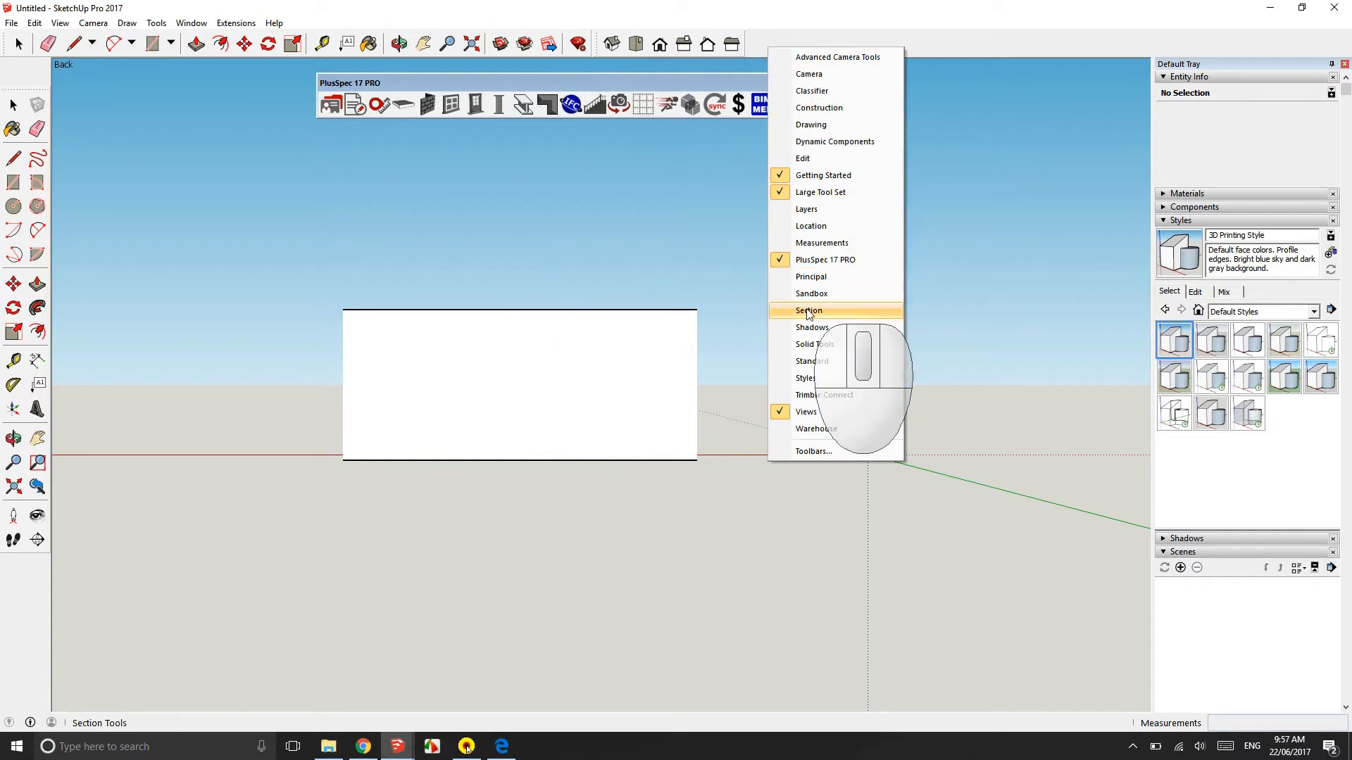
pyautogui.click(808, 310)
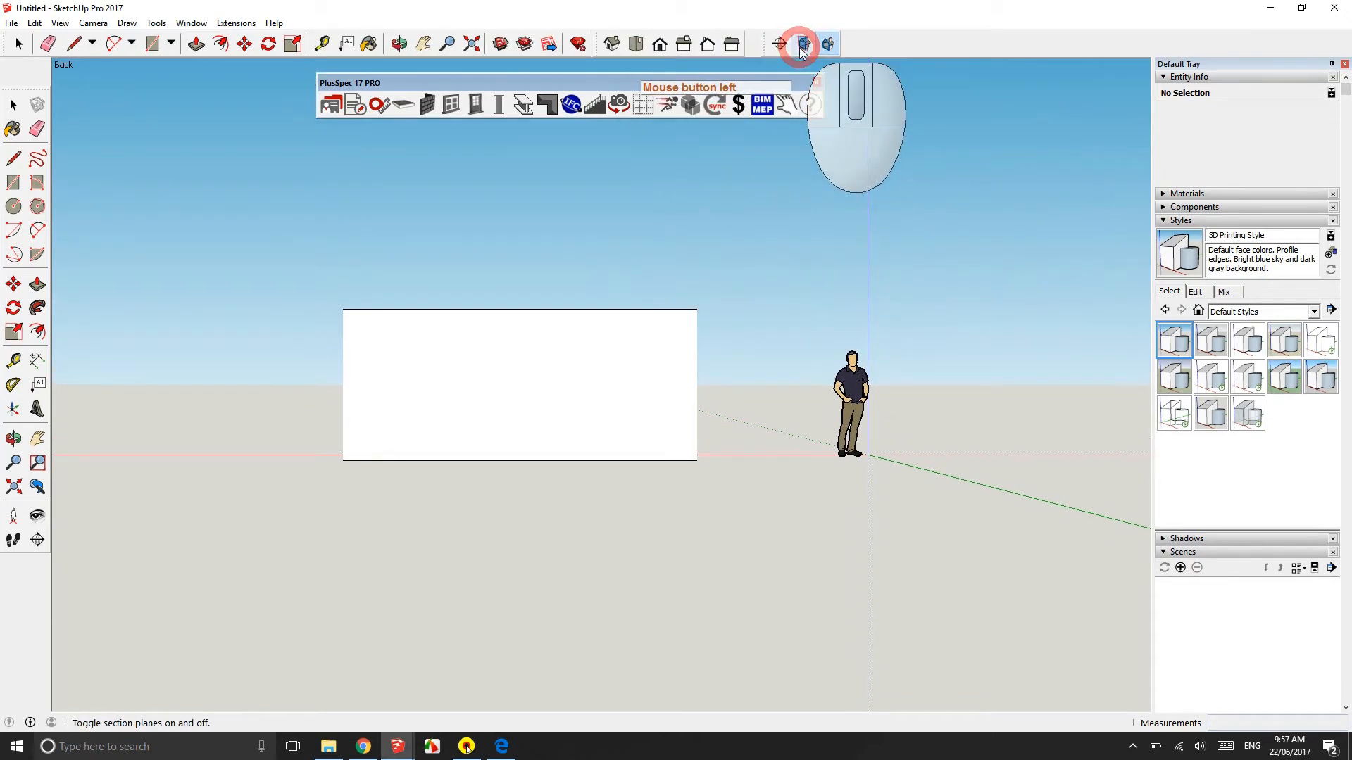
pyautogui.moveTo(779, 44)
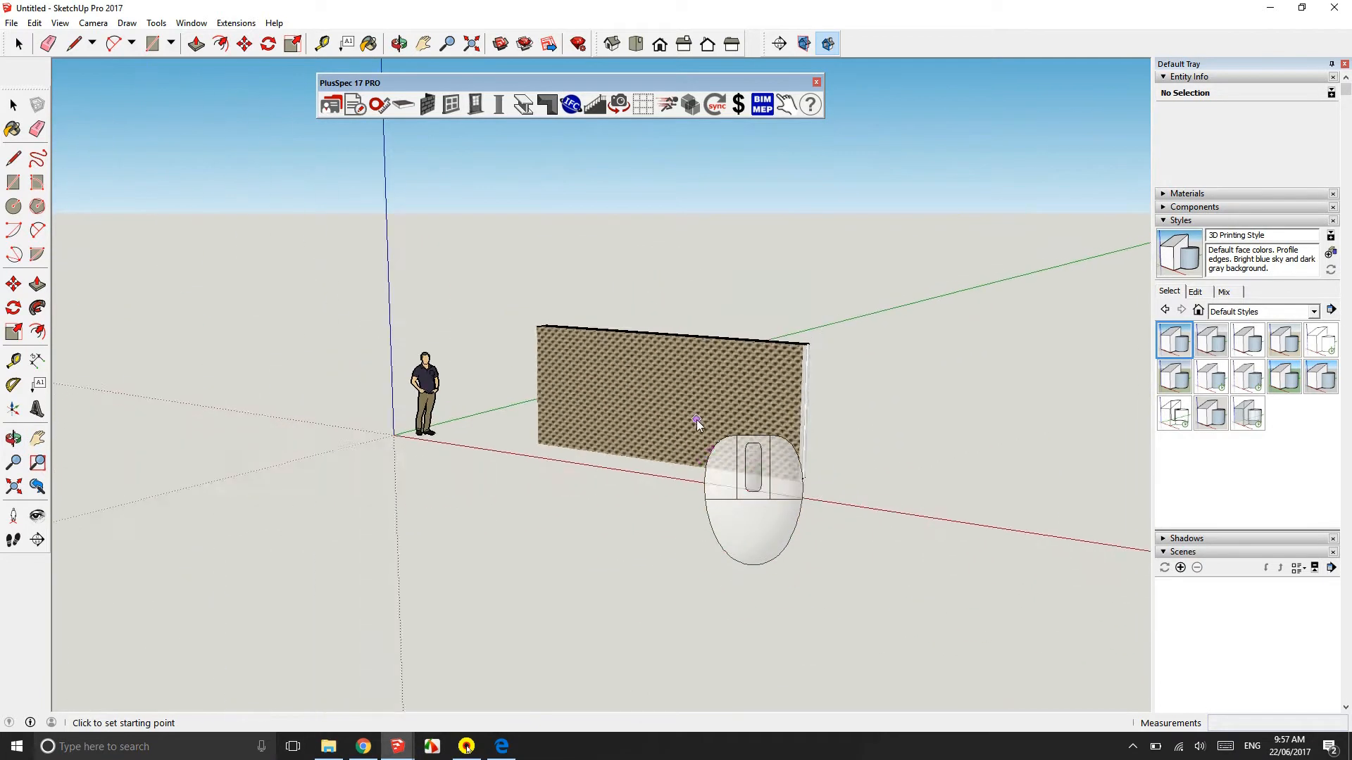
# Step: Place the 1200mm aluminium sliding window in the brick veneer wall
pyautogui.scroll(-3)
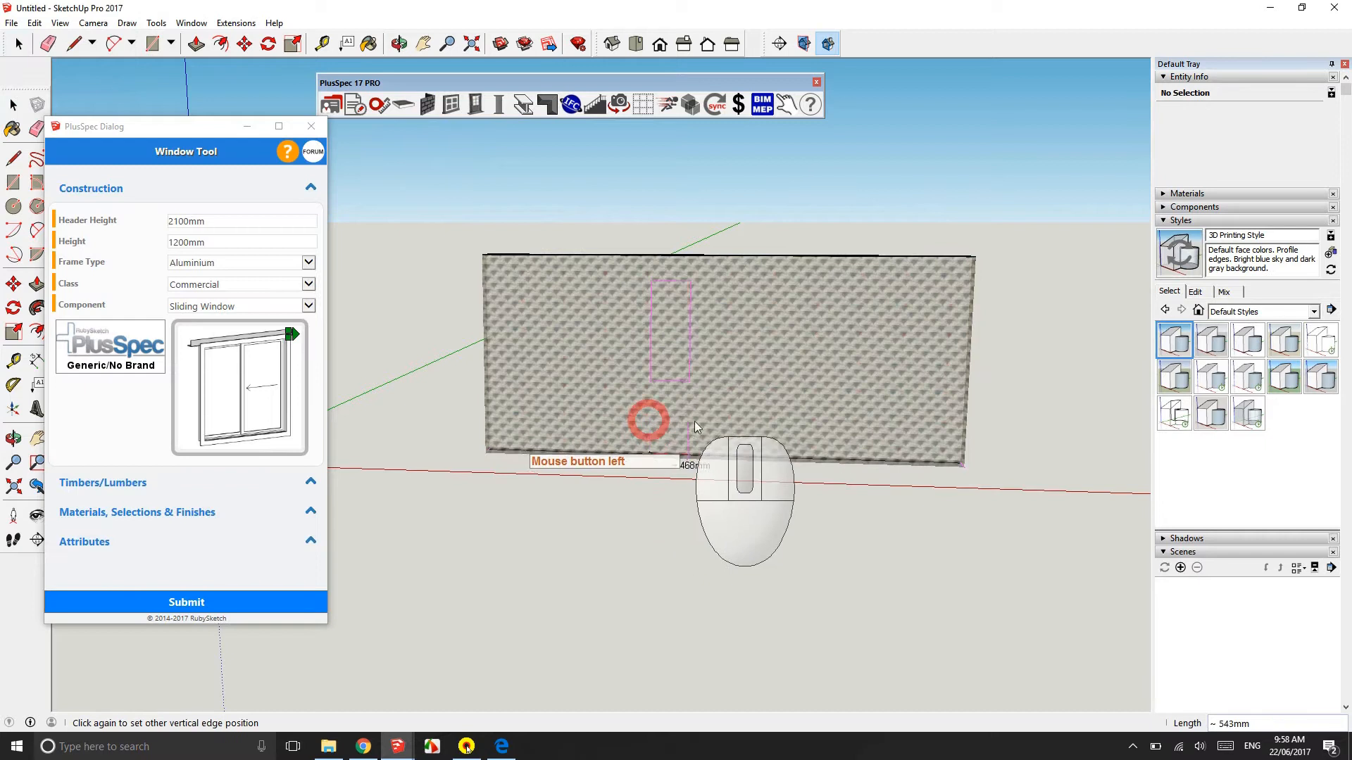
pyautogui.click(650, 420)
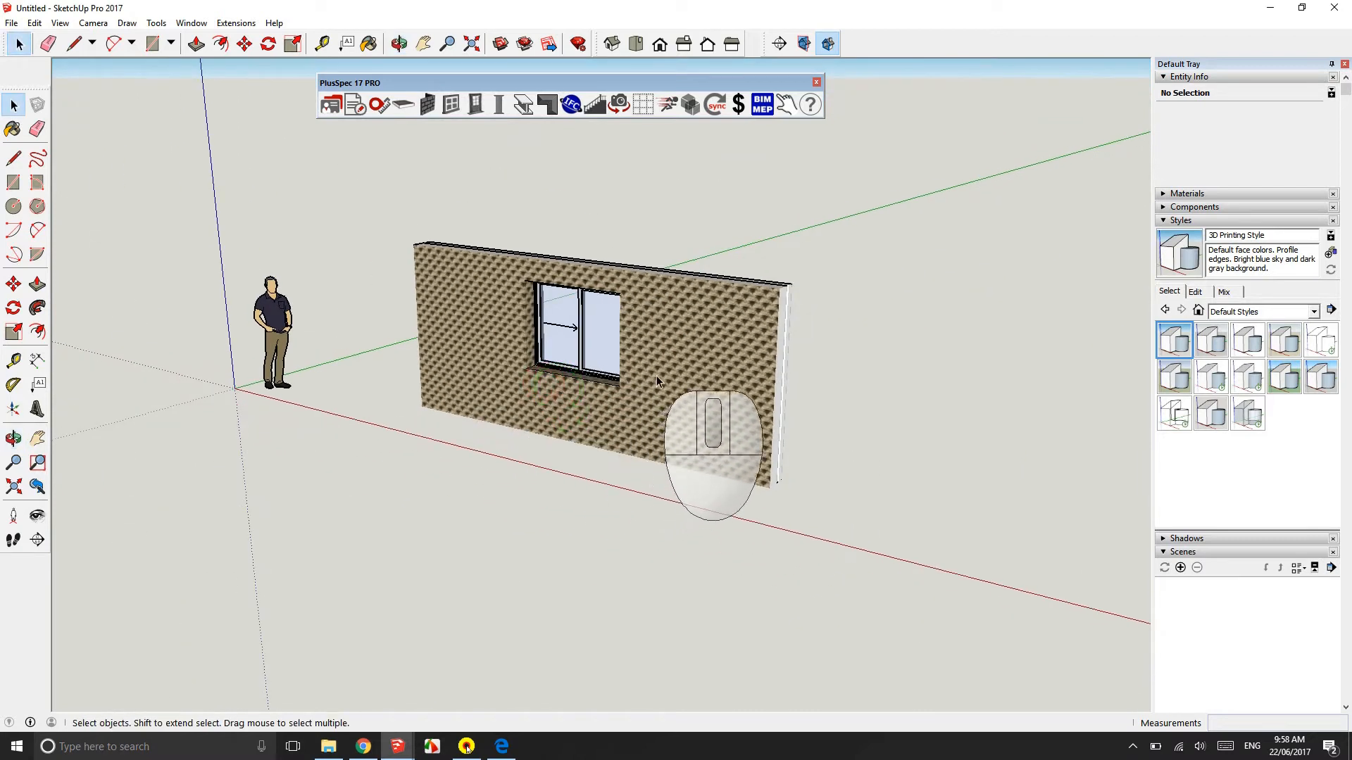
pyautogui.click(664, 375)
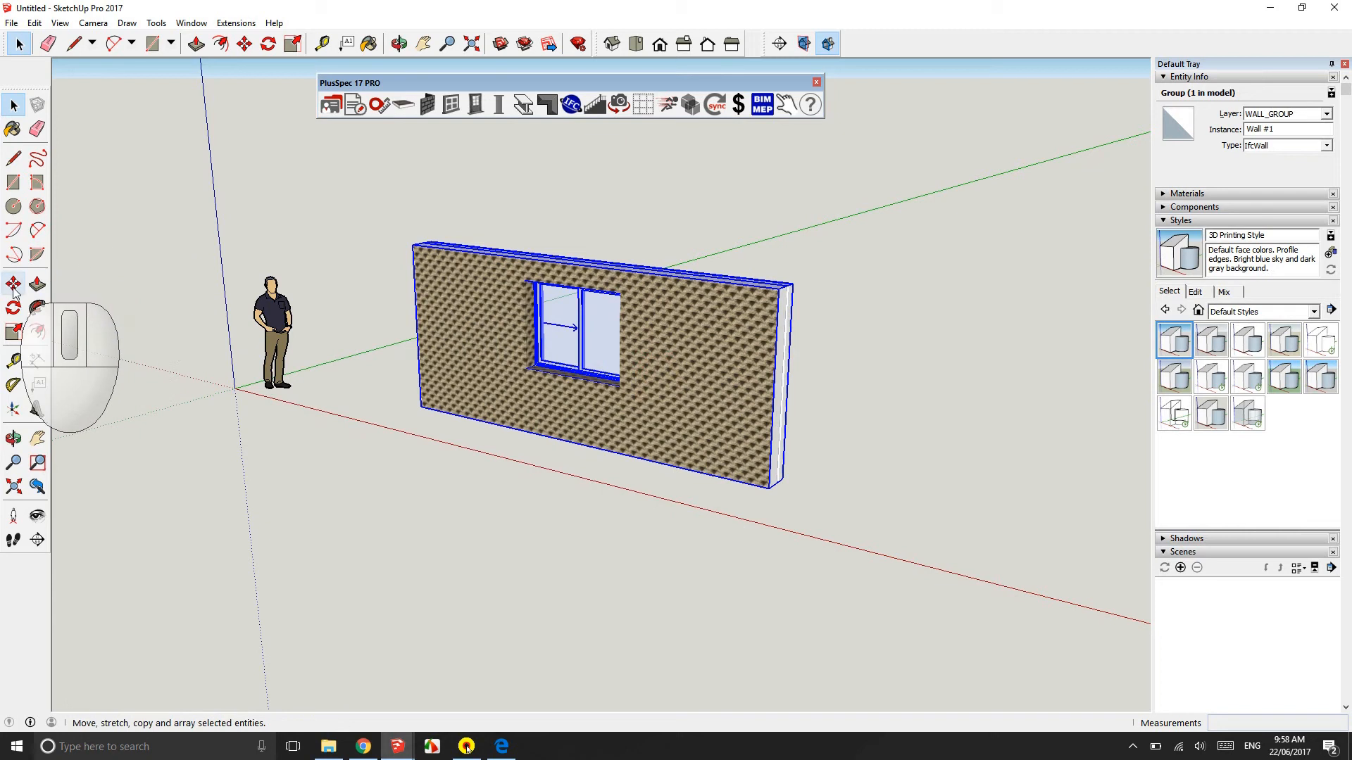
pyautogui.moveTo(14, 284)
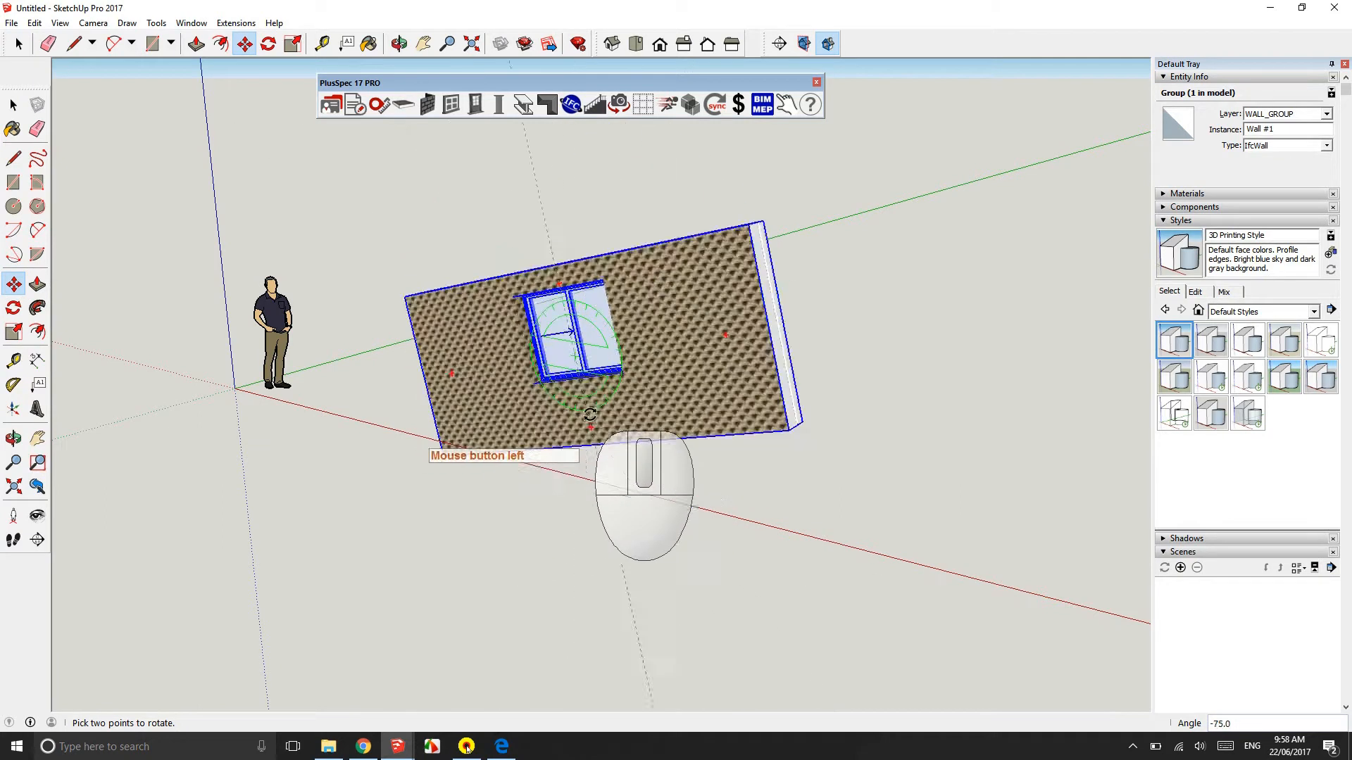
pyautogui.moveTo(591, 414); pyautogui.dragTo(561, 424)
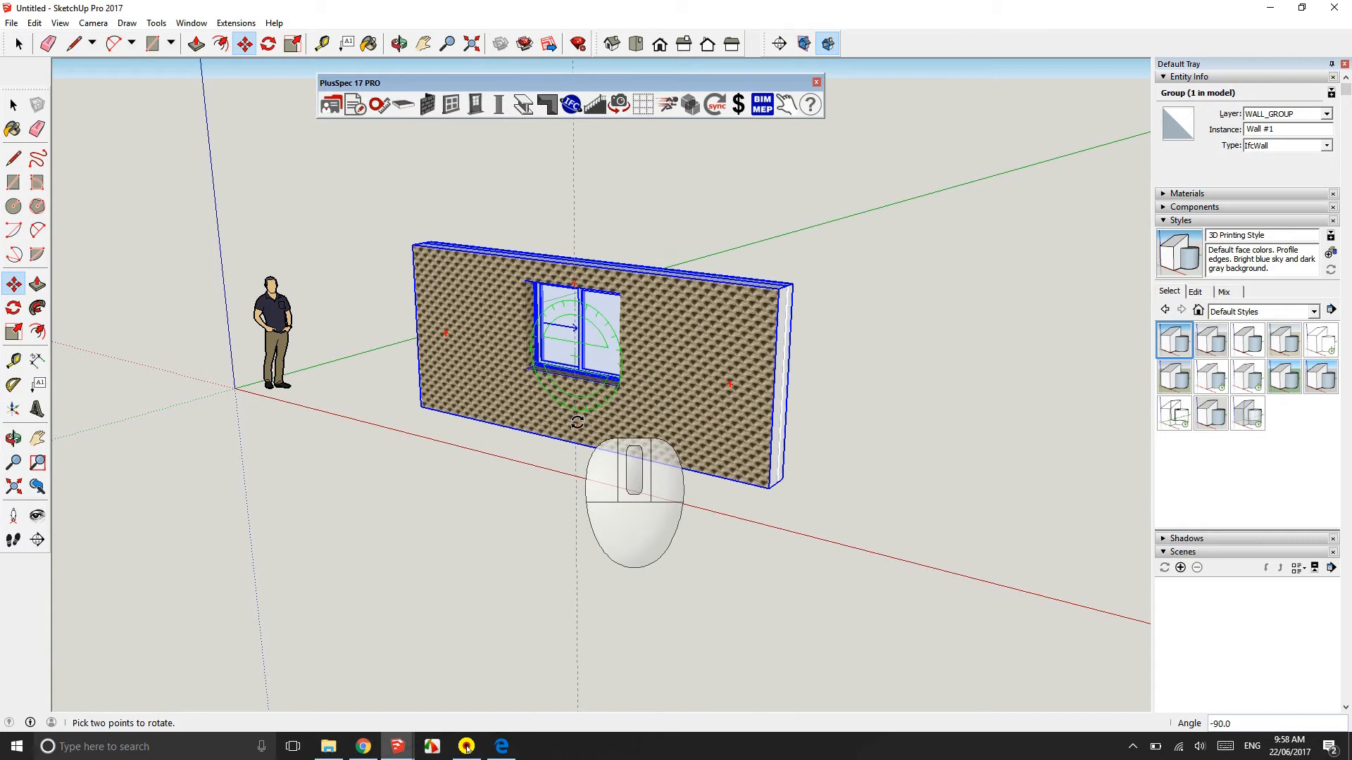
pyautogui.press('Escape')
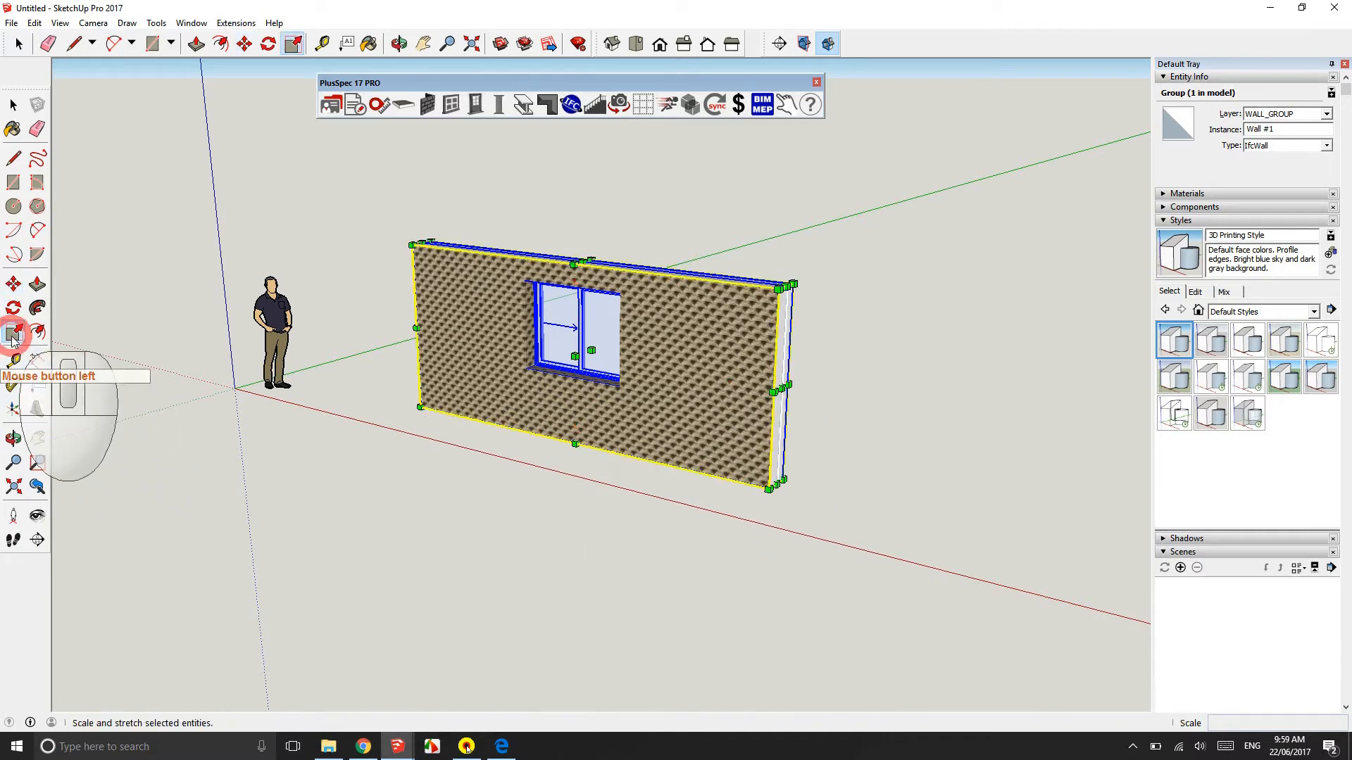
pyautogui.moveTo(780, 387)
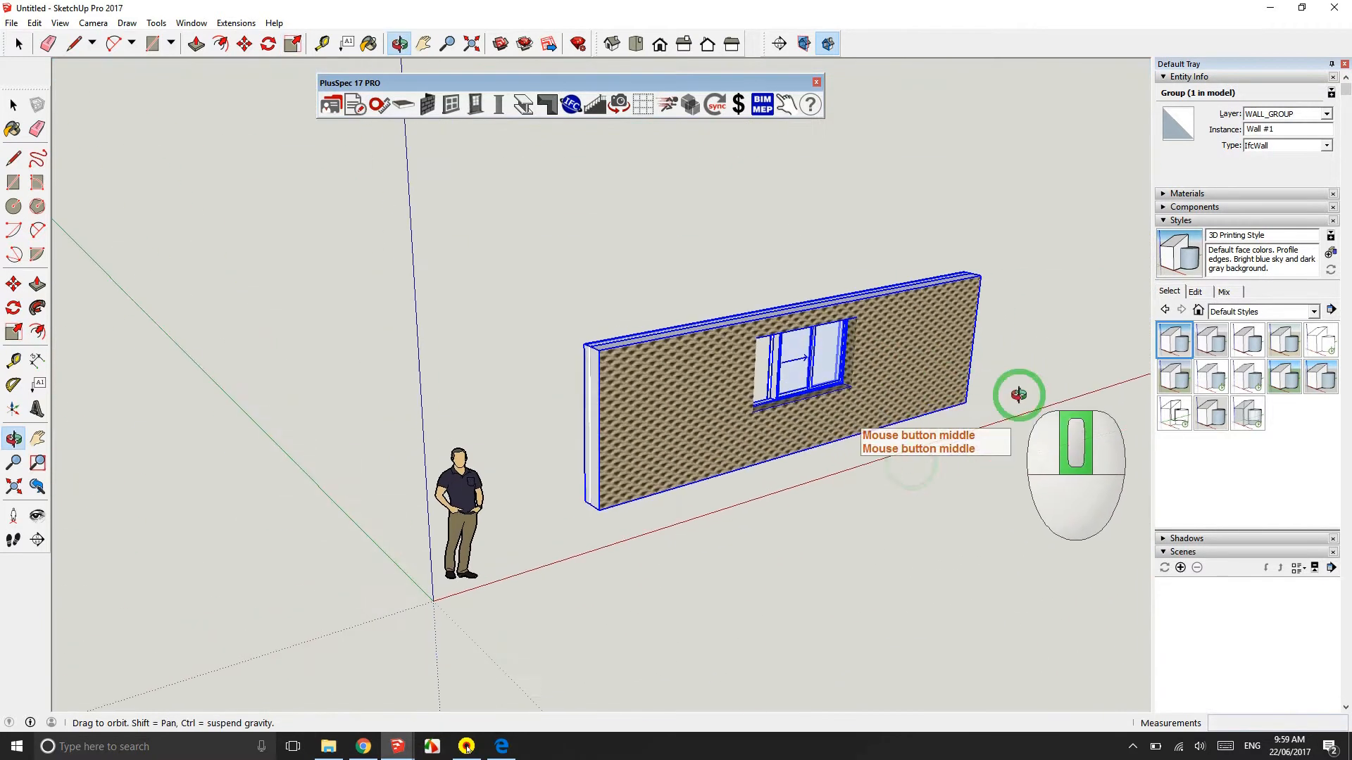
# Step: Raise the wall's right end by 1891mm so the top slopes upward
pyautogui.moveTo(1018, 395); pyautogui.dragTo(308, 405)
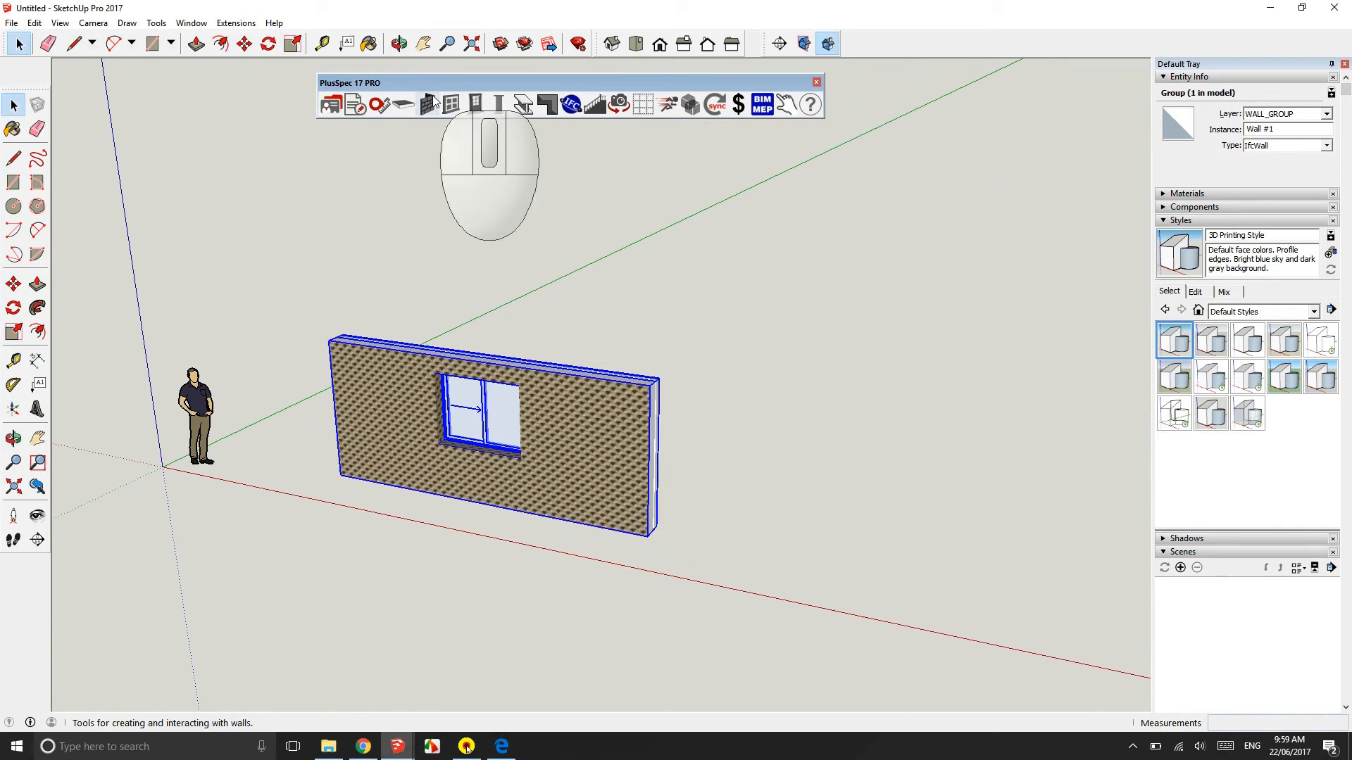
pyautogui.click(429, 103)
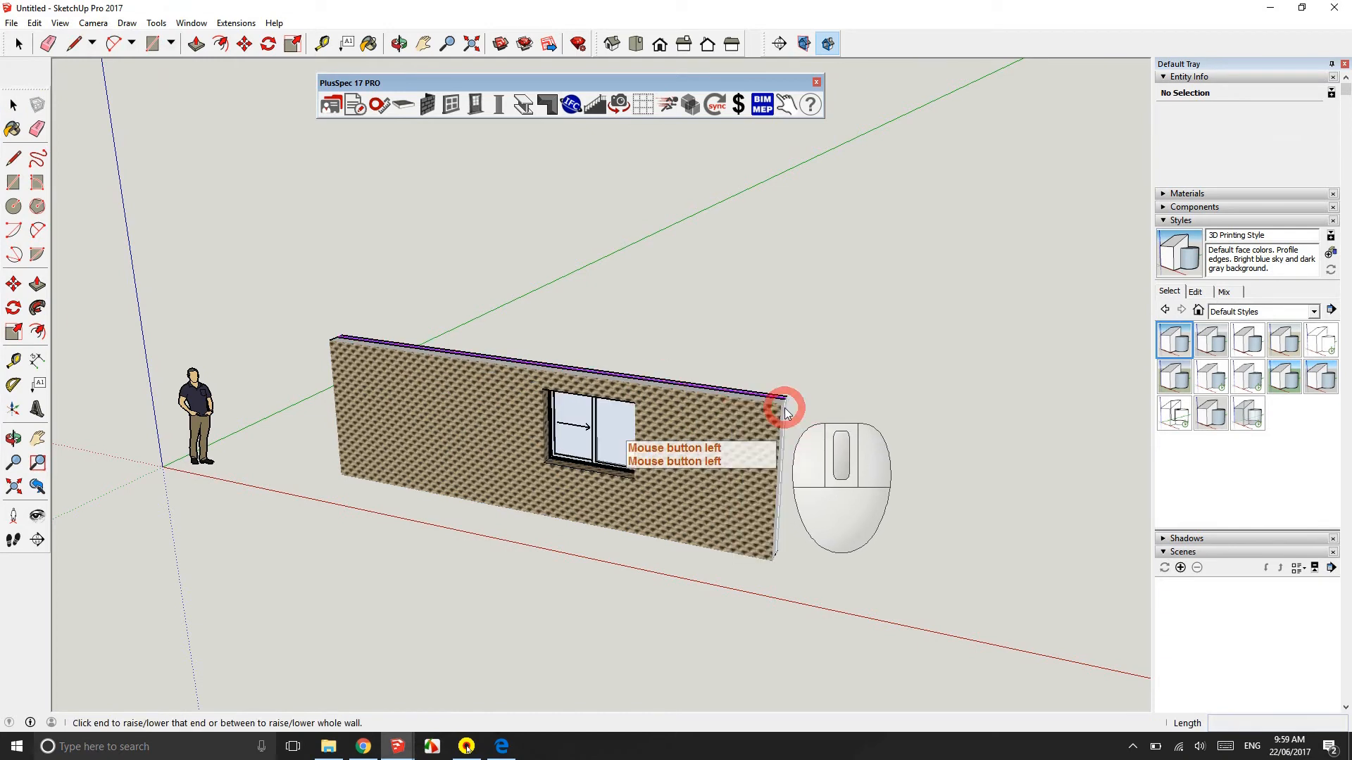
pyautogui.click(781, 402)
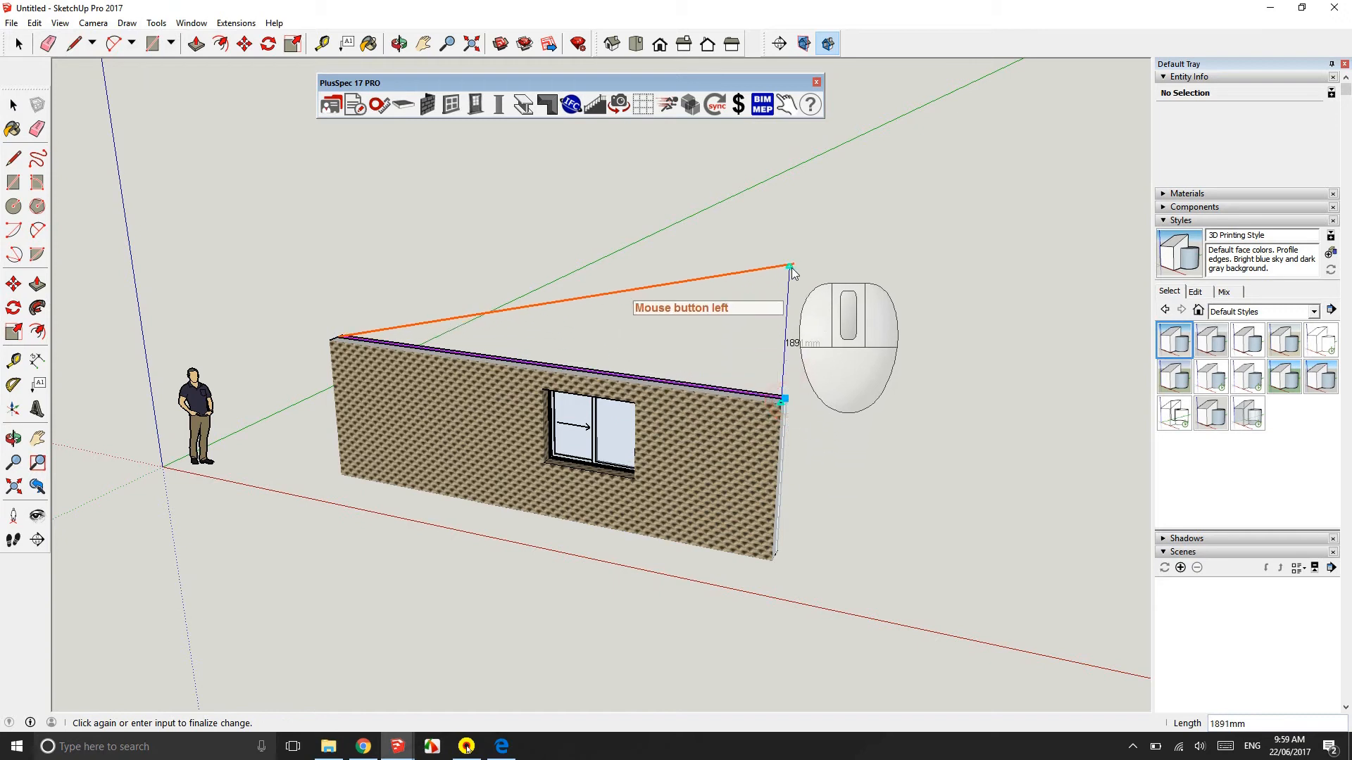
pyautogui.click(786, 269)
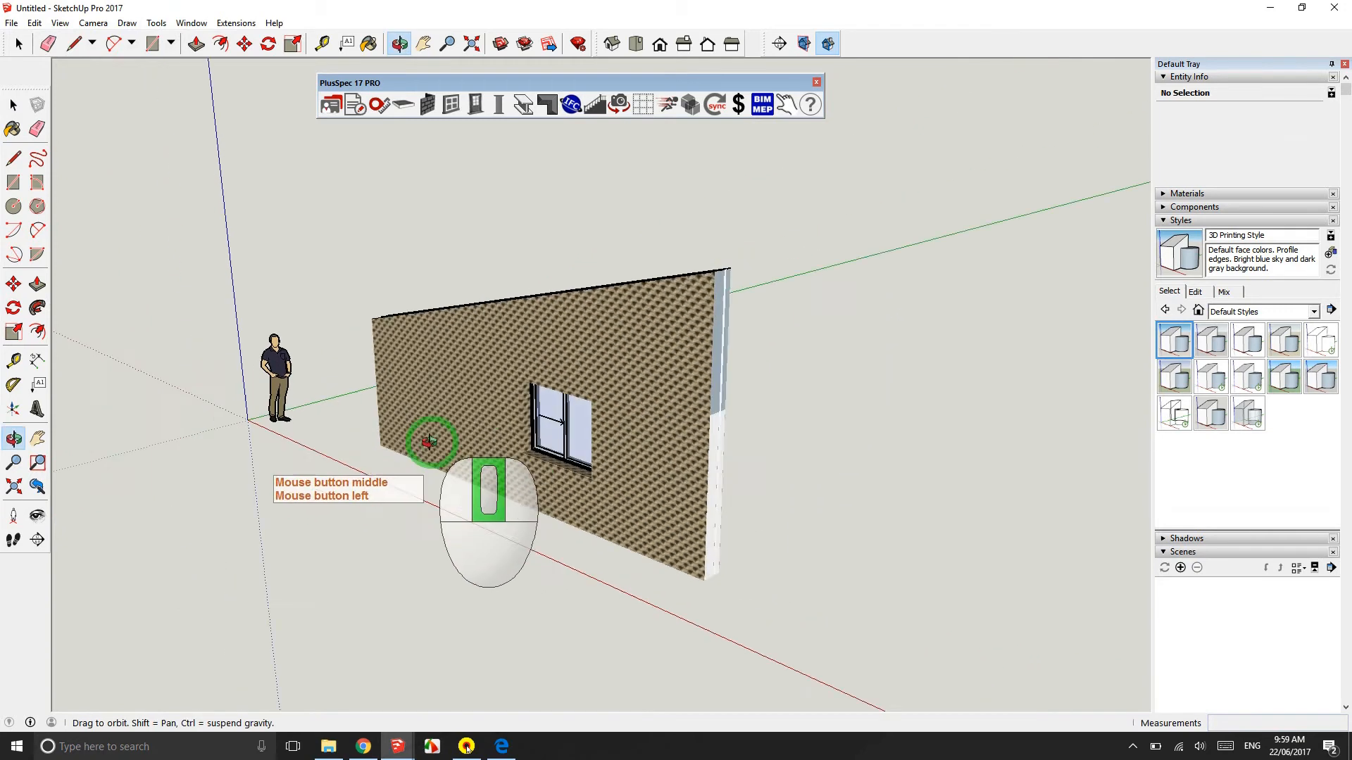
pyautogui.moveTo(431, 442); pyautogui.dragTo(937, 364)
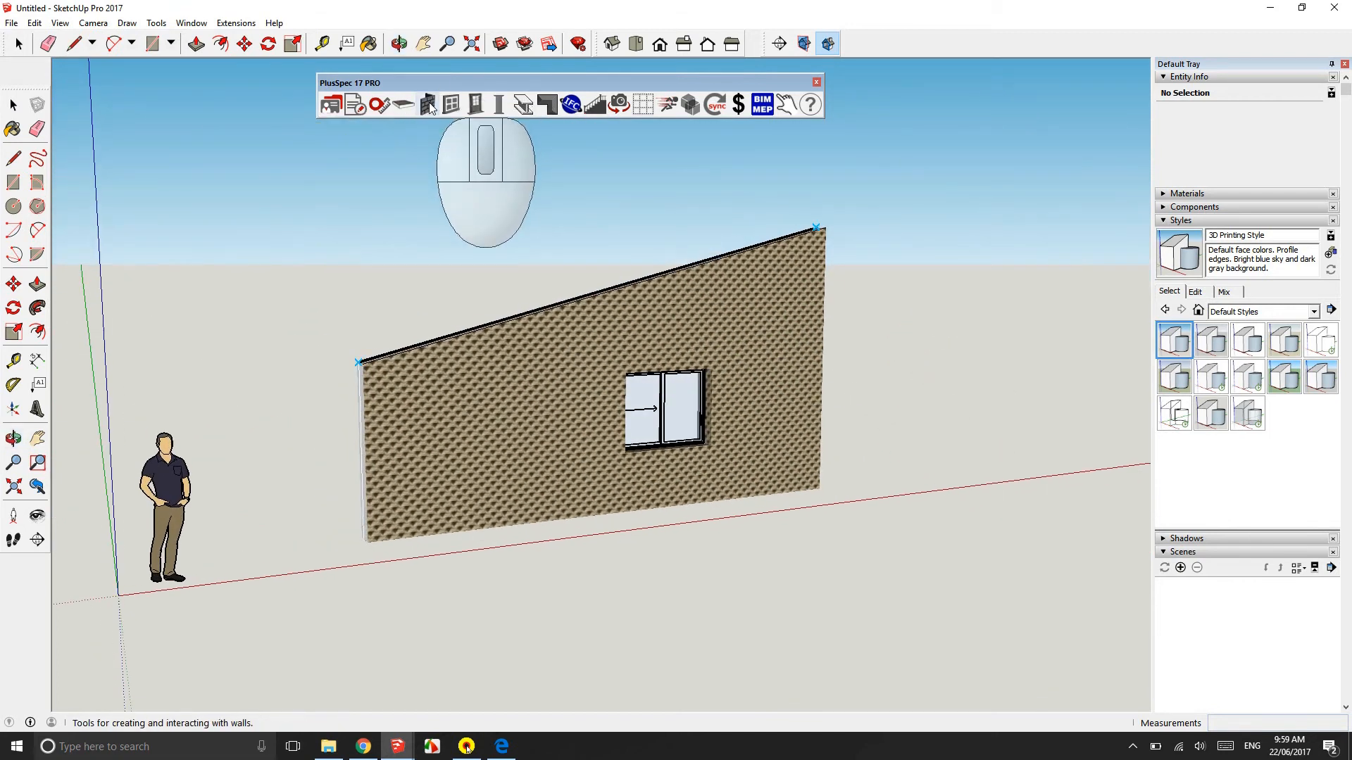
pyautogui.click(427, 104)
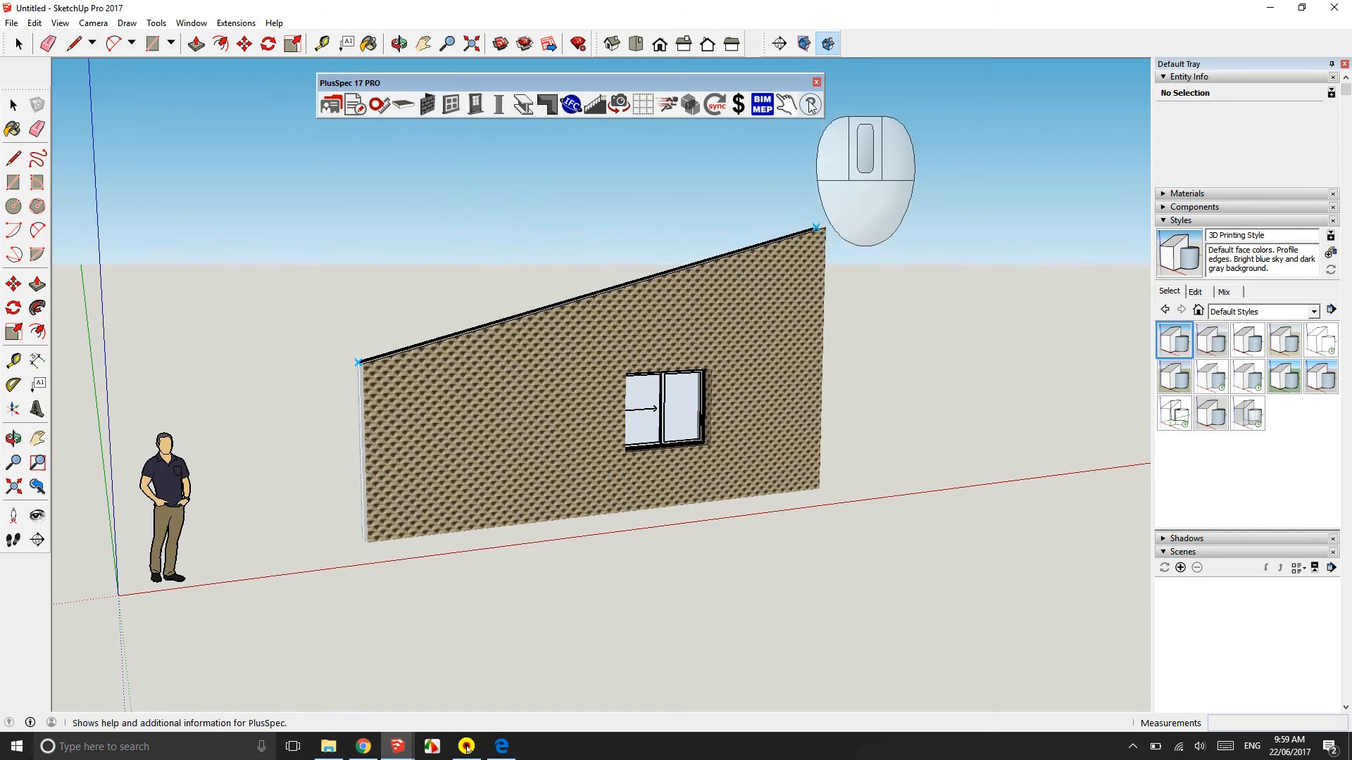
pyautogui.click(809, 104)
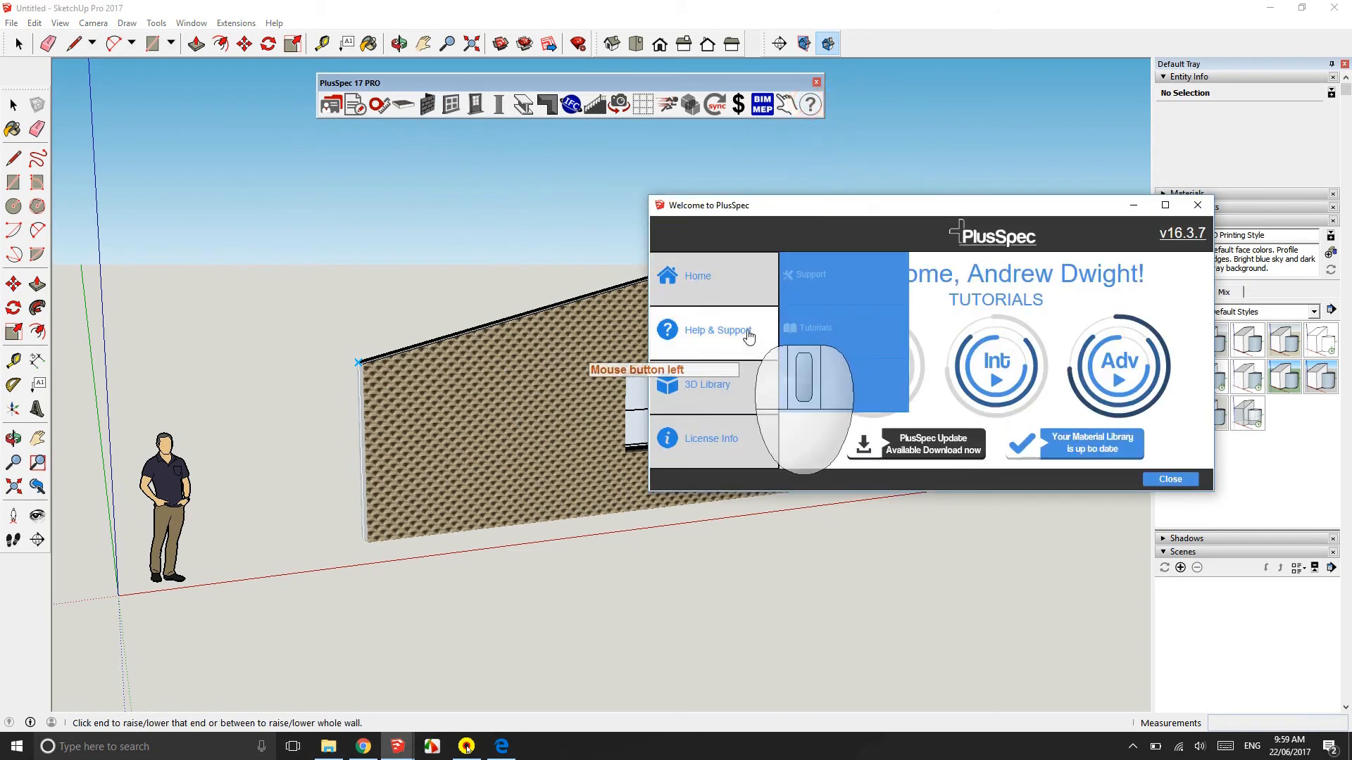
pyautogui.click(808, 328)
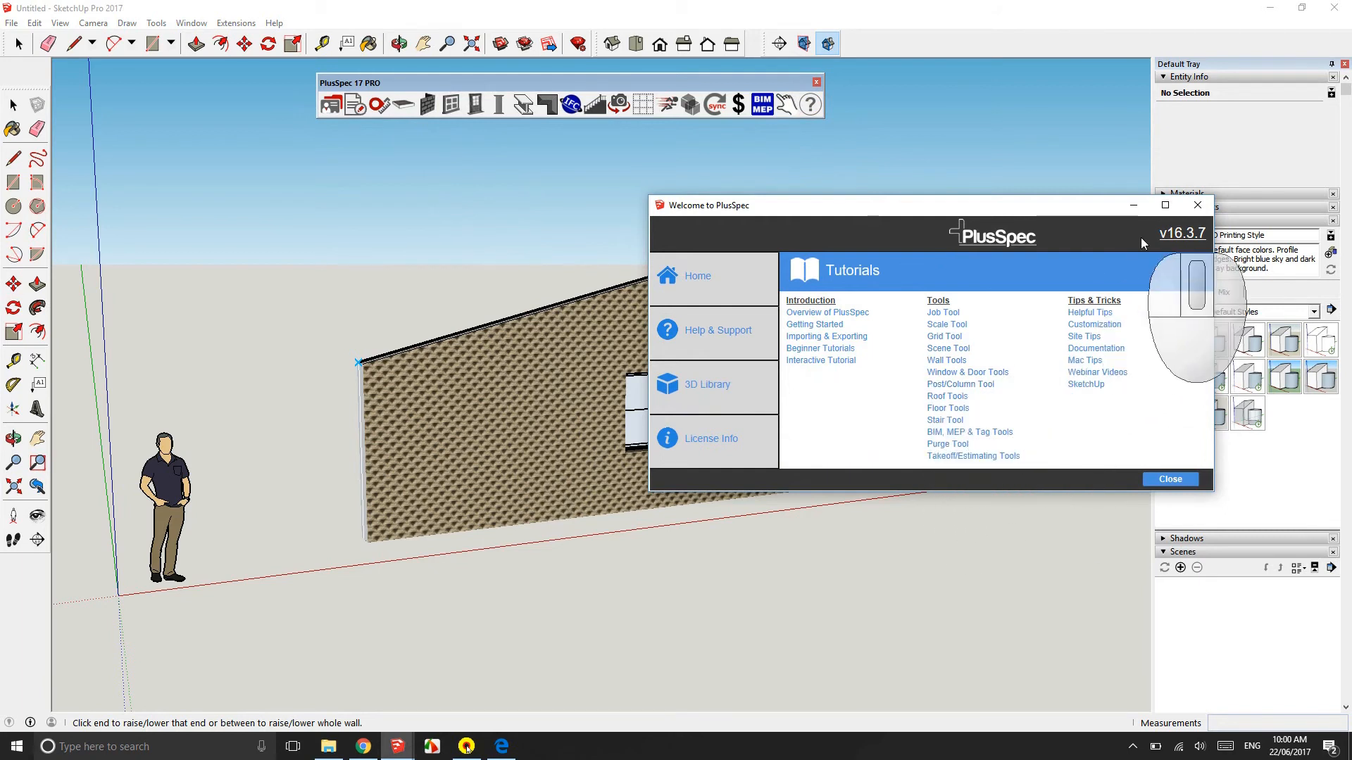
pyautogui.click(1168, 479)
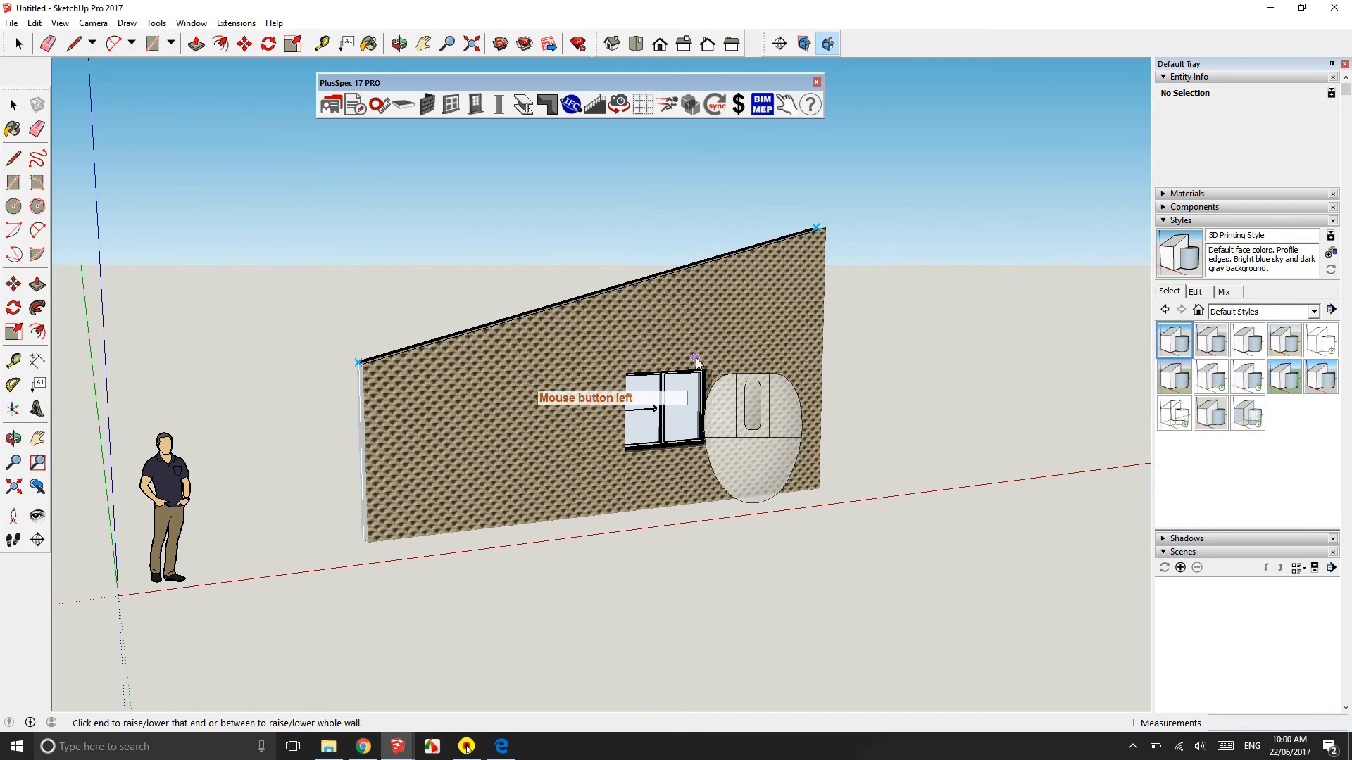
pyautogui.click(695, 357)
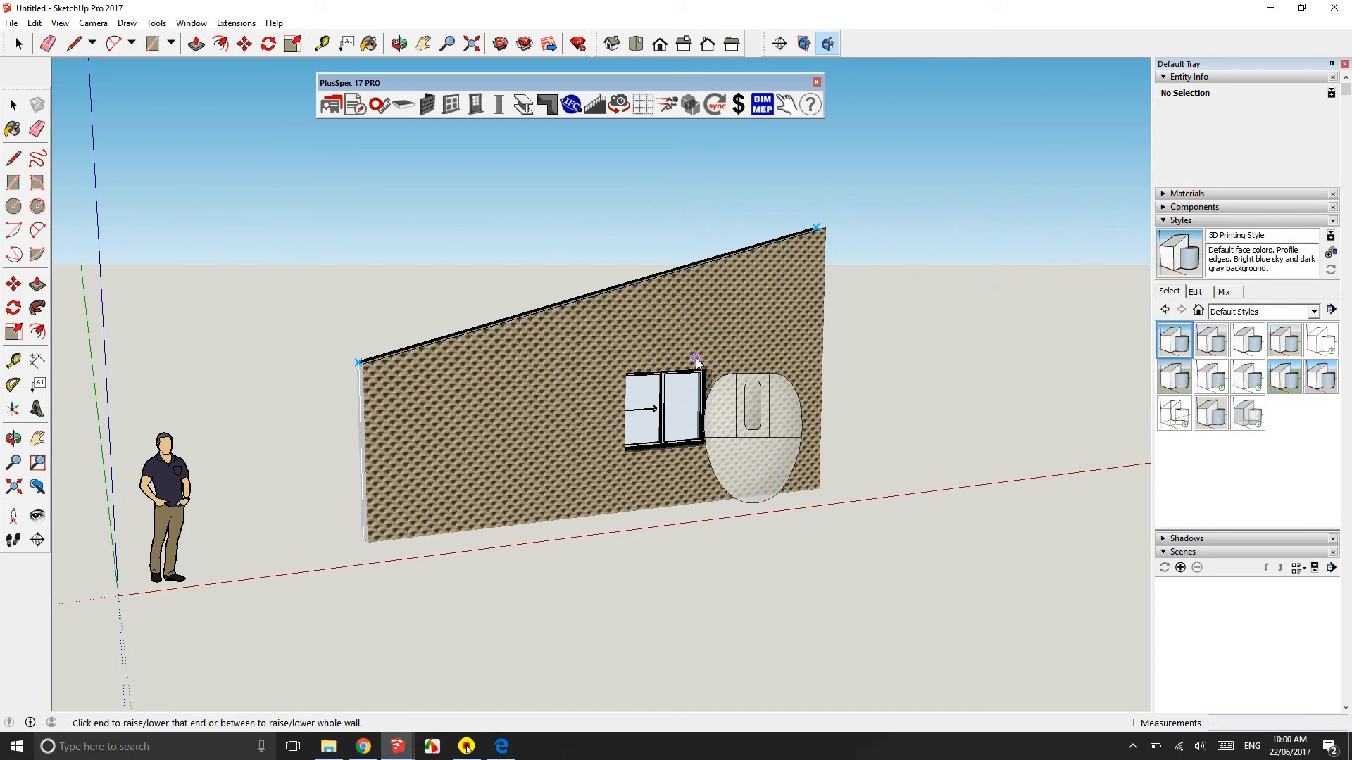